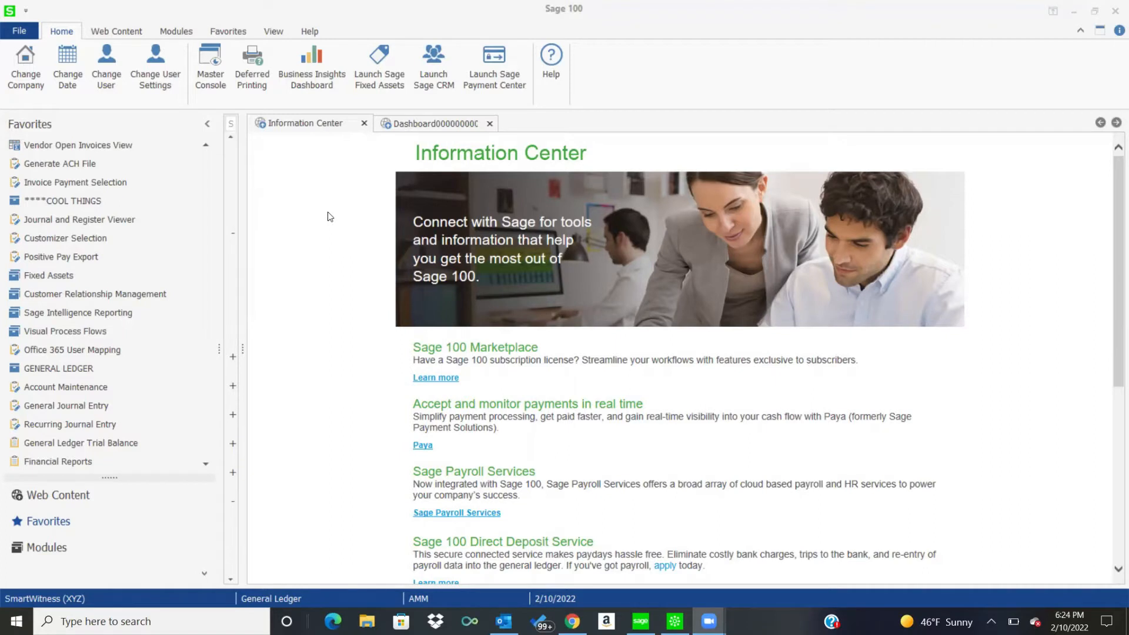
{"action": "mouse_move", "coordinate": [381, 213]}
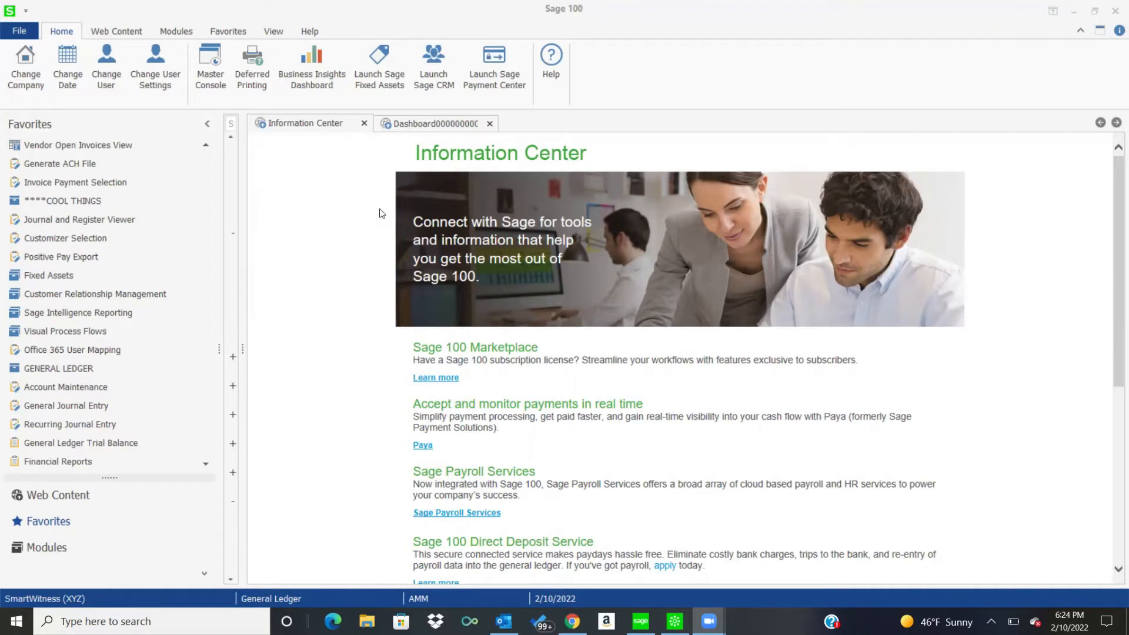
{"action": "mouse_move", "coordinate": [37, 128]}
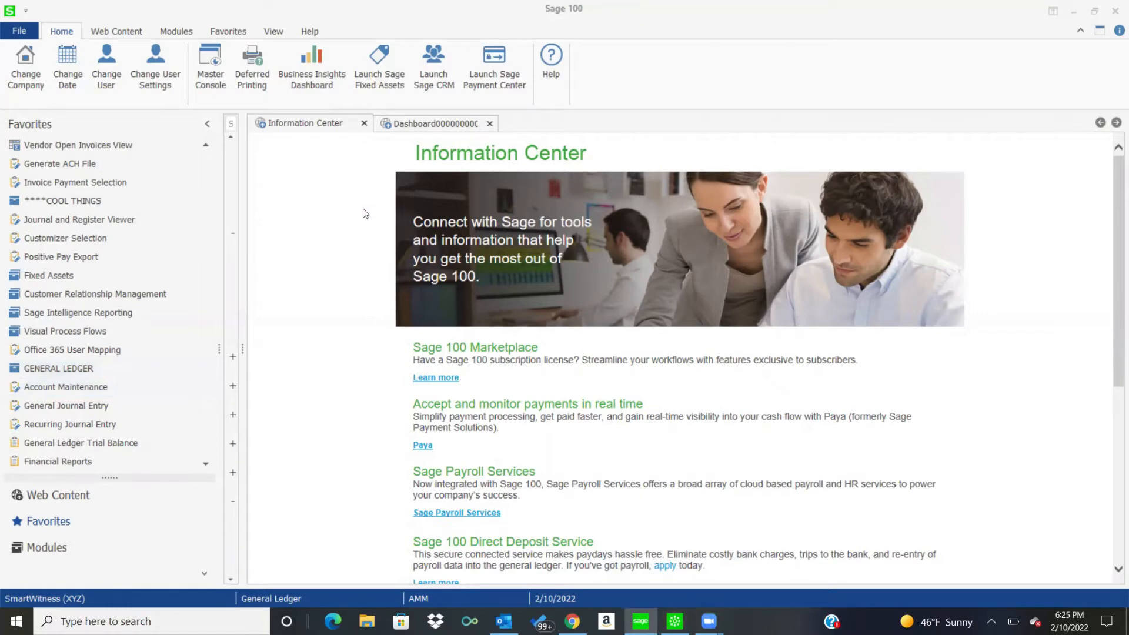
Step: Bring up Account Maintenance from Favorites at full screen
{"action": "left_click", "coordinate": [66, 386]}
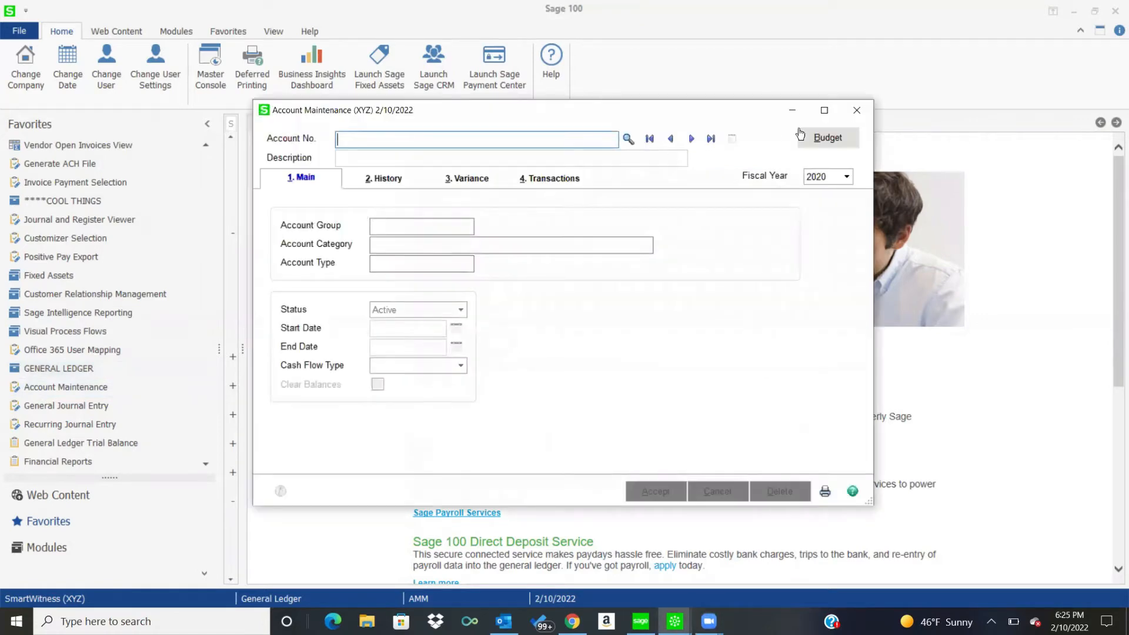
{"action": "left_click", "coordinate": [823, 110]}
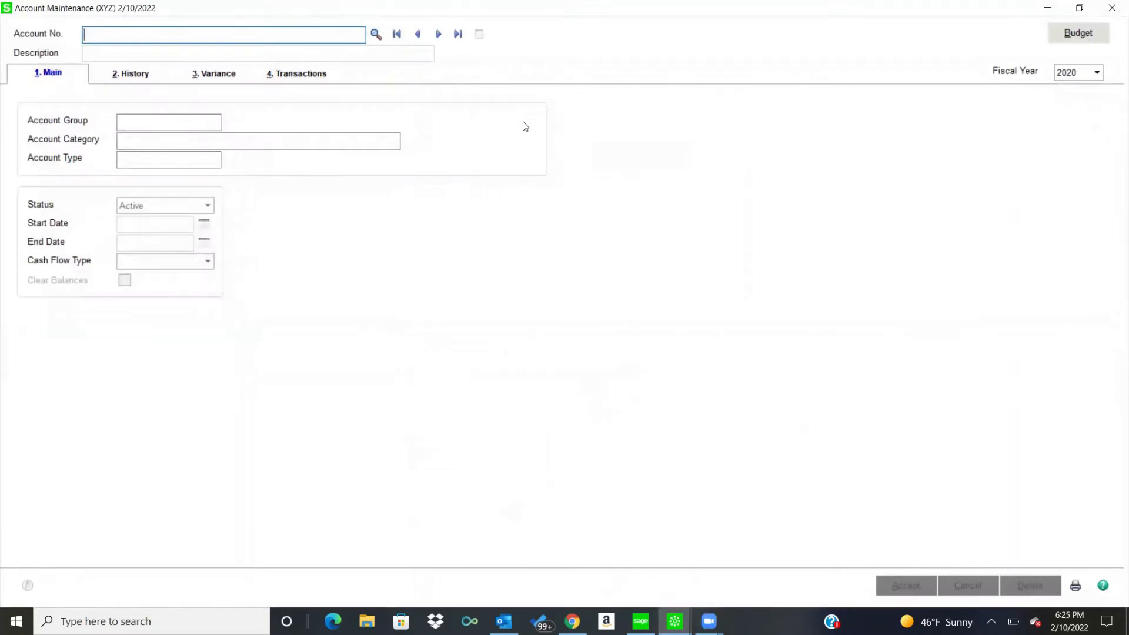
{"action": "mouse_move", "coordinate": [575, 130]}
{"action": "type", "text": "630-010-000"}
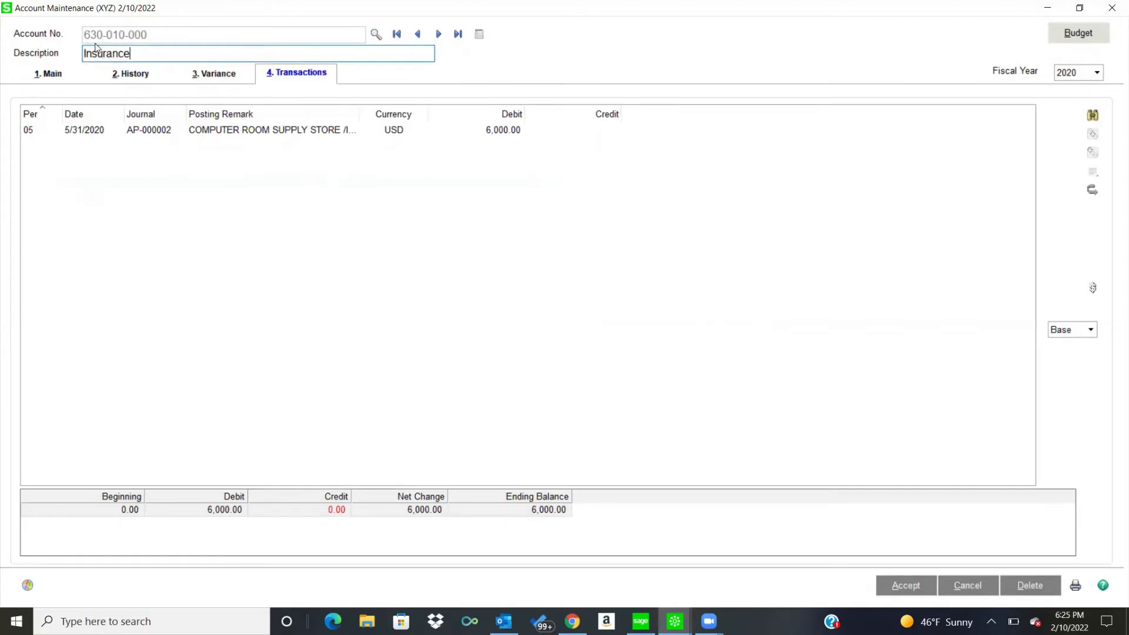
{"action": "mouse_move", "coordinate": [142, 47]}
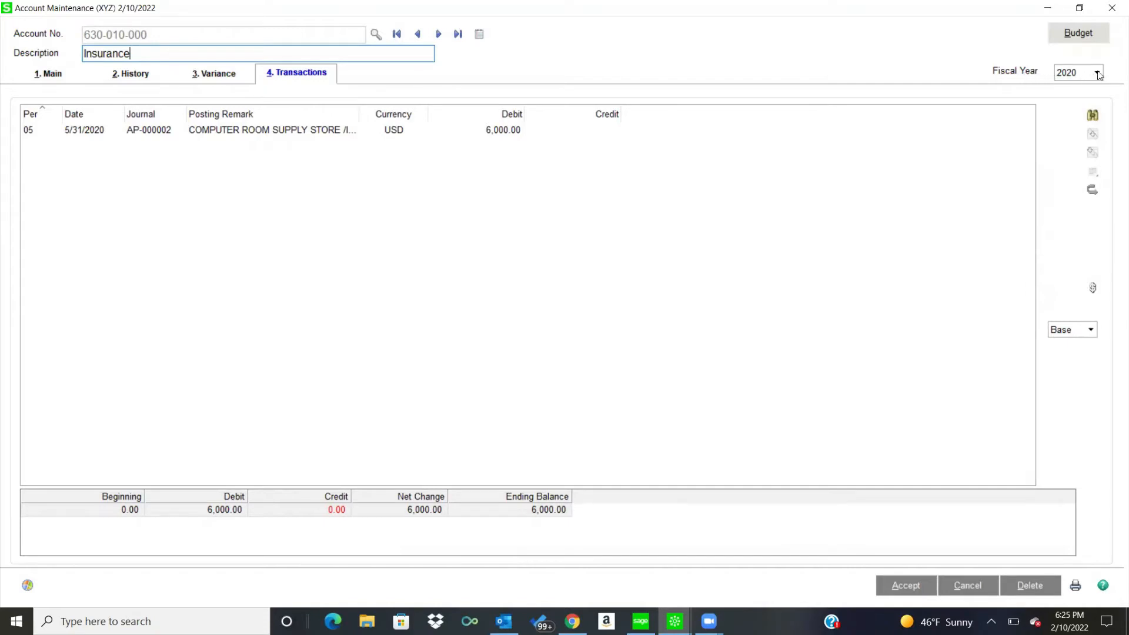
Step: Show the fiscal year list on the Insurance account's transactions
{"action": "left_click", "coordinate": [1096, 72]}
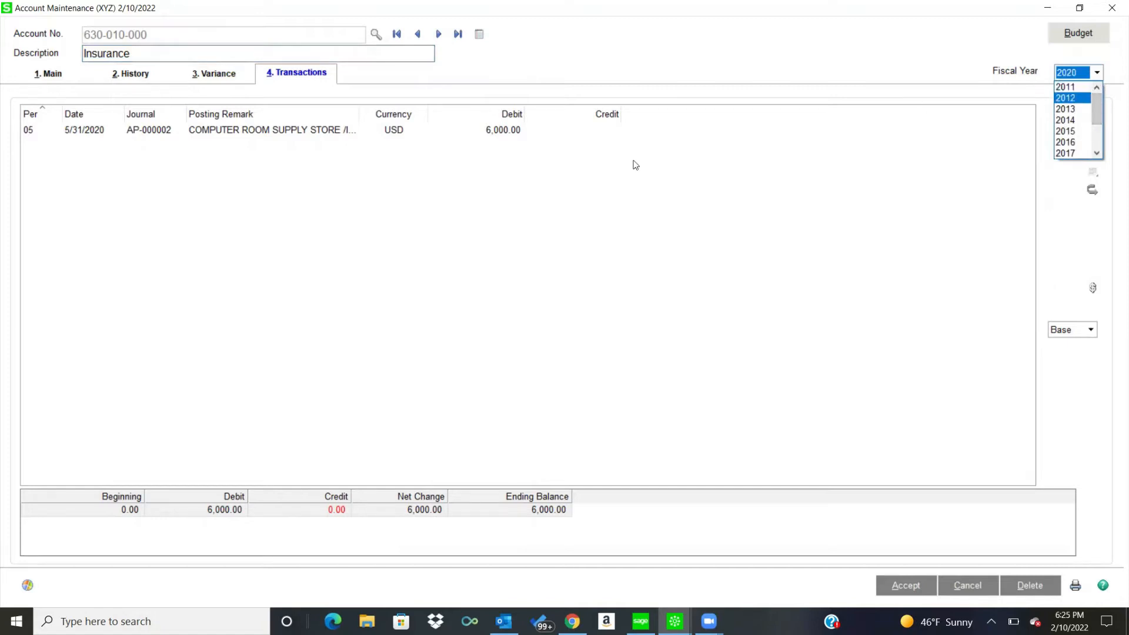
{"action": "mouse_move", "coordinate": [599, 185]}
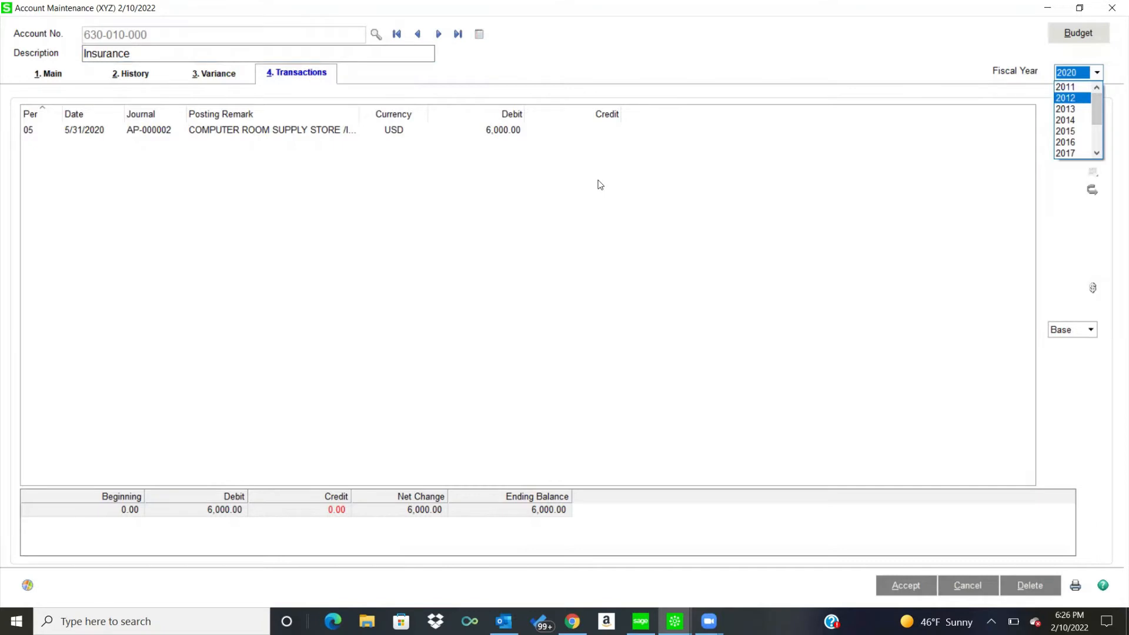
{"action": "mouse_move", "coordinate": [594, 186]}
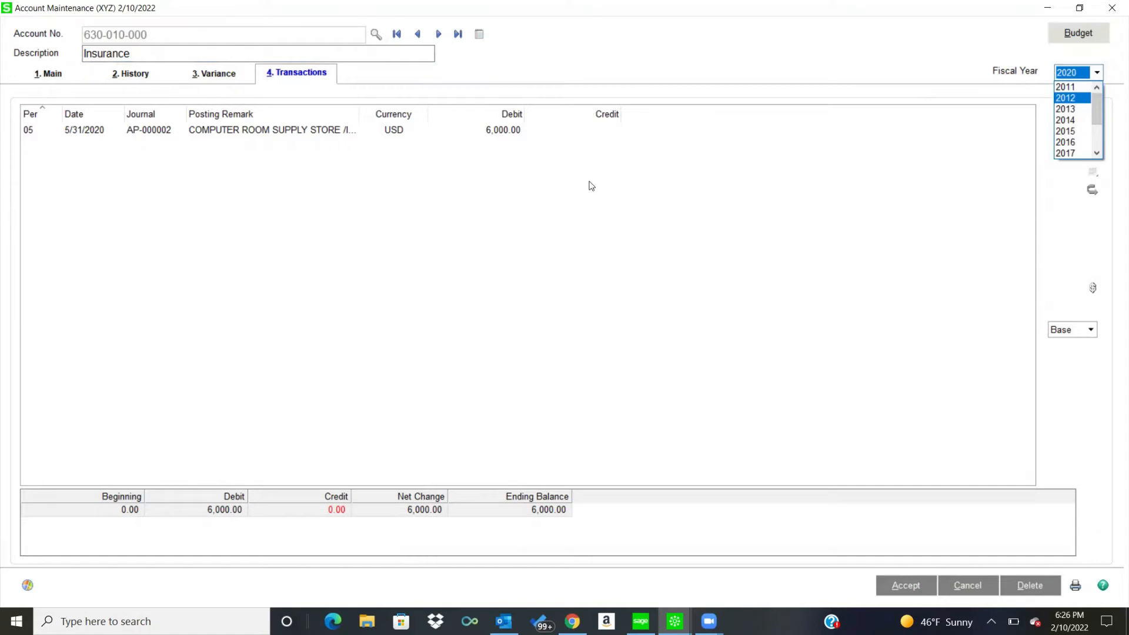
{"action": "mouse_move", "coordinate": [331, 151]}
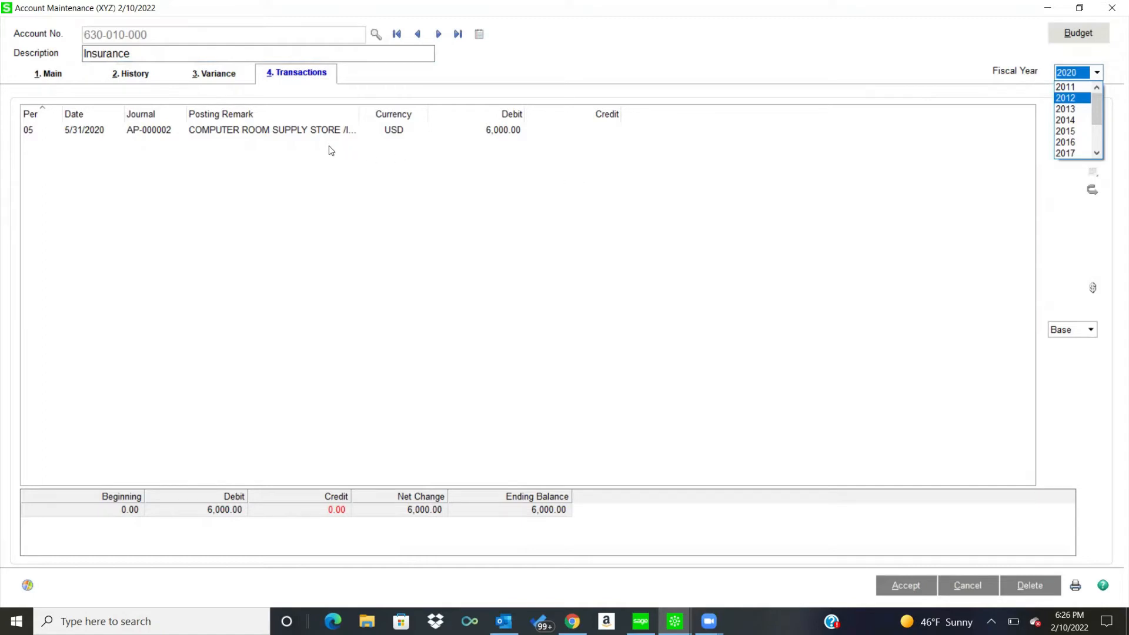
{"action": "mouse_move", "coordinate": [252, 137]}
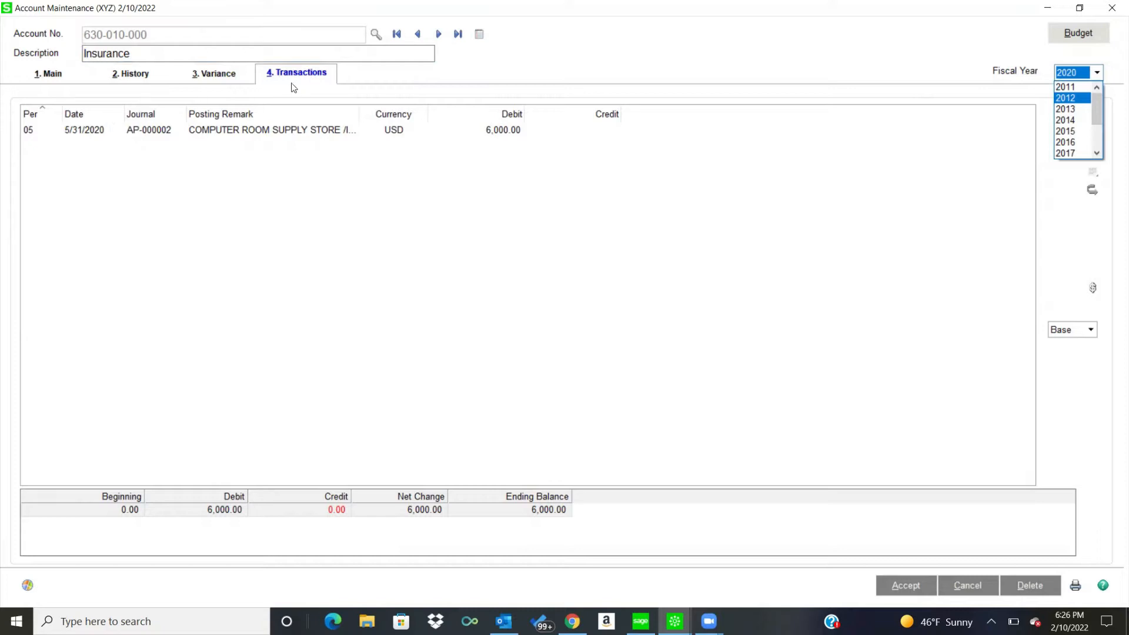
{"action": "mouse_move", "coordinate": [281, 105]}
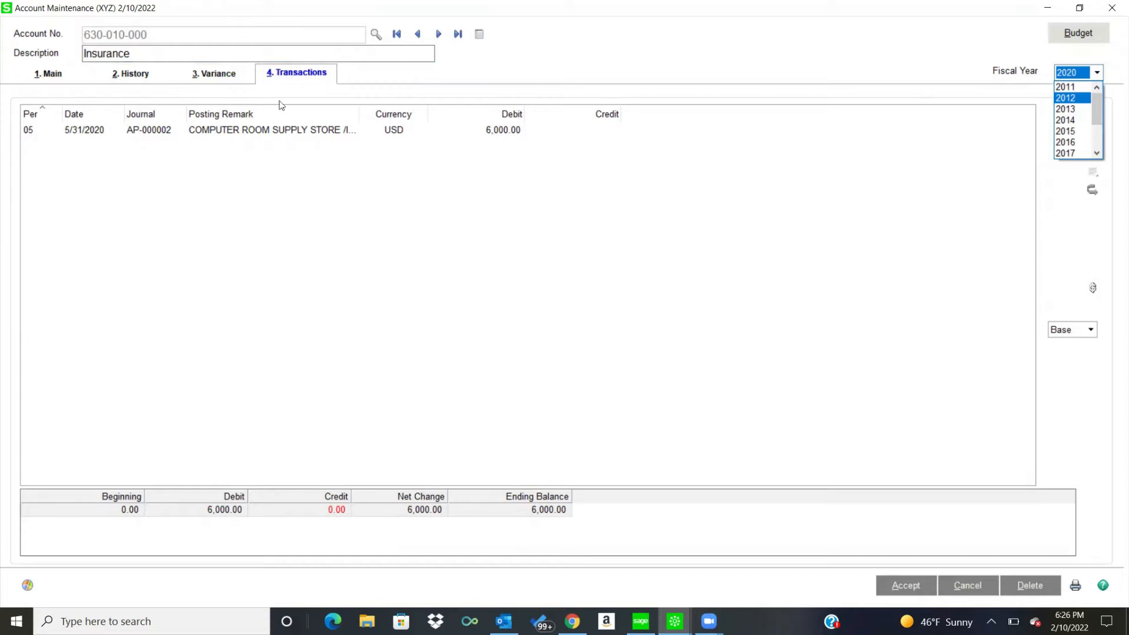
{"action": "mouse_move", "coordinate": [143, 139]}
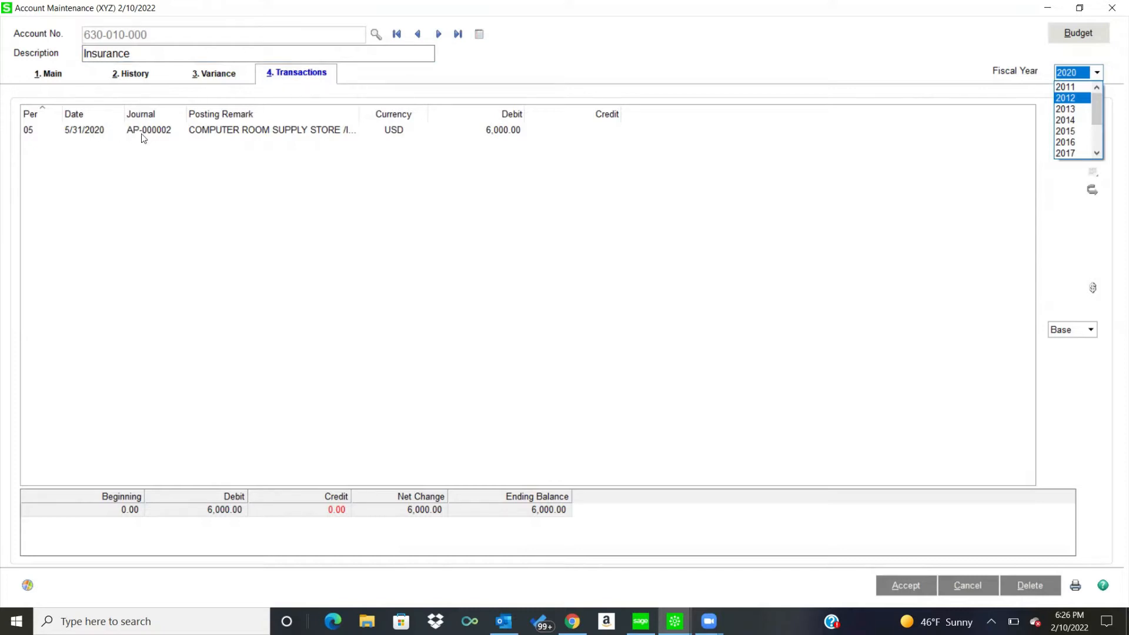
{"action": "mouse_move", "coordinate": [255, 133]}
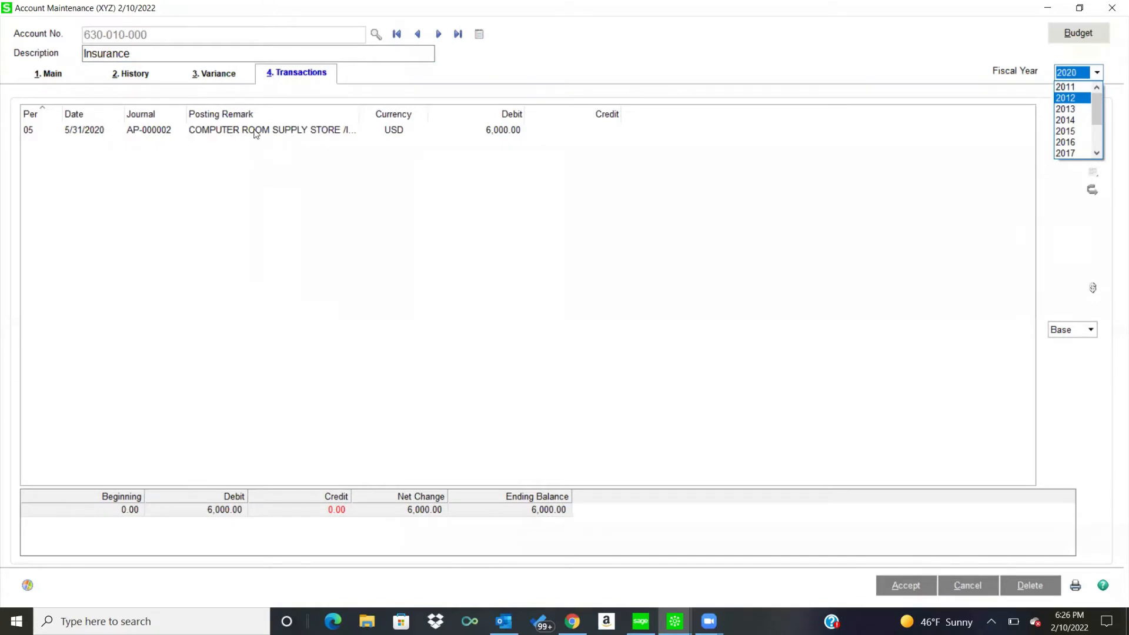
{"action": "mouse_move", "coordinate": [360, 117]}
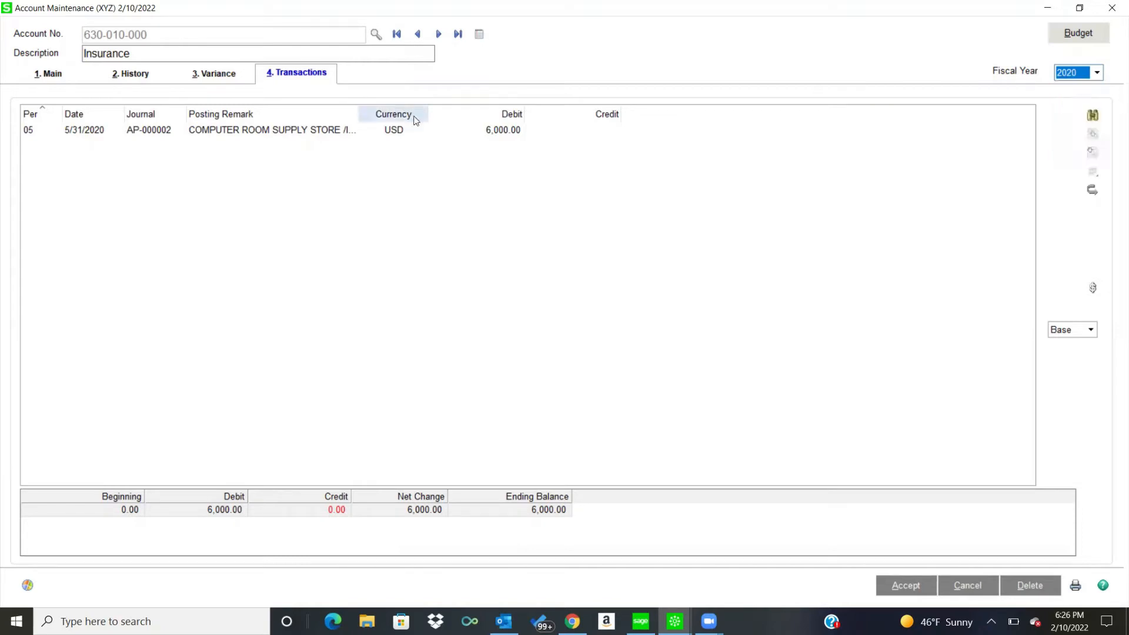
{"action": "mouse_move", "coordinate": [357, 113]}
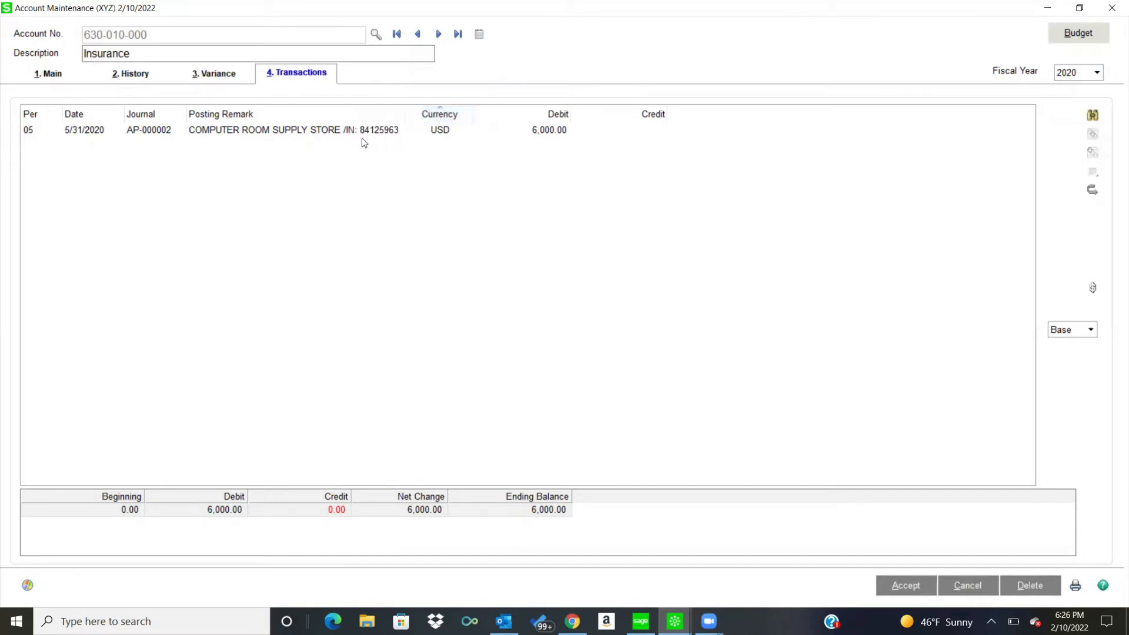
{"action": "mouse_move", "coordinate": [532, 142]}
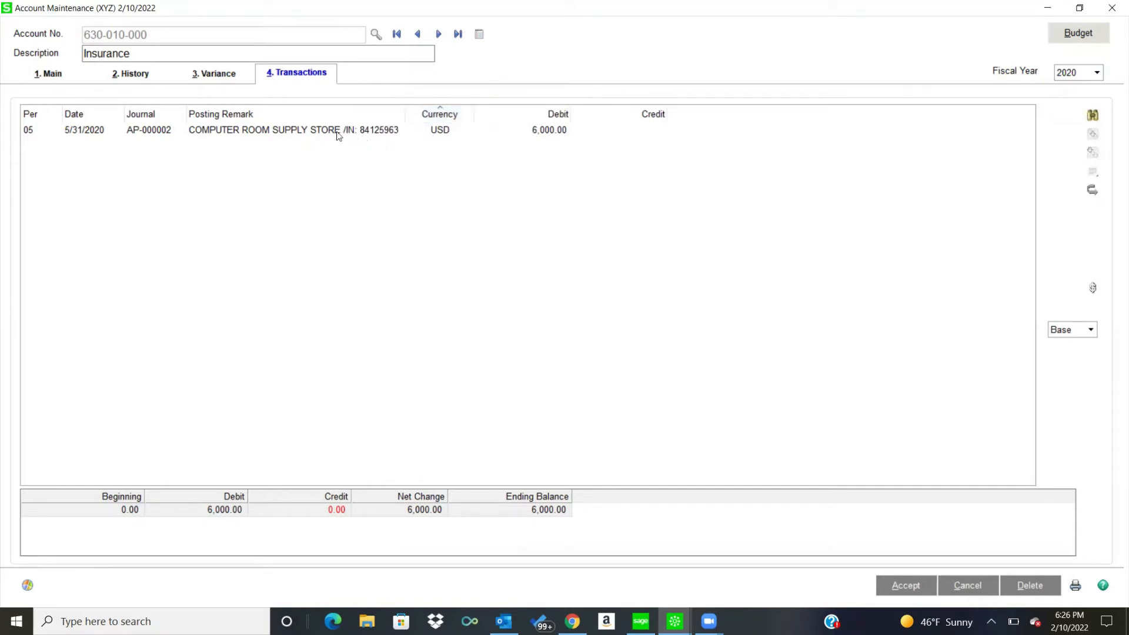
Step: Drill the 6,000.00 Insurance debit down to invoice 84125963 and source journal AP-000002, then return
{"action": "double_click", "coordinate": [295, 130]}
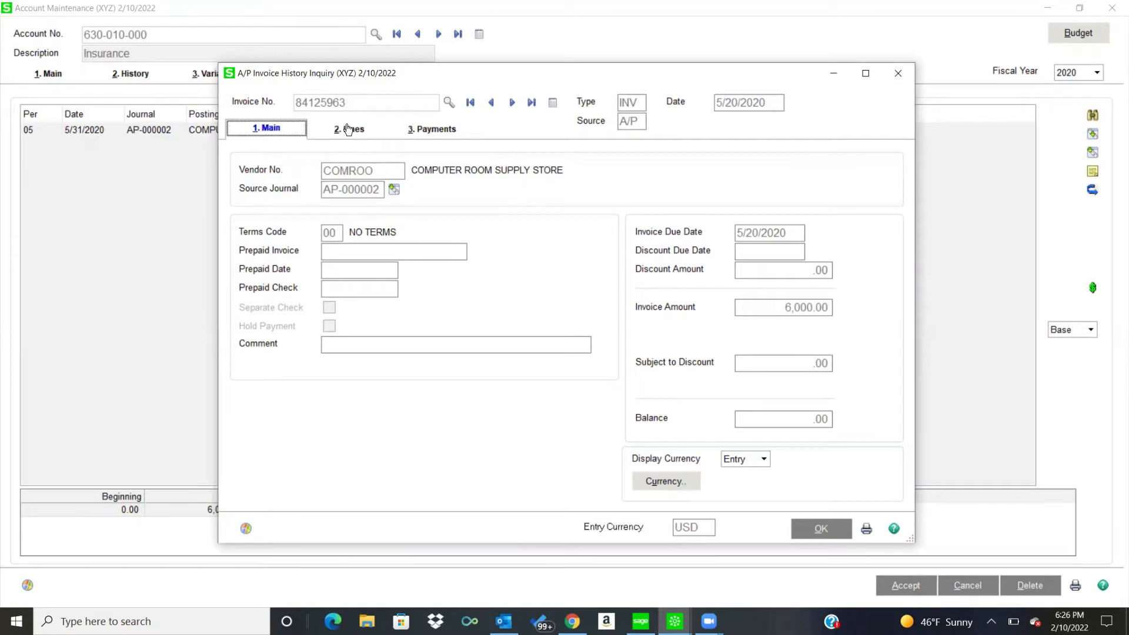
{"action": "left_click", "coordinate": [350, 130]}
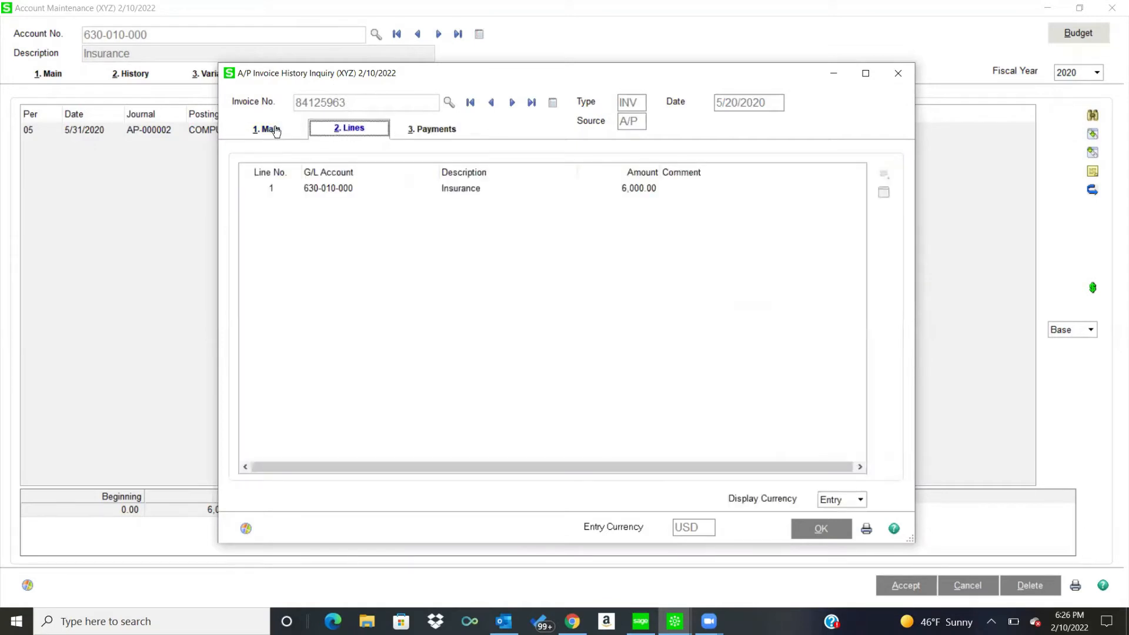
{"action": "left_click", "coordinate": [266, 128]}
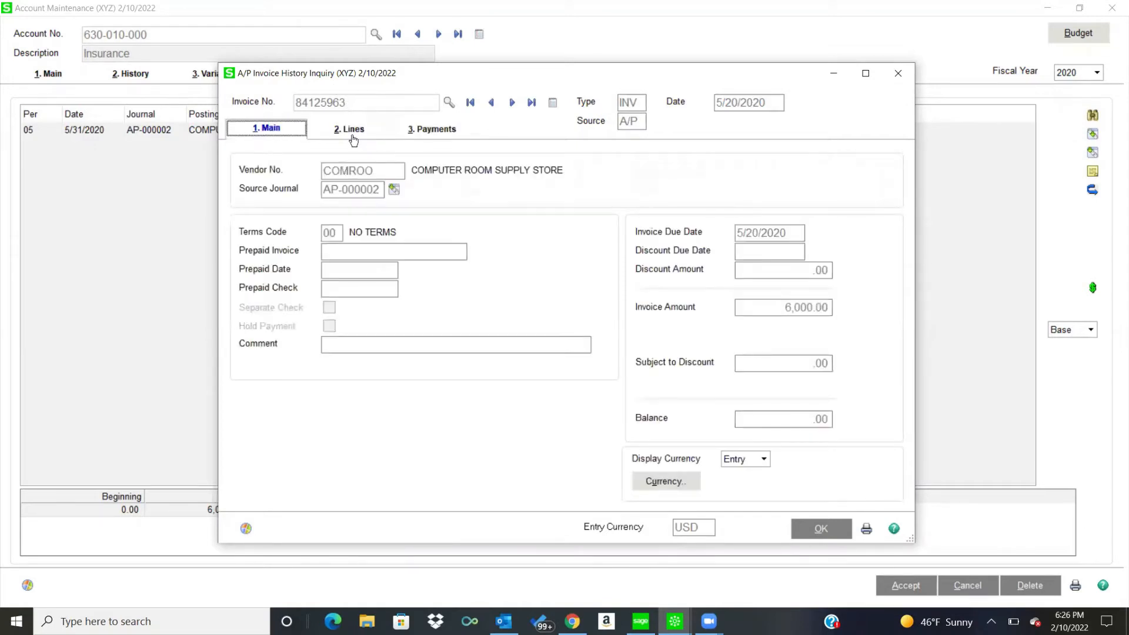
{"action": "mouse_move", "coordinate": [354, 203]}
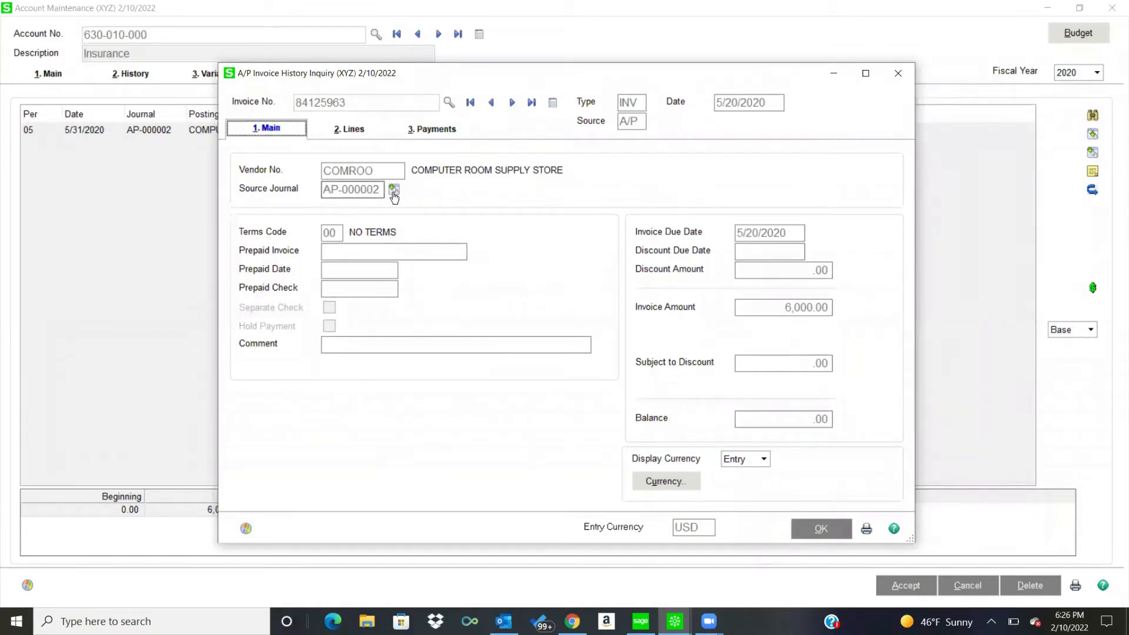
{"action": "left_click", "coordinate": [394, 189]}
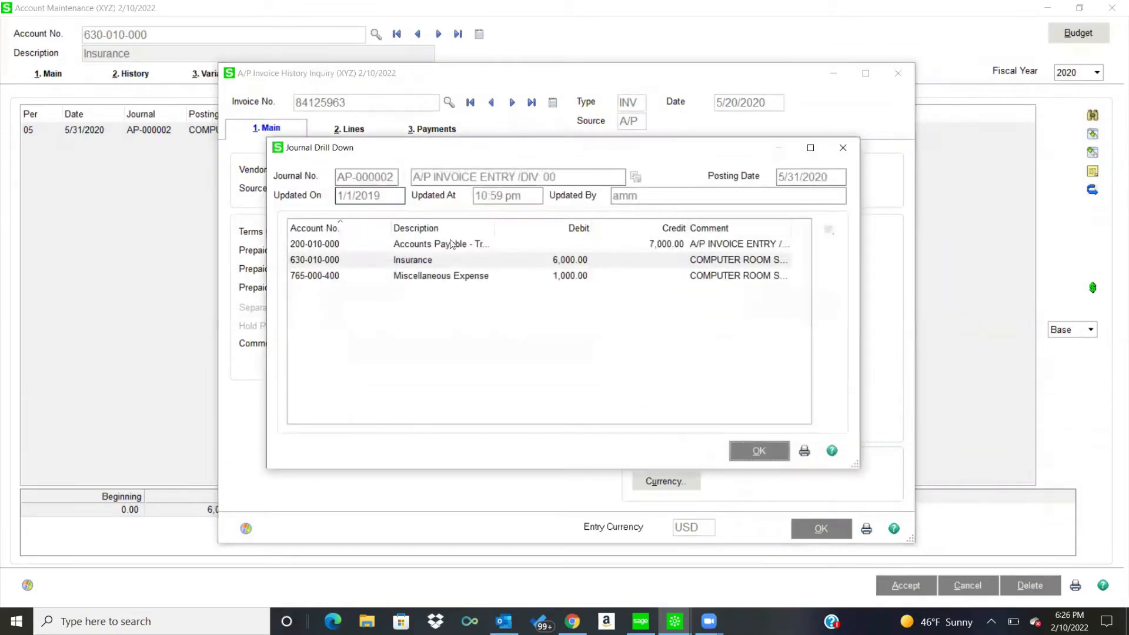
{"action": "mouse_move", "coordinate": [420, 281]}
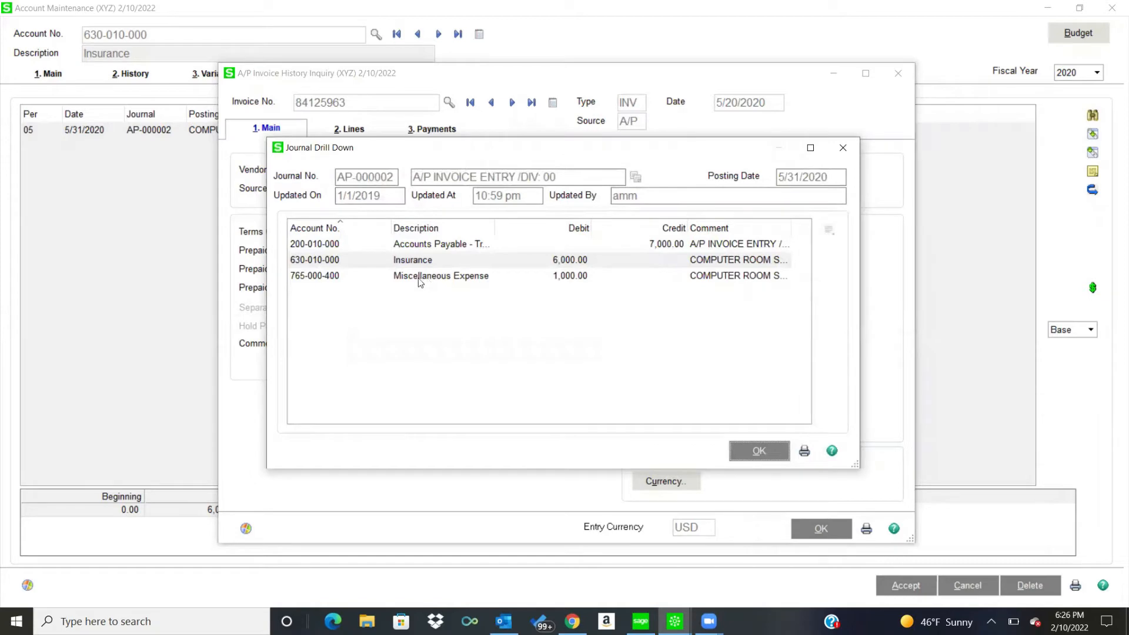
{"action": "mouse_move", "coordinate": [438, 281]}
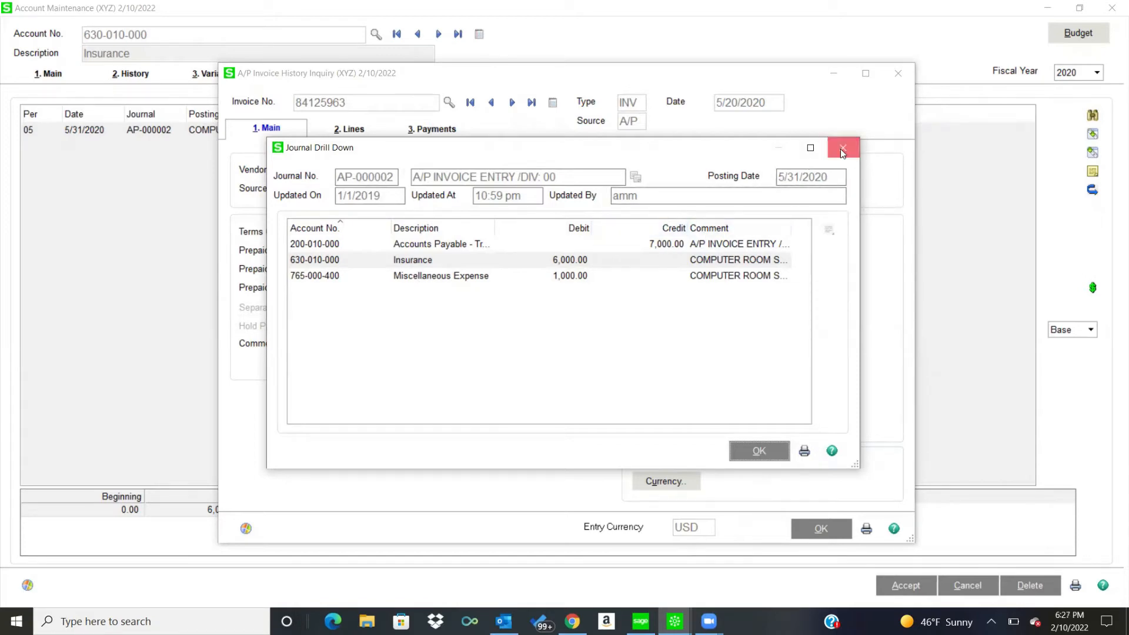
{"action": "left_click", "coordinate": [842, 148]}
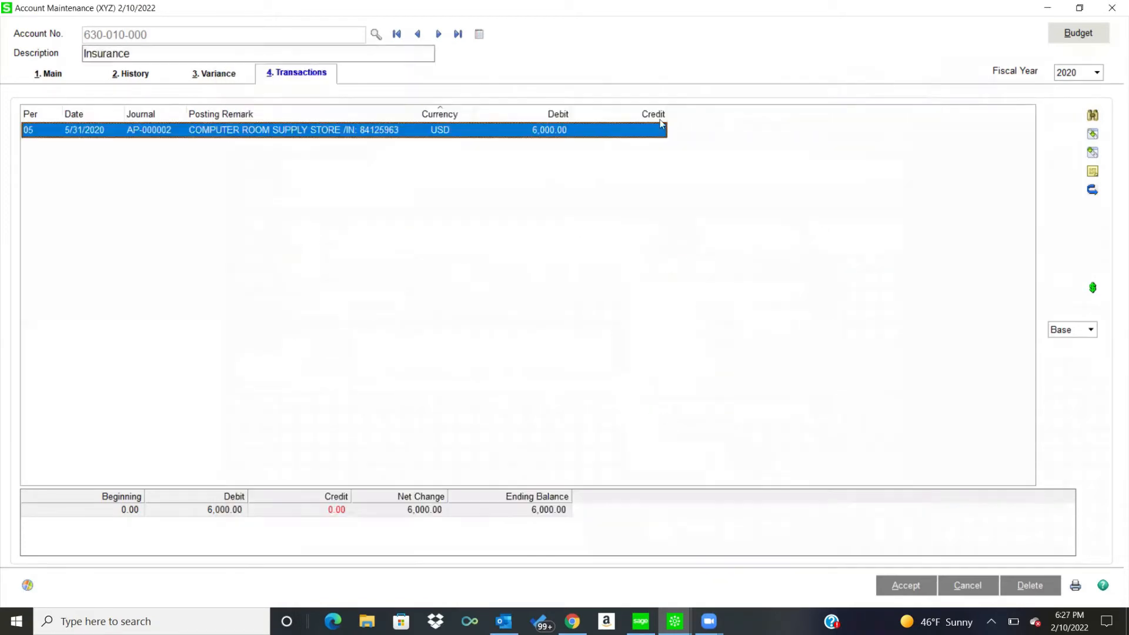
{"action": "mouse_move", "coordinate": [314, 201]}
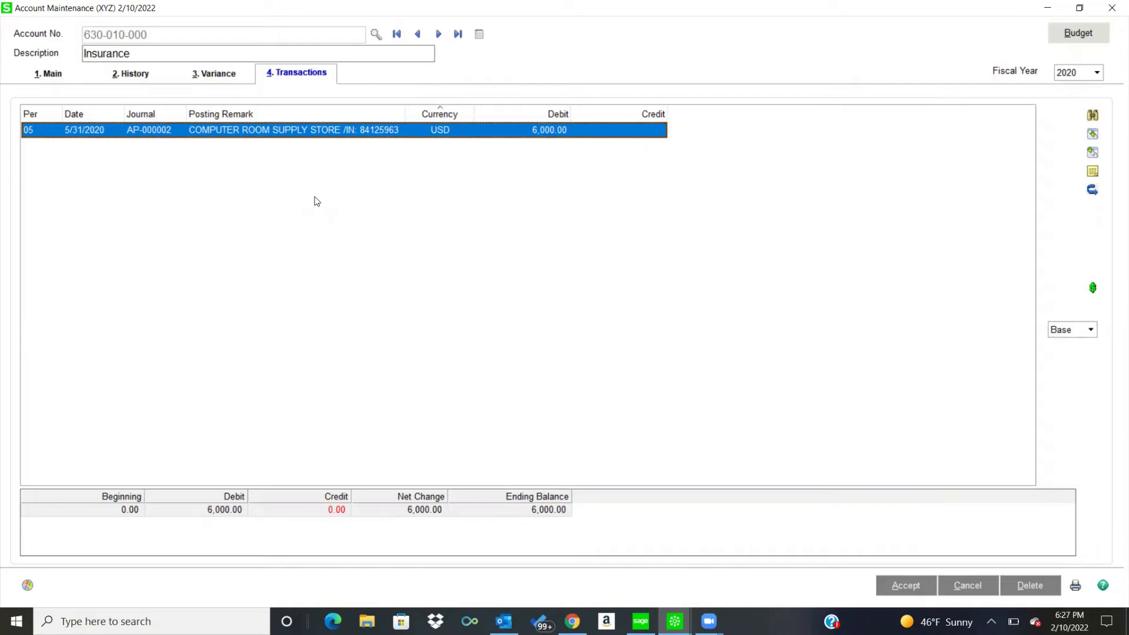
{"action": "mouse_move", "coordinate": [60, 78]}
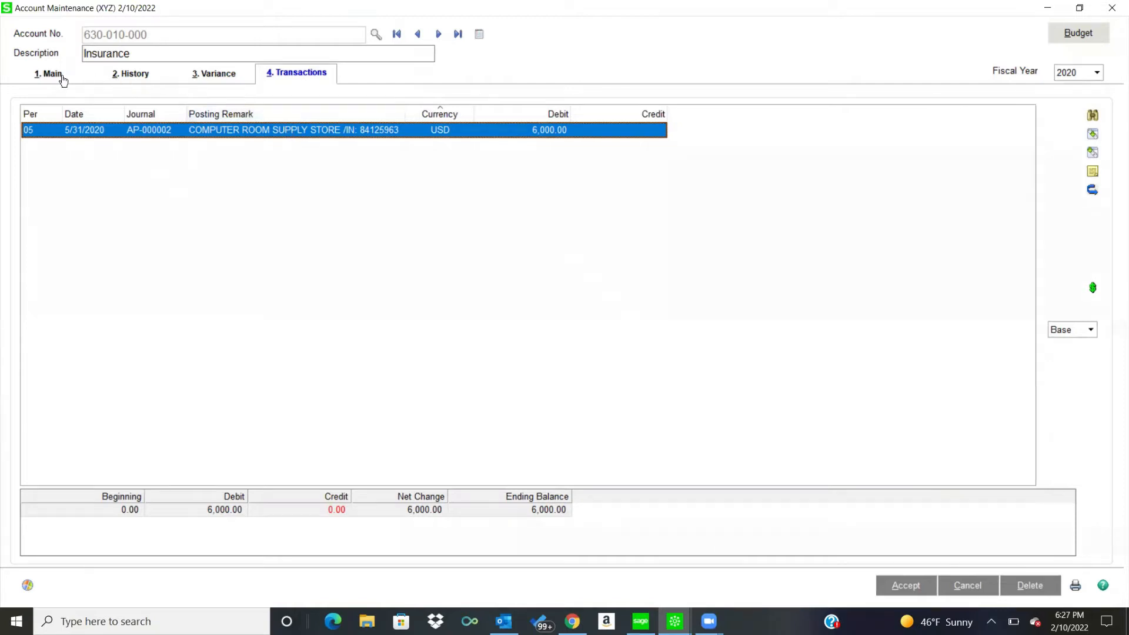
Step: Review the Insurance account's main settings, keeping status Active and cash flow type None
{"action": "left_click", "coordinate": [48, 73]}
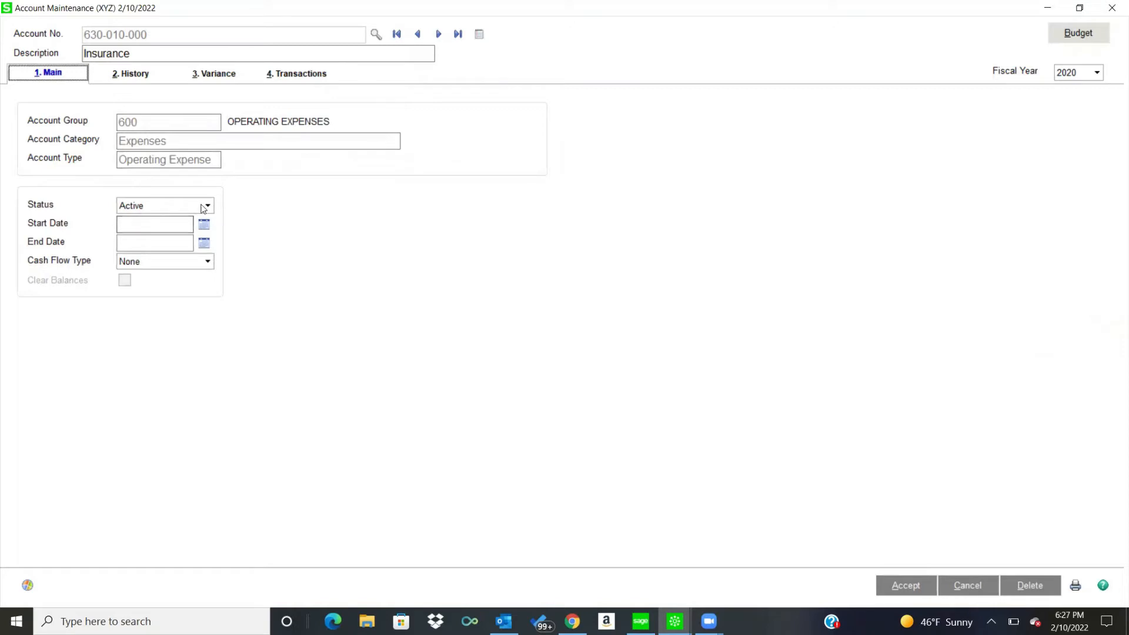
{"action": "left_click", "coordinate": [207, 204]}
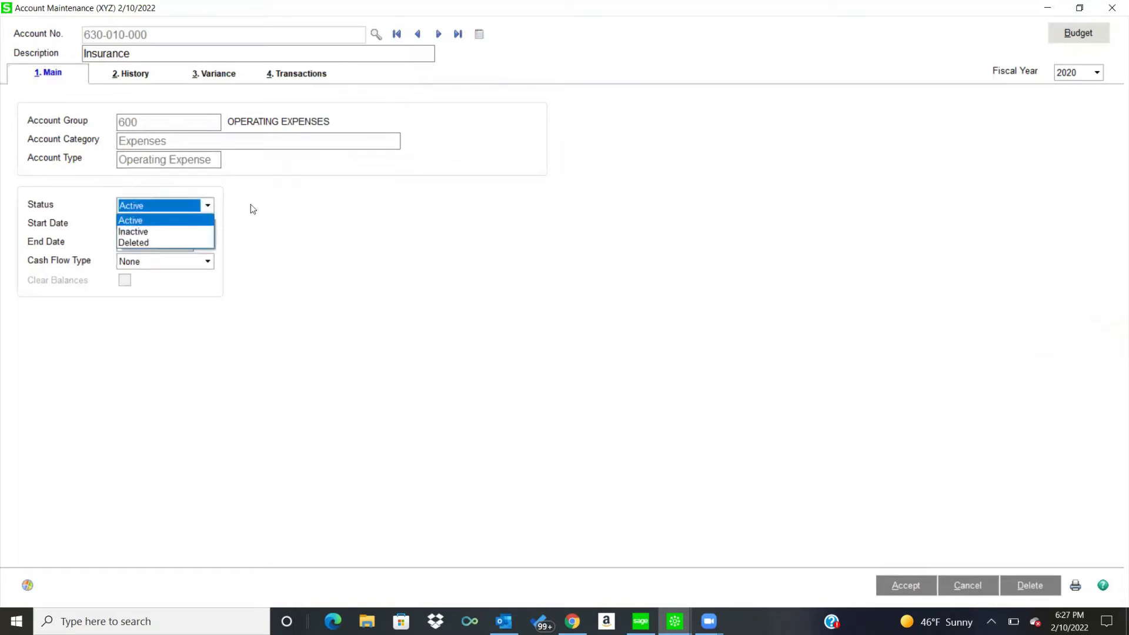
{"action": "left_click", "coordinate": [130, 220]}
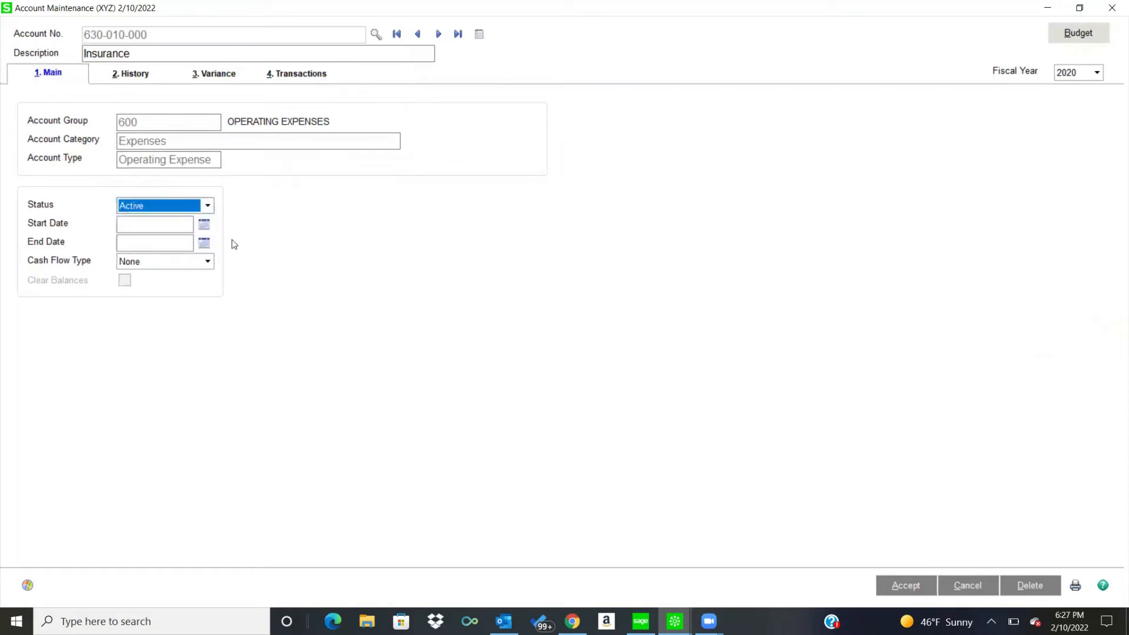
{"action": "left_click", "coordinate": [207, 261]}
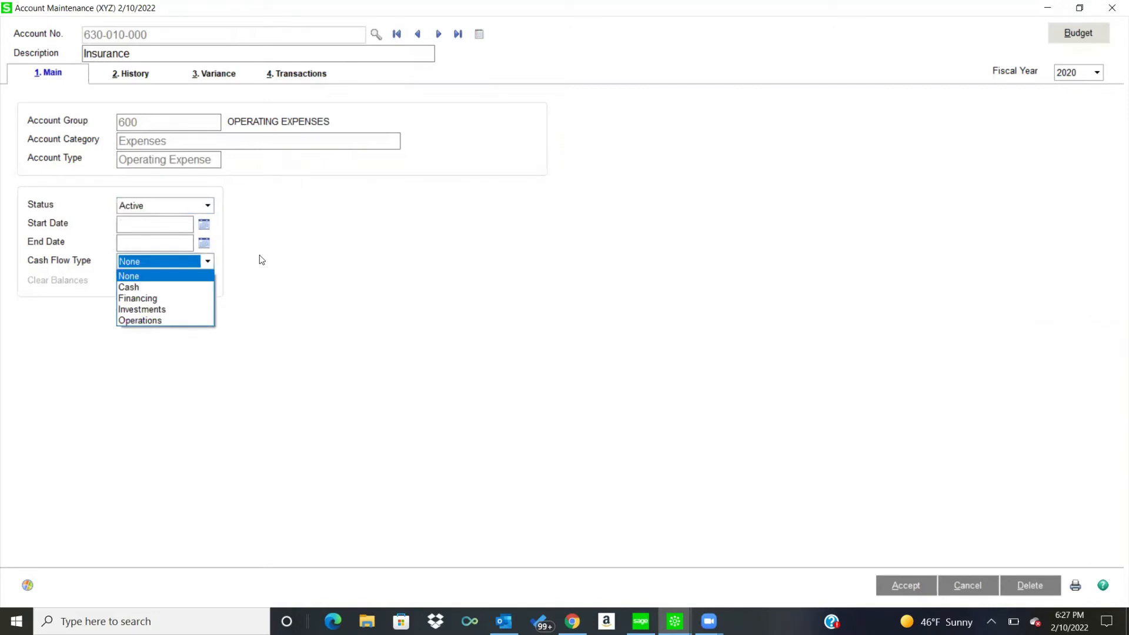
{"action": "left_click", "coordinate": [129, 275]}
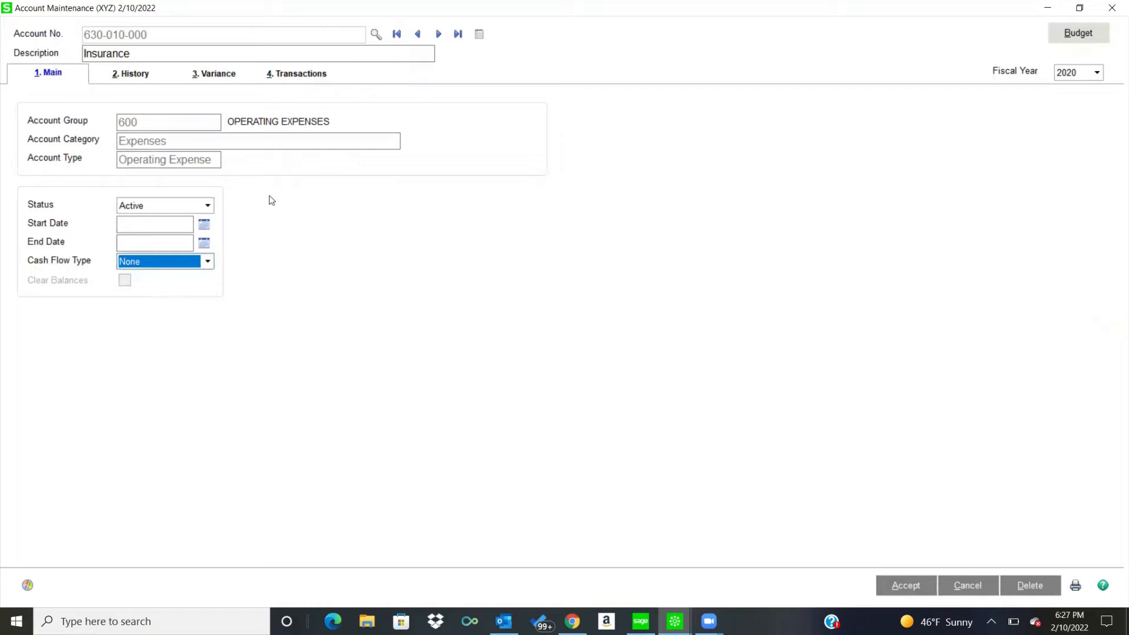
{"action": "mouse_move", "coordinate": [133, 78]}
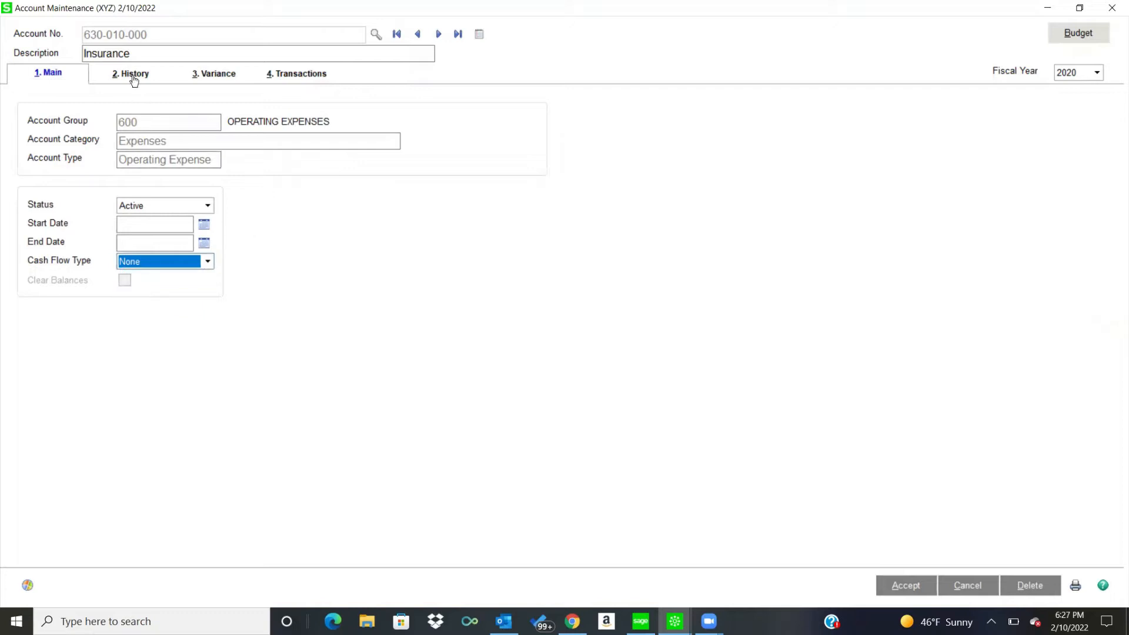
Step: Show the Insurance account's period history for fiscal 2020 with its 6,000.00 May debit
{"action": "left_click", "coordinate": [130, 73]}
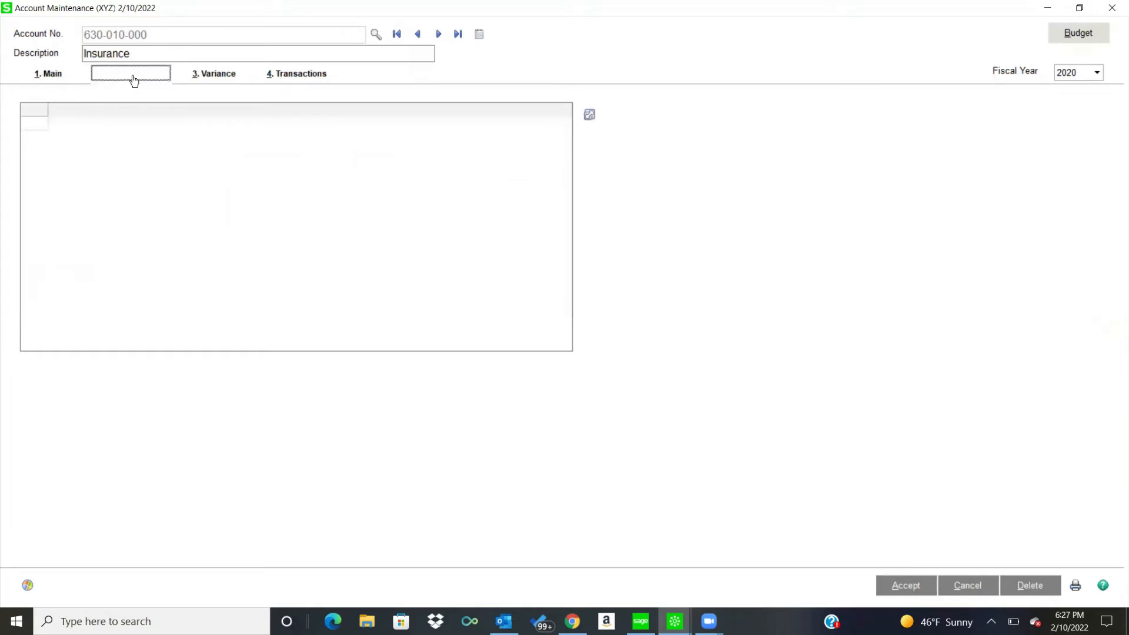
{"action": "left_click", "coordinate": [131, 73]}
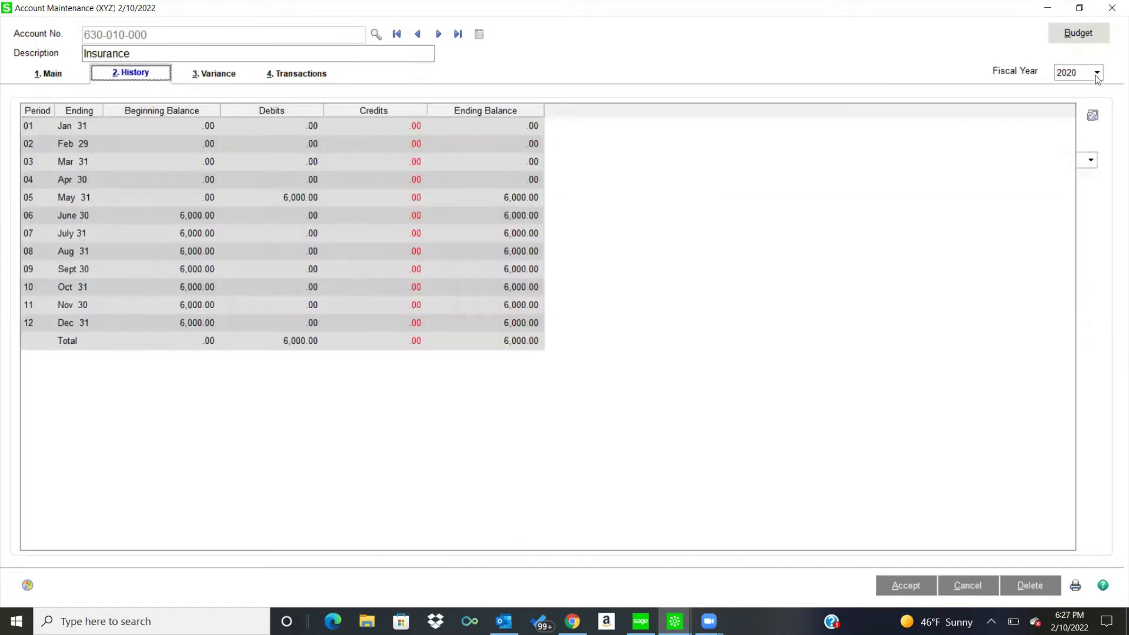
{"action": "left_click", "coordinate": [1098, 72]}
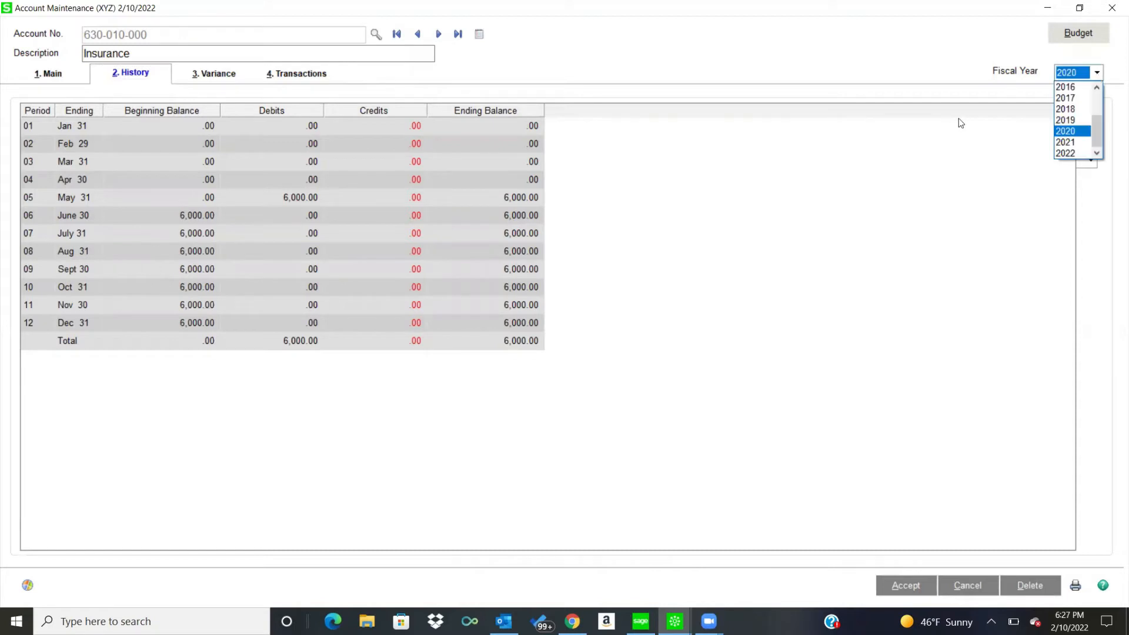
{"action": "left_click", "coordinate": [1066, 130]}
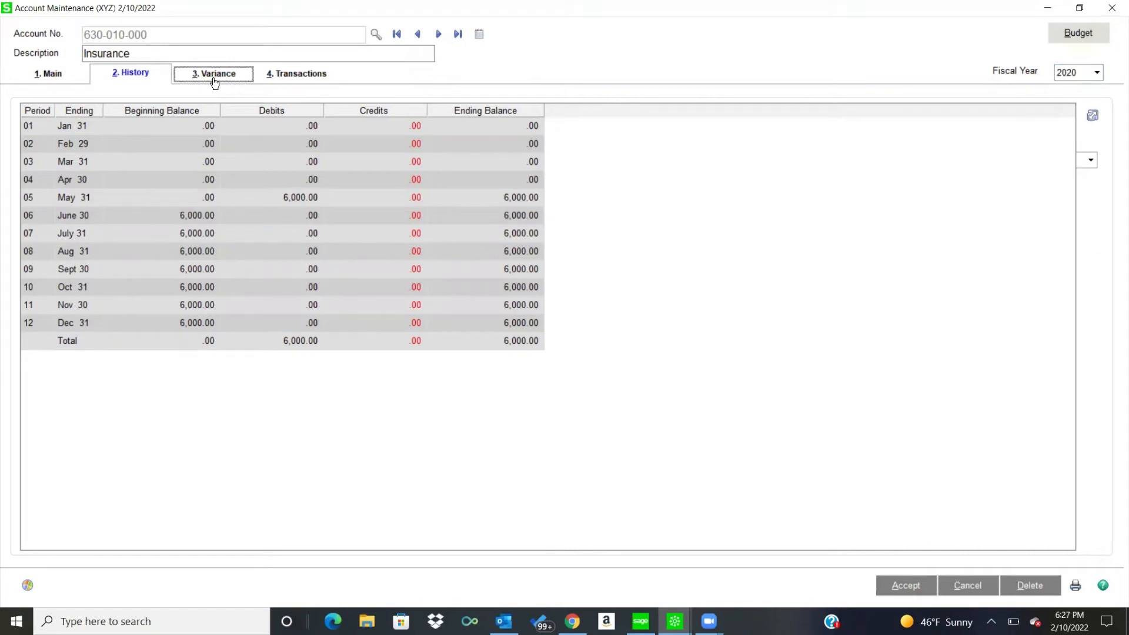
Step: Show the variance view comparing 2019 Activity against 2020 activity by period
{"action": "left_click", "coordinate": [213, 73]}
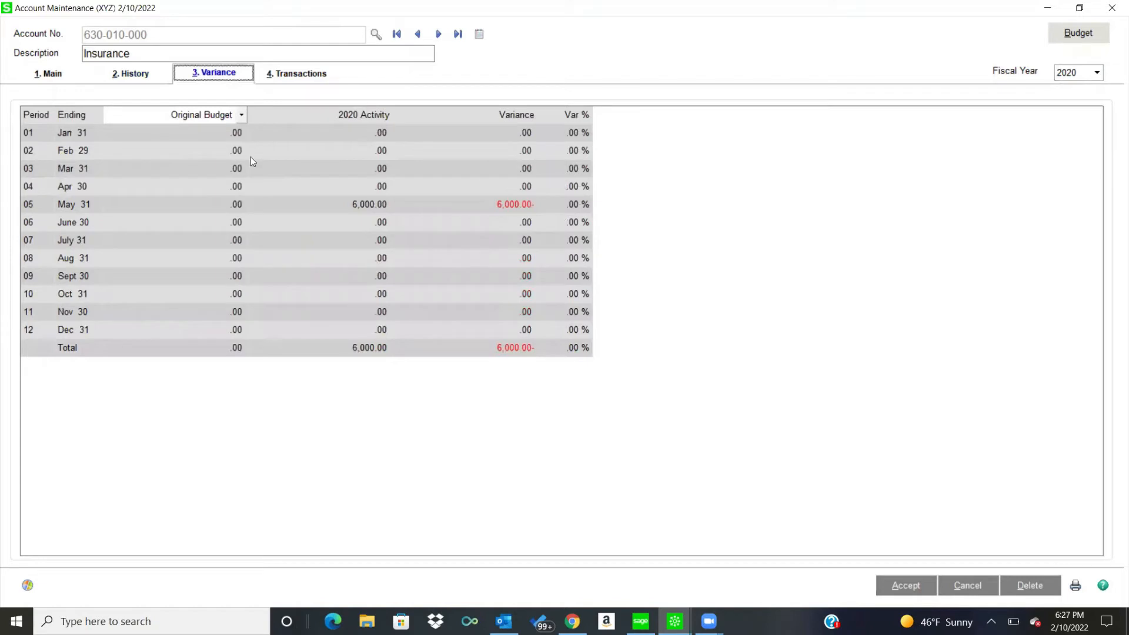
{"action": "mouse_move", "coordinate": [241, 118]}
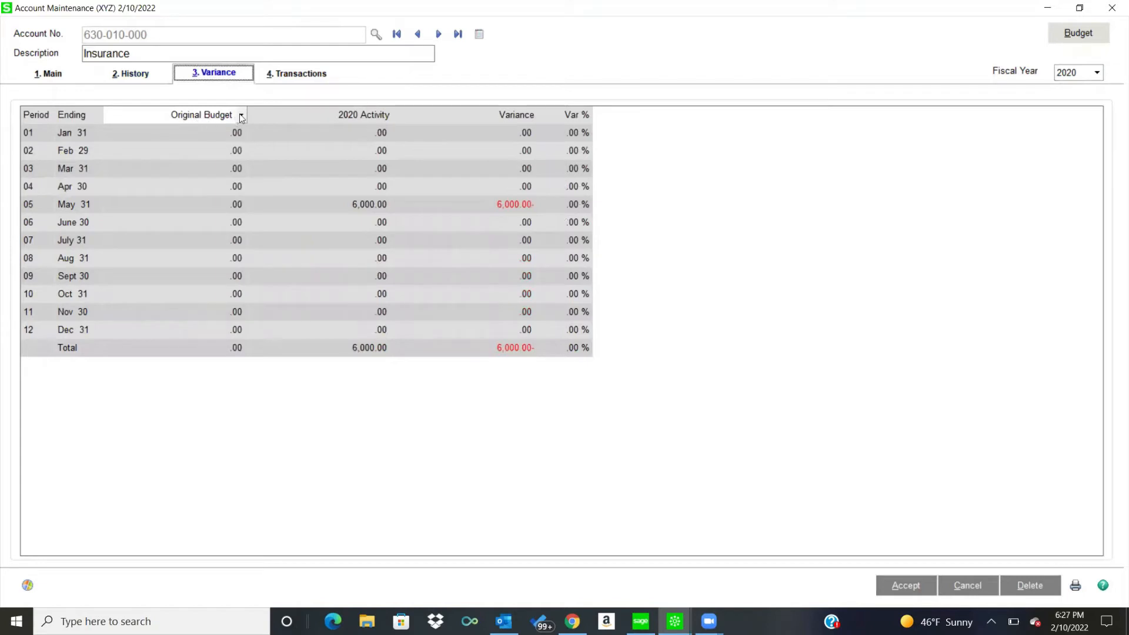
{"action": "left_click", "coordinate": [240, 114]}
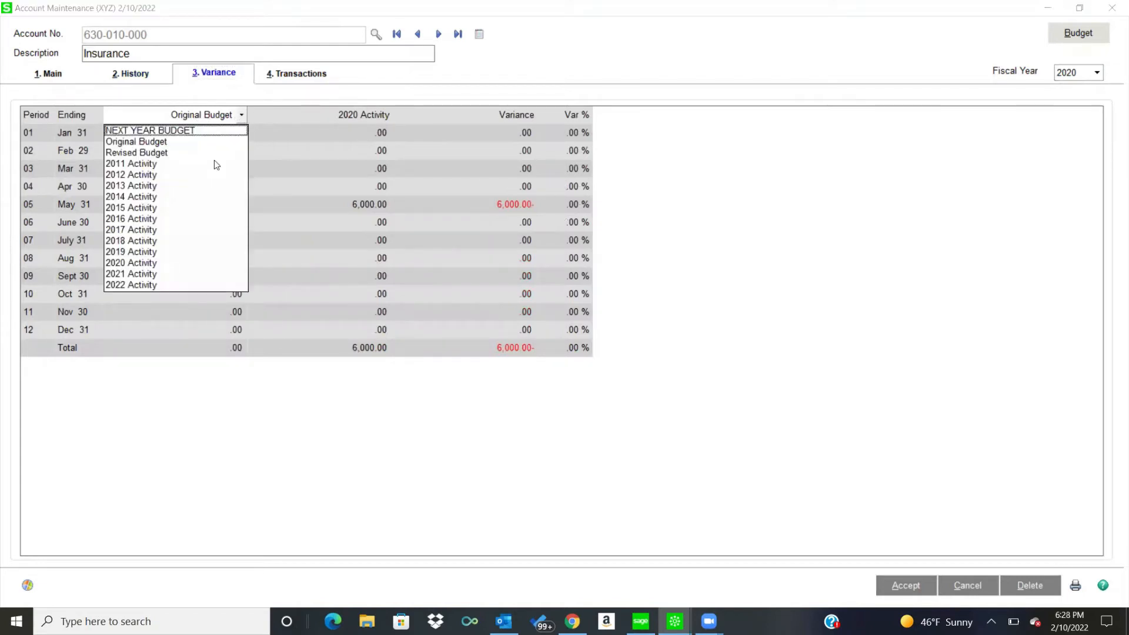
{"action": "left_click", "coordinate": [130, 252]}
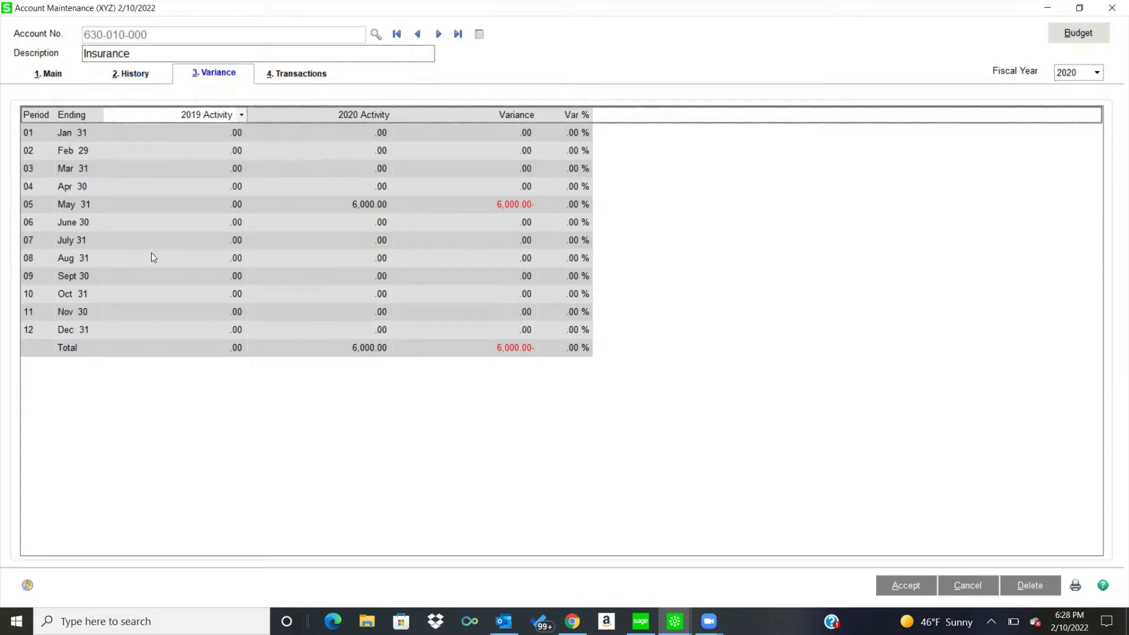
{"action": "mouse_move", "coordinate": [254, 197]}
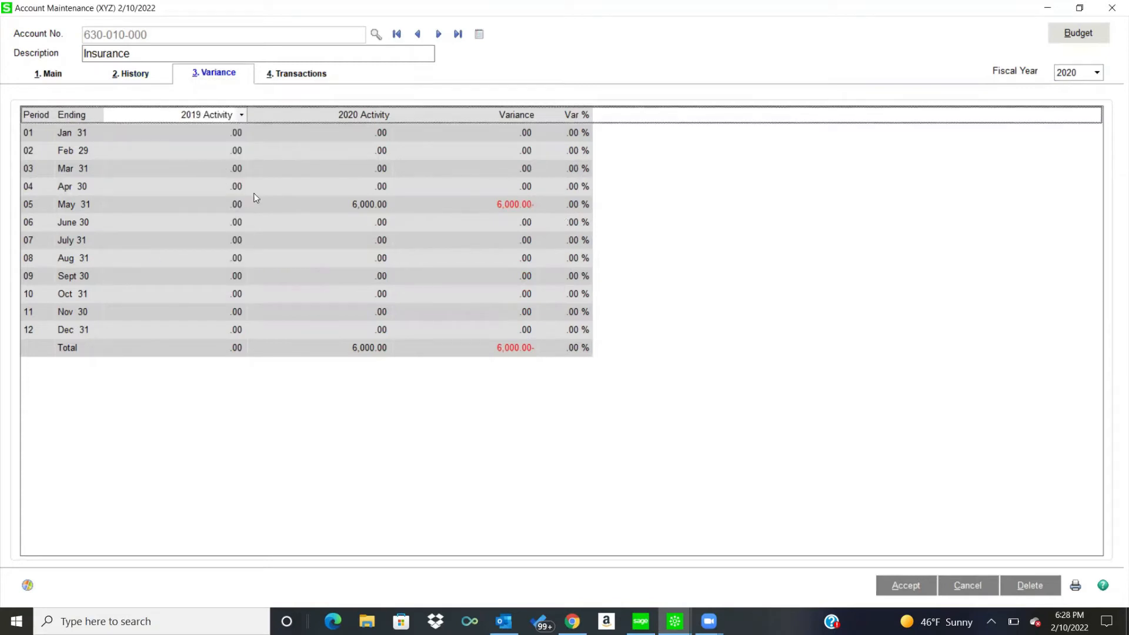
{"action": "mouse_move", "coordinate": [319, 227]}
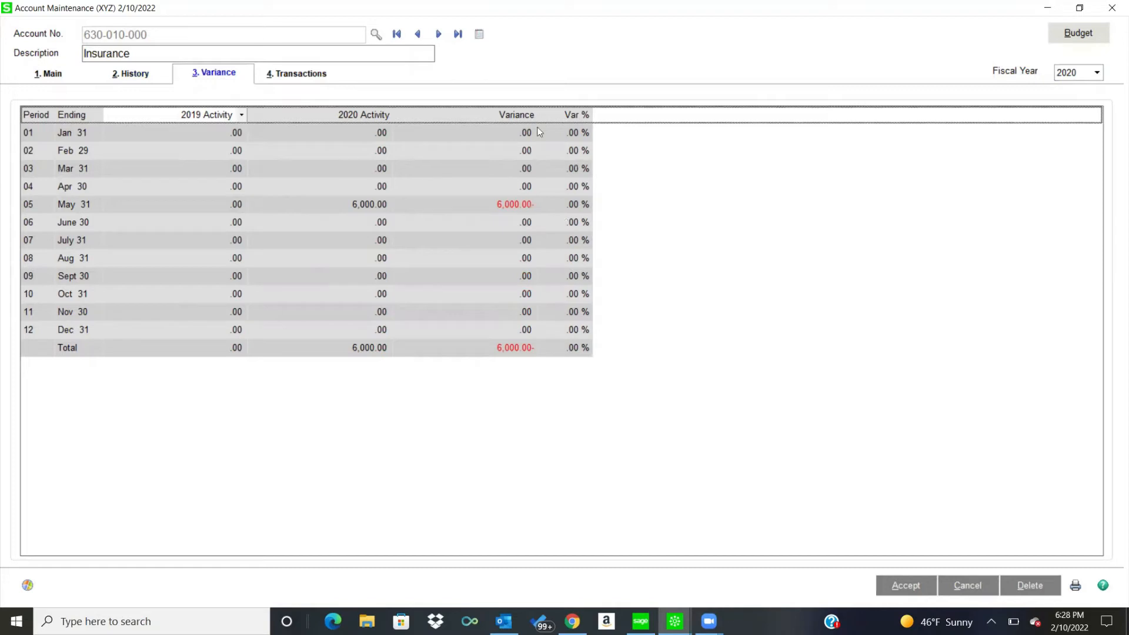
{"action": "mouse_move", "coordinate": [839, 171]}
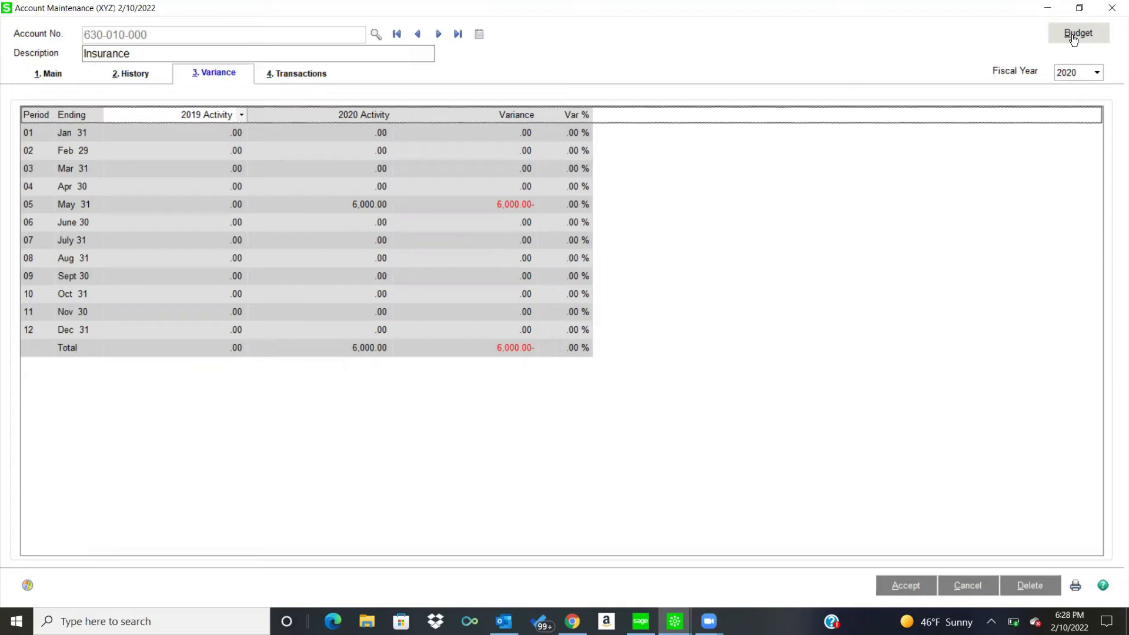
{"action": "mouse_move", "coordinate": [1113, 618]}
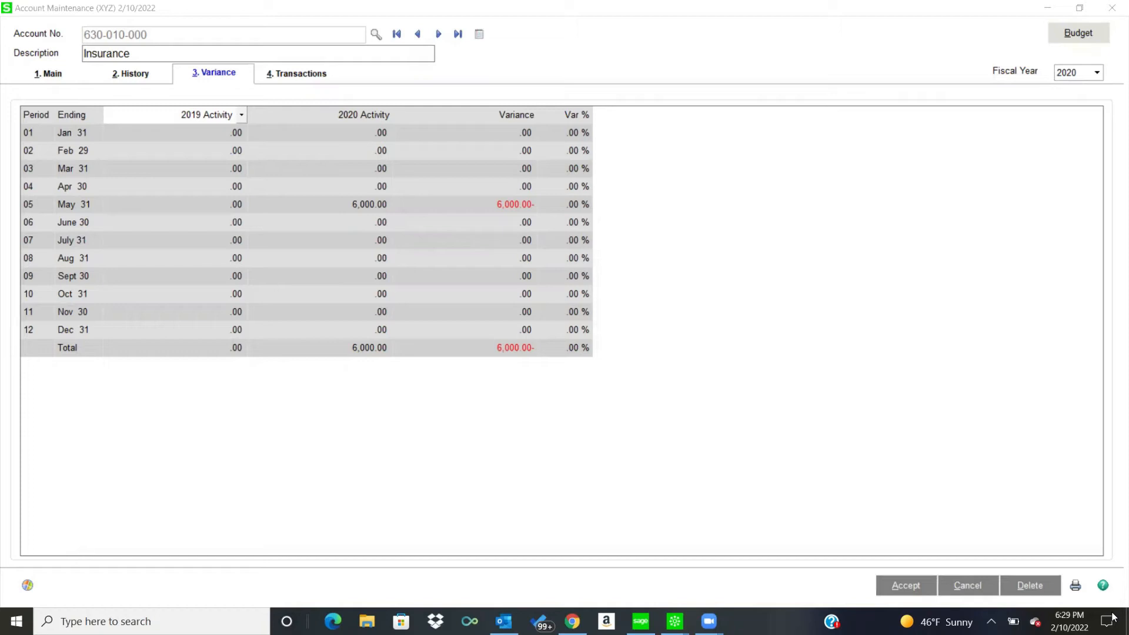
{"action": "mouse_move", "coordinate": [856, 352]}
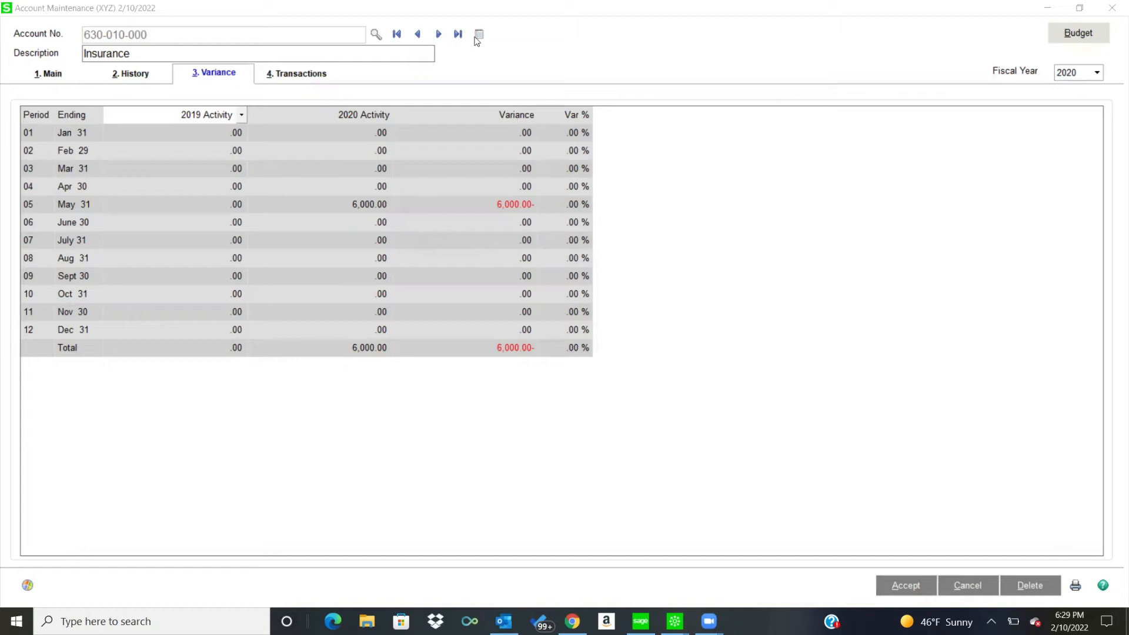
{"action": "mouse_move", "coordinate": [480, 37]}
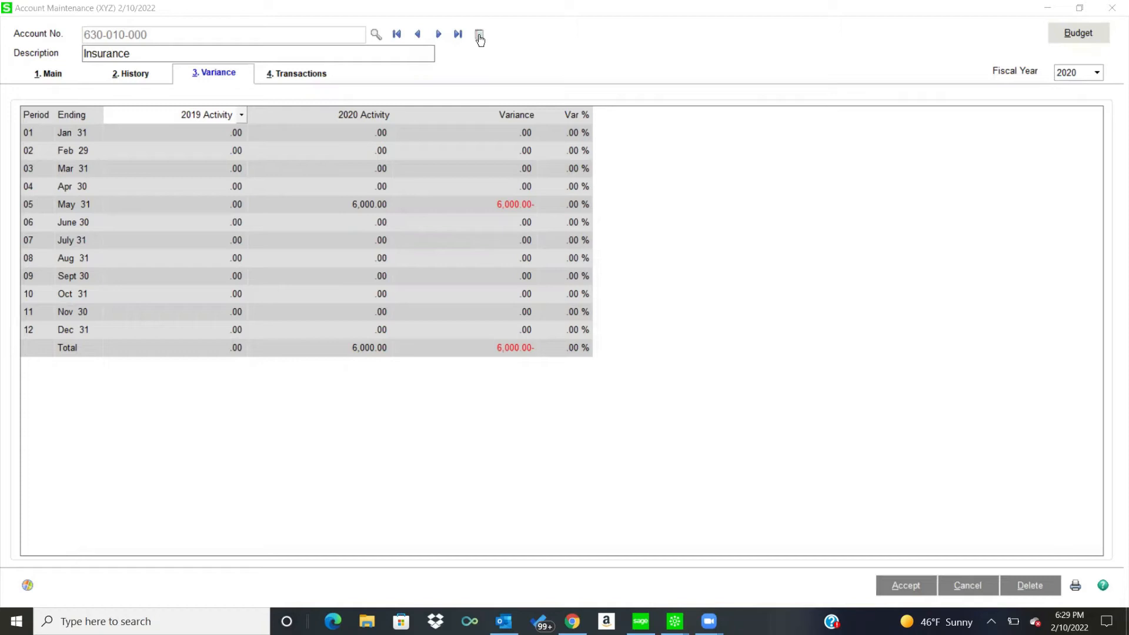
{"action": "mouse_move", "coordinate": [480, 38]}
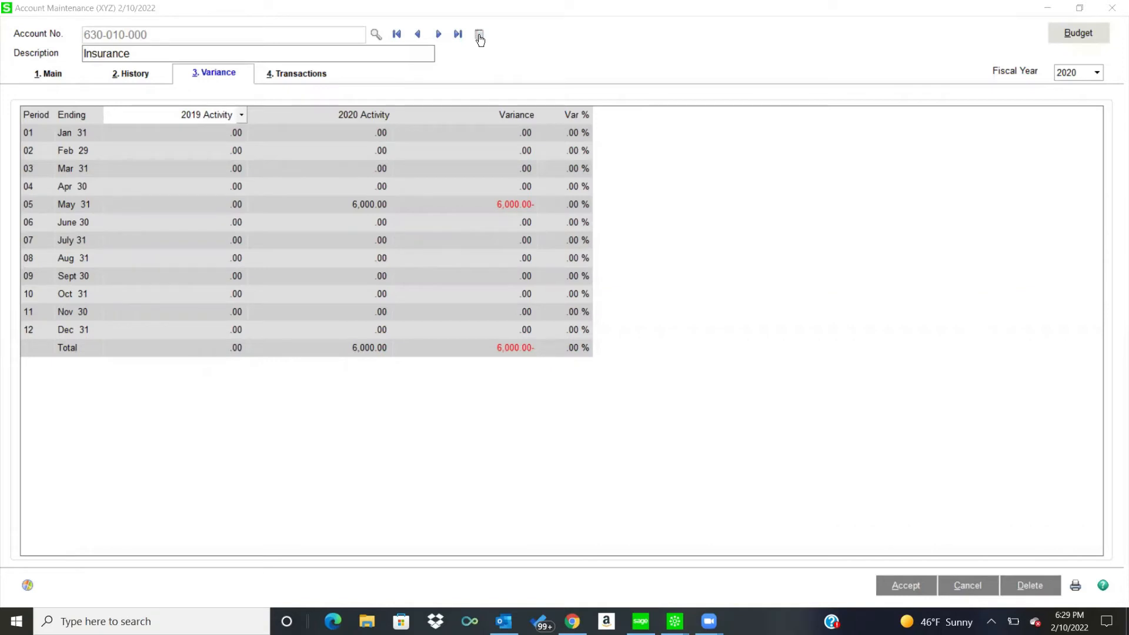
{"action": "mouse_move", "coordinate": [1113, 15]}
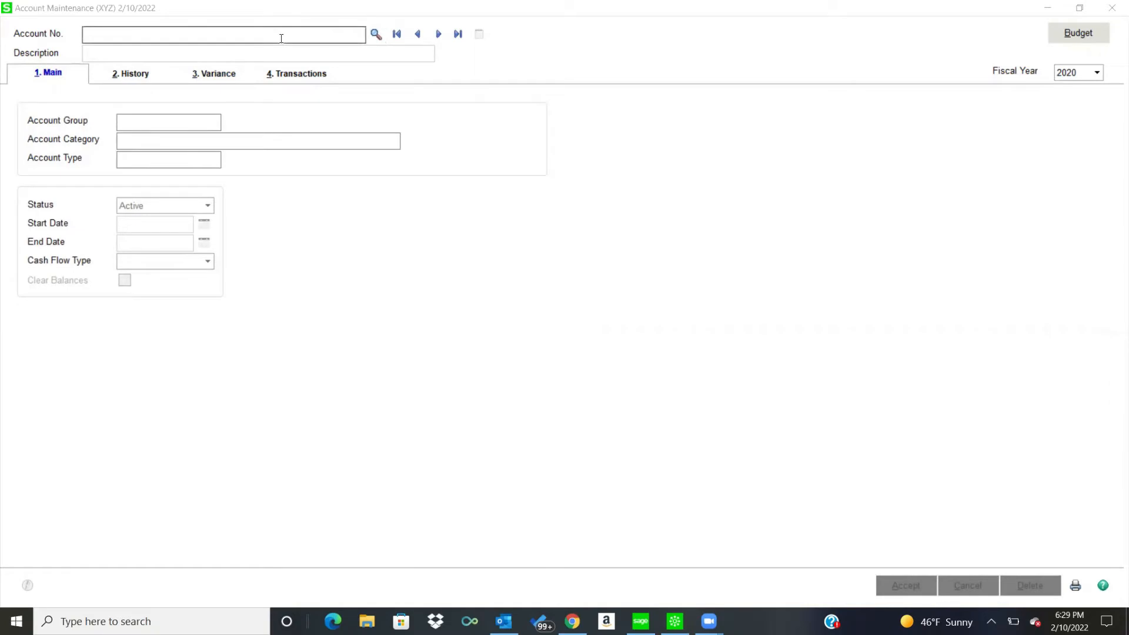
Step: Search the GL account list by description for 'off', pick Office Supplies 760-000-400 and accept
{"action": "left_click", "coordinate": [224, 35]}
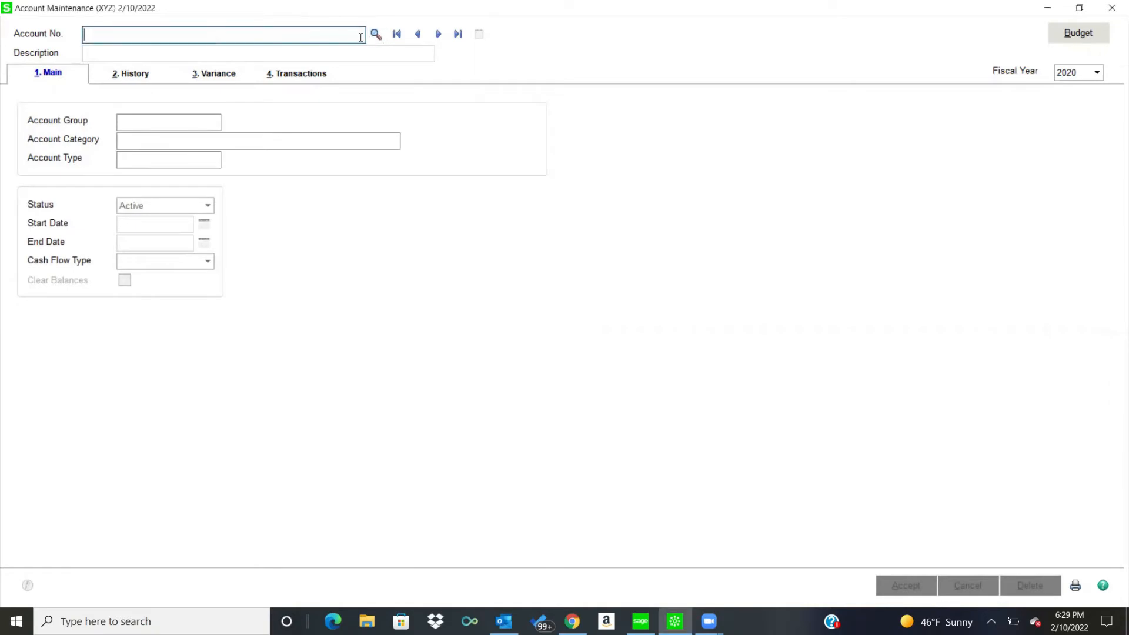
{"action": "left_click", "coordinate": [374, 34]}
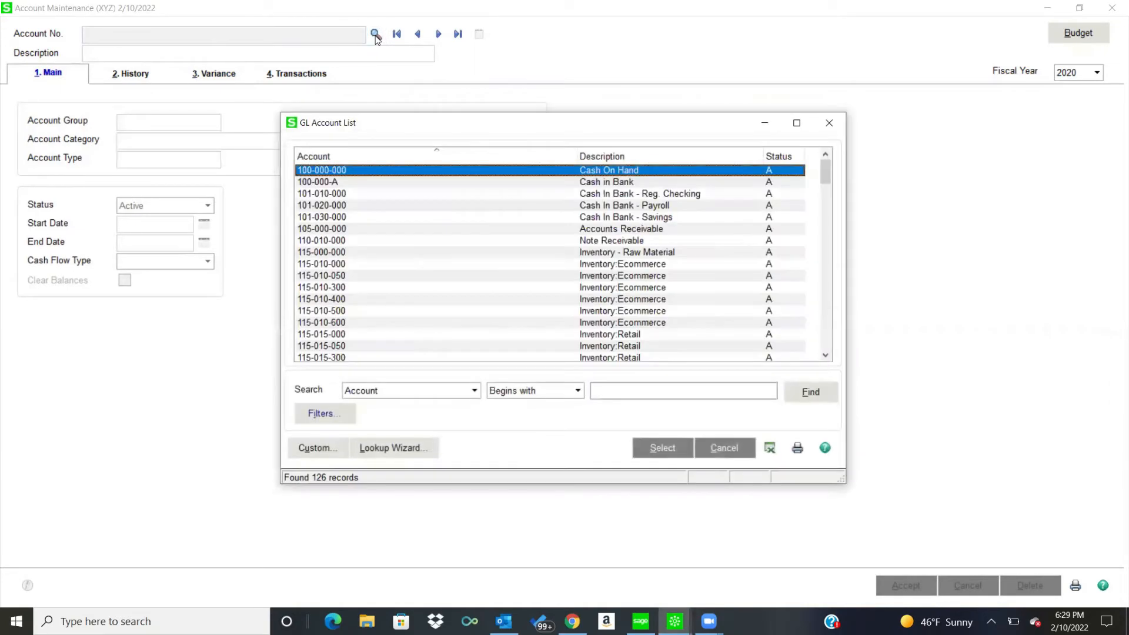
{"action": "scroll", "scroll_direction": "down", "scroll_amount": 3}
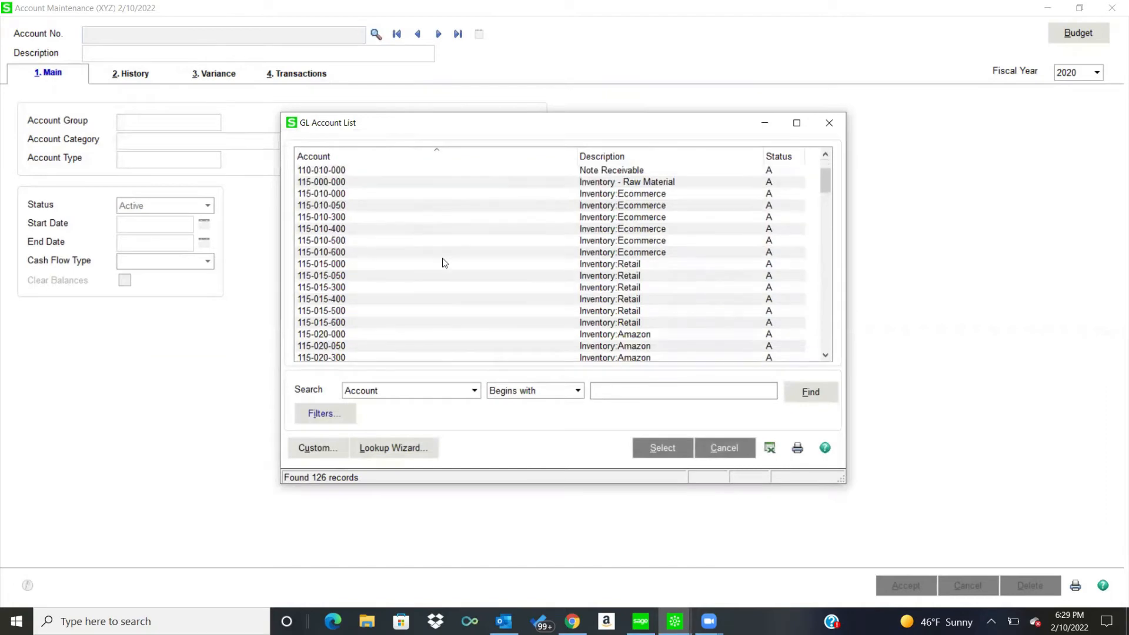
{"action": "scroll", "scroll_direction": "down", "scroll_amount": 3}
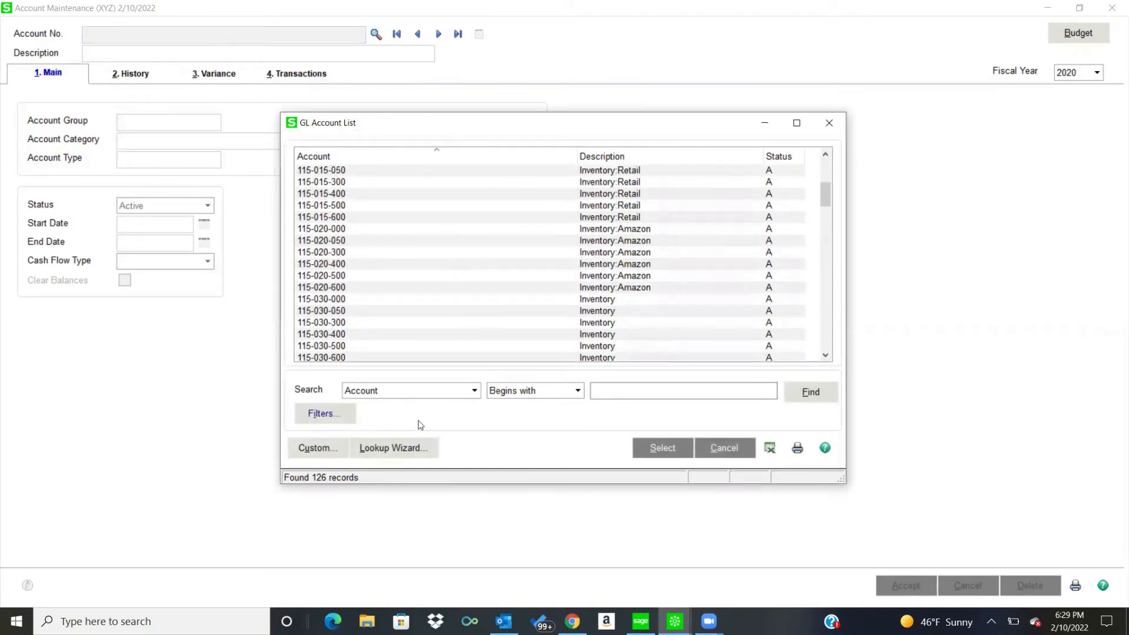
{"action": "left_click", "coordinate": [473, 390]}
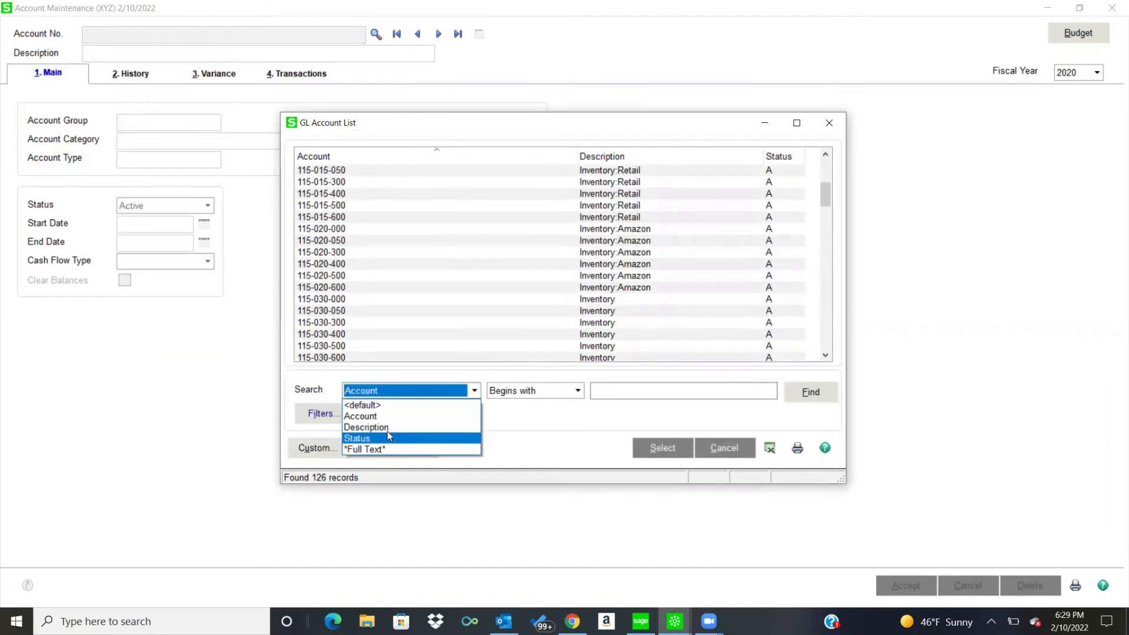
{"action": "left_click", "coordinate": [367, 427]}
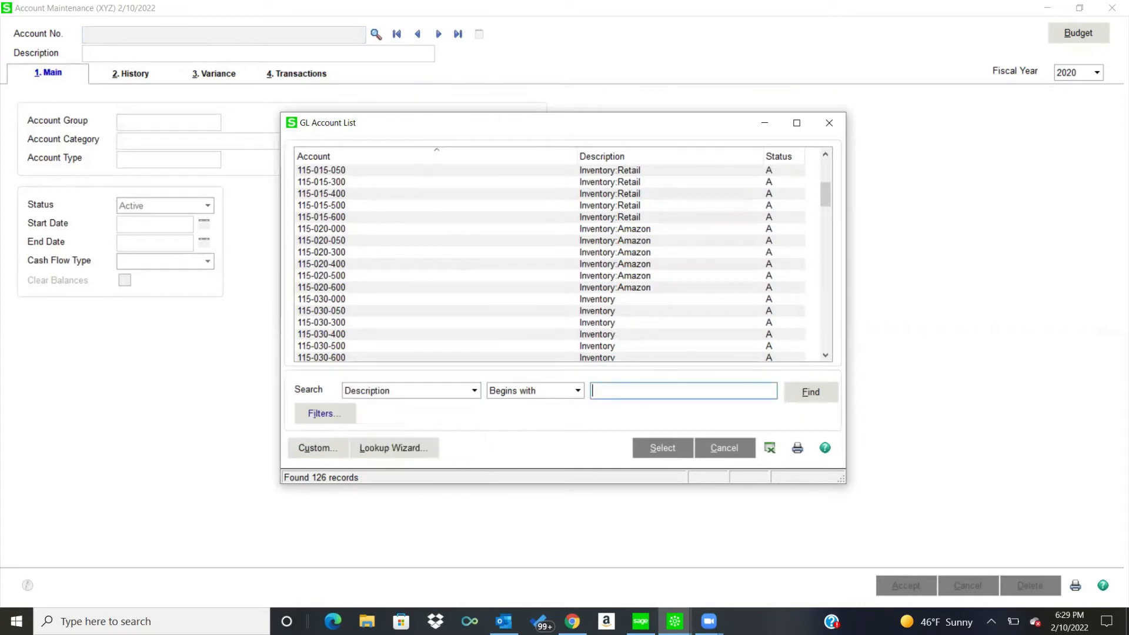
{"action": "type", "text": "off"}
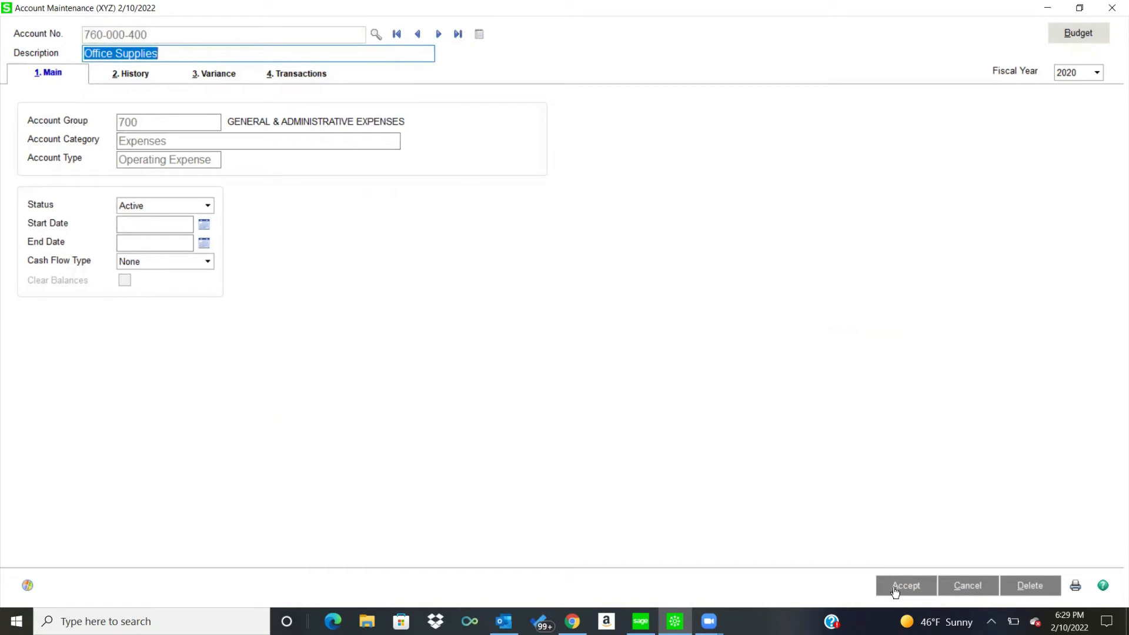
{"action": "left_click", "coordinate": [906, 586]}
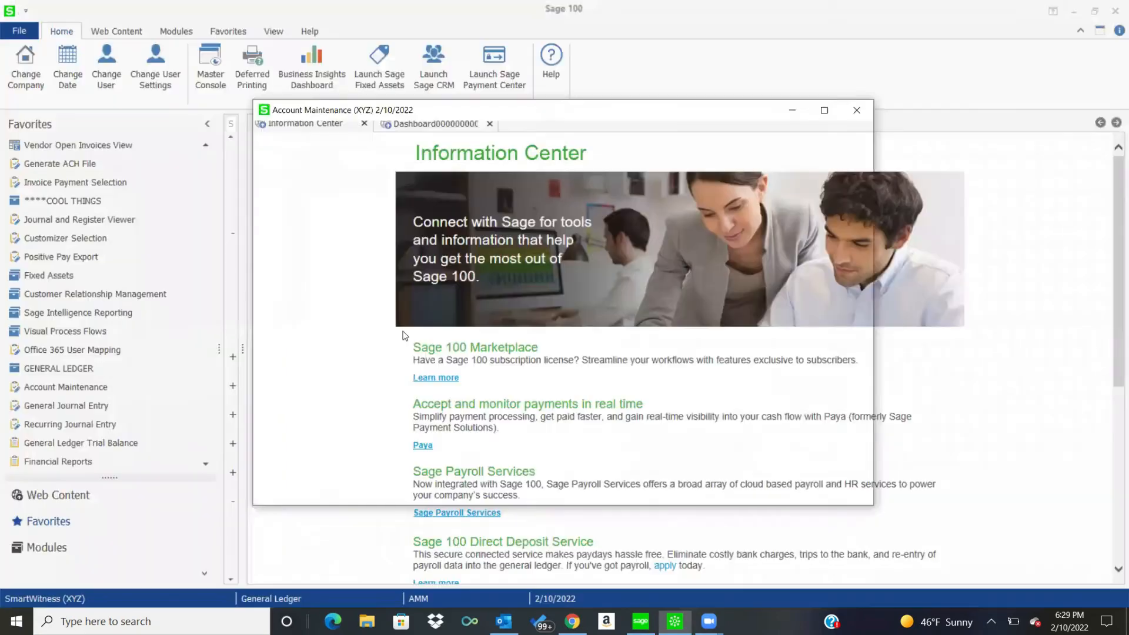
Step: Close account maintenance to return to the Sage 100 home screen
{"action": "left_click", "coordinate": [855, 111]}
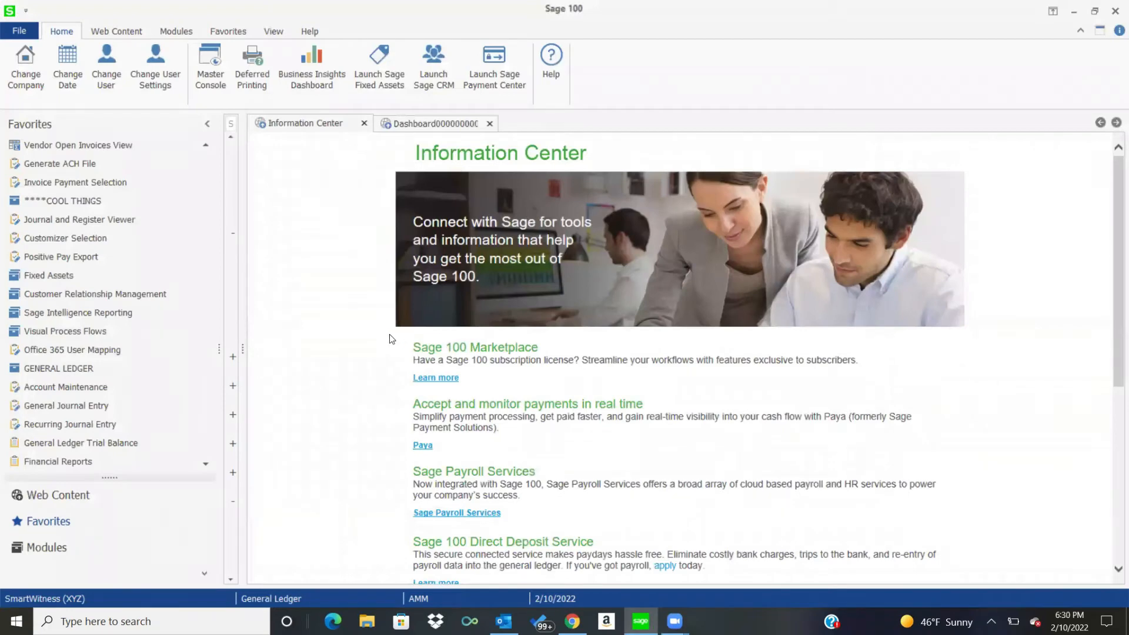
{"action": "mouse_move", "coordinate": [66, 406]}
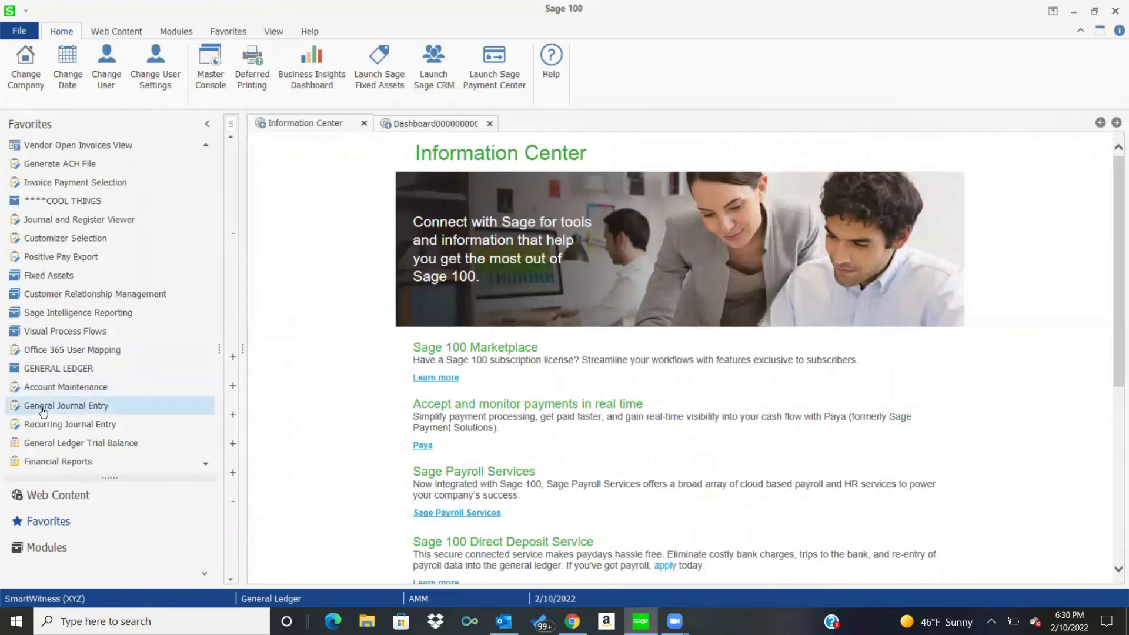
{"action": "mouse_move", "coordinate": [66, 406]}
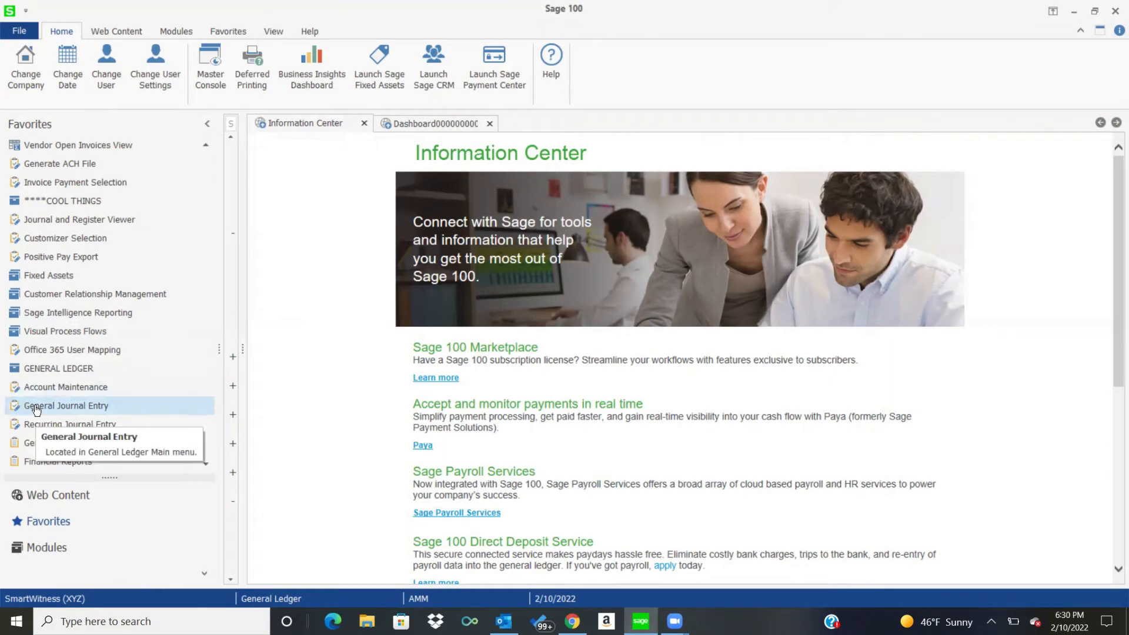
{"action": "mouse_move", "coordinate": [441, 305]}
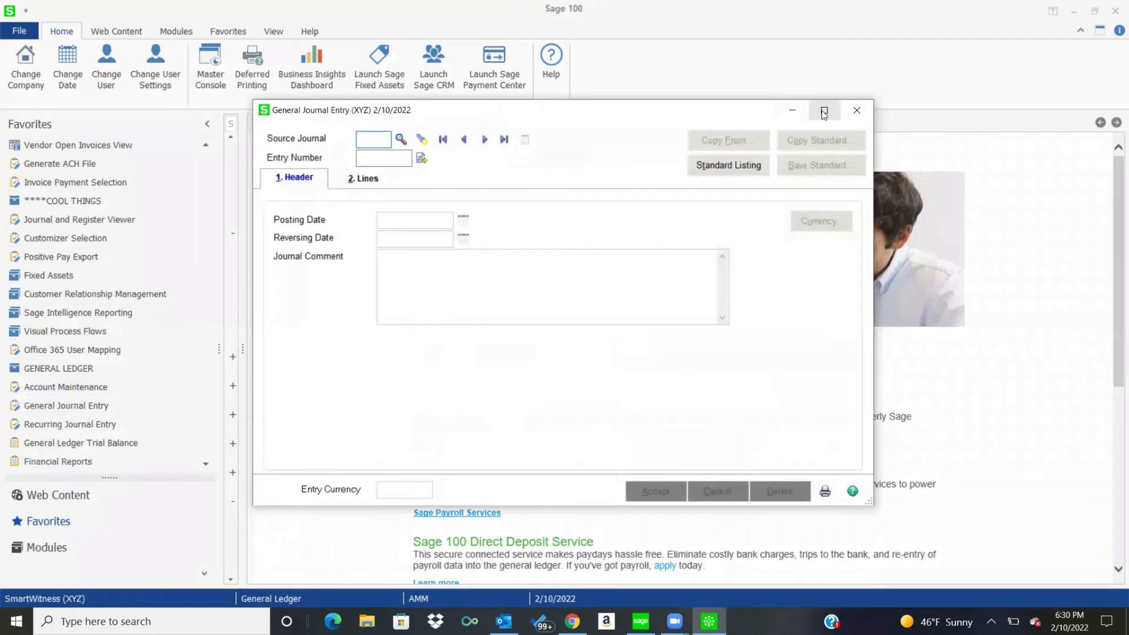
Step: Start the next JE journal entry, 000002, with reversing date 3/1/2022
{"action": "left_click", "coordinate": [823, 110]}
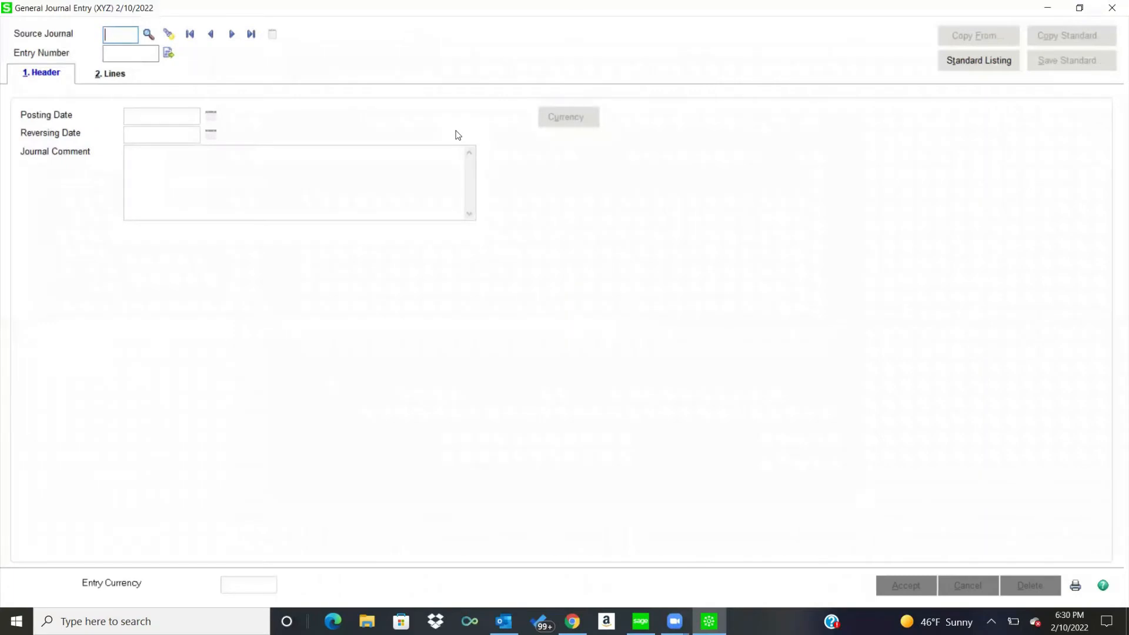
{"action": "type", "text": "JE"}
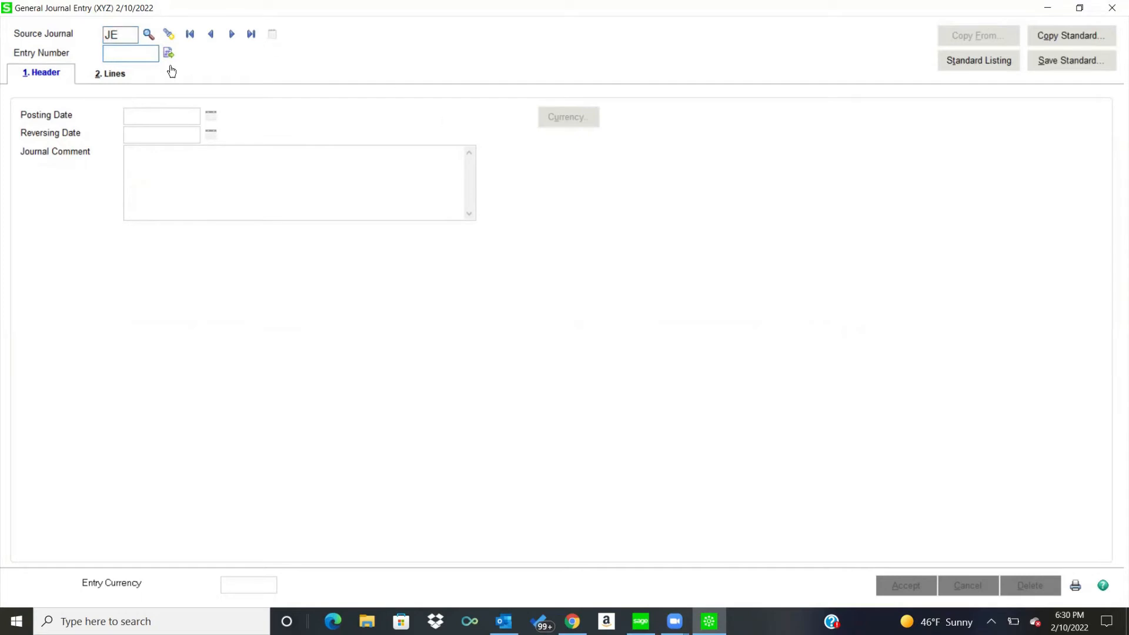
{"action": "left_click", "coordinate": [168, 53]}
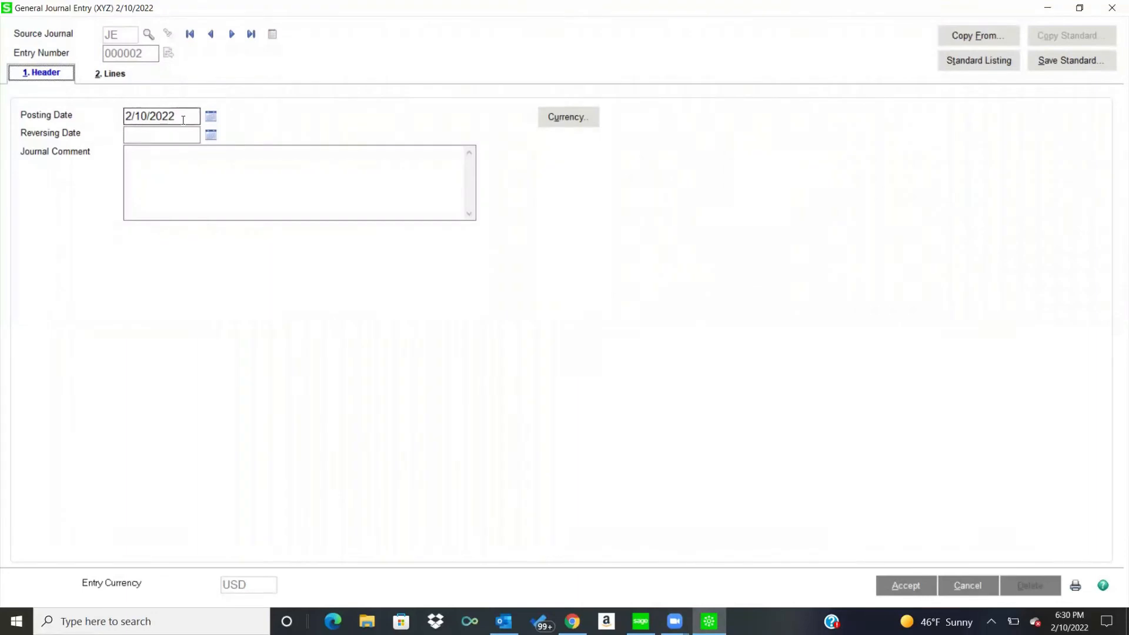
{"action": "left_click", "coordinate": [161, 136]}
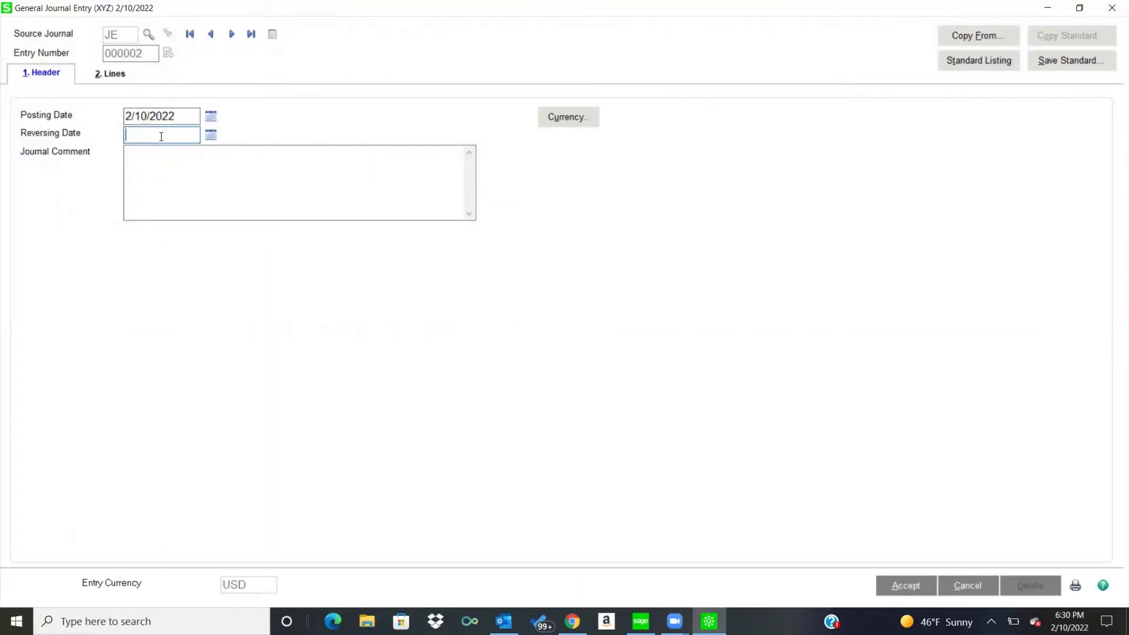
{"action": "type", "text": "3/1/2022"}
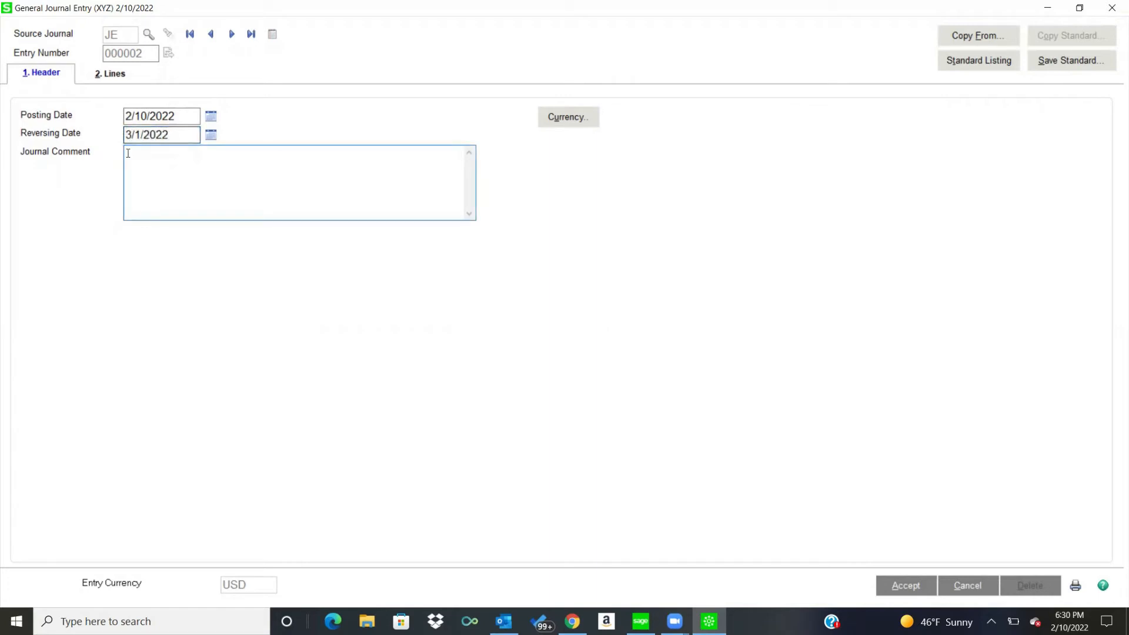
{"action": "mouse_move", "coordinate": [168, 157]}
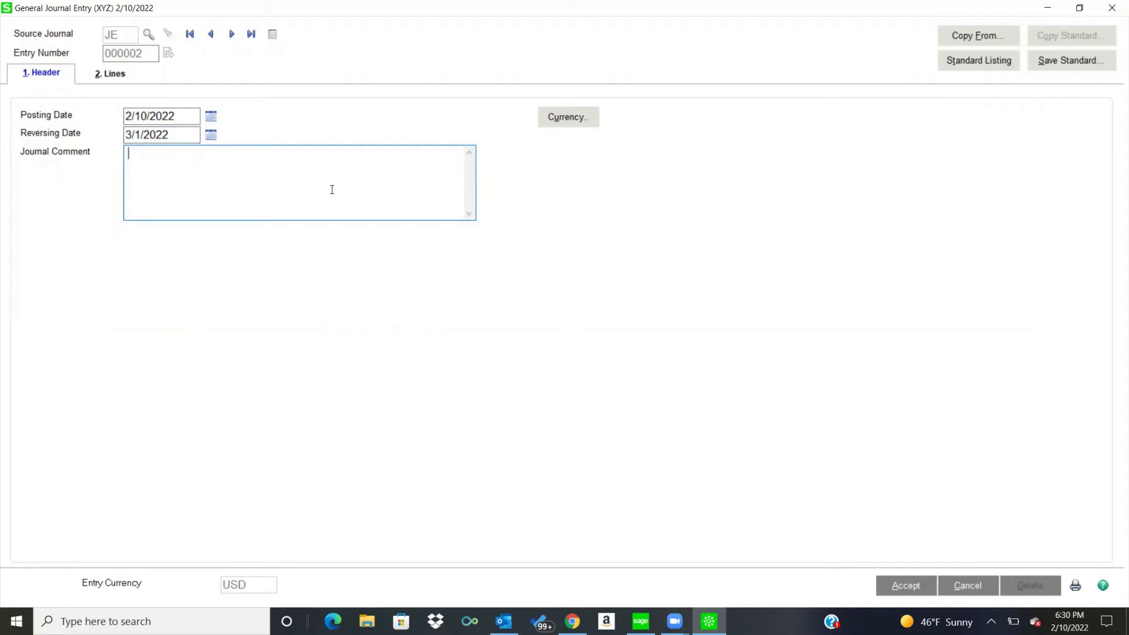
{"action": "mouse_move", "coordinate": [159, 165]}
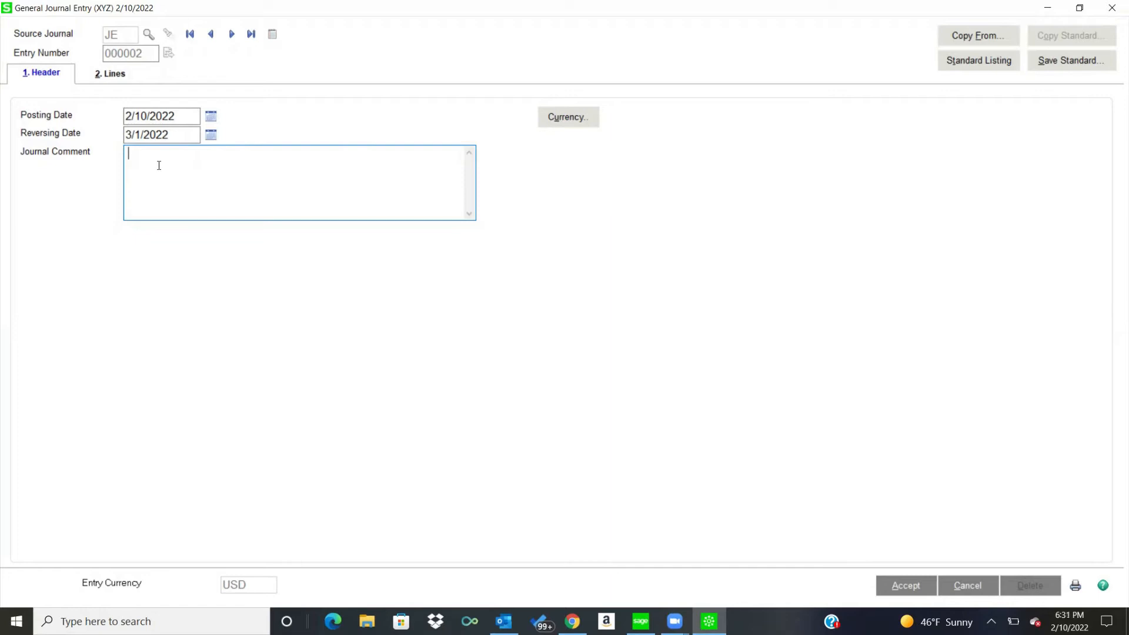
{"action": "mouse_move", "coordinate": [141, 184]}
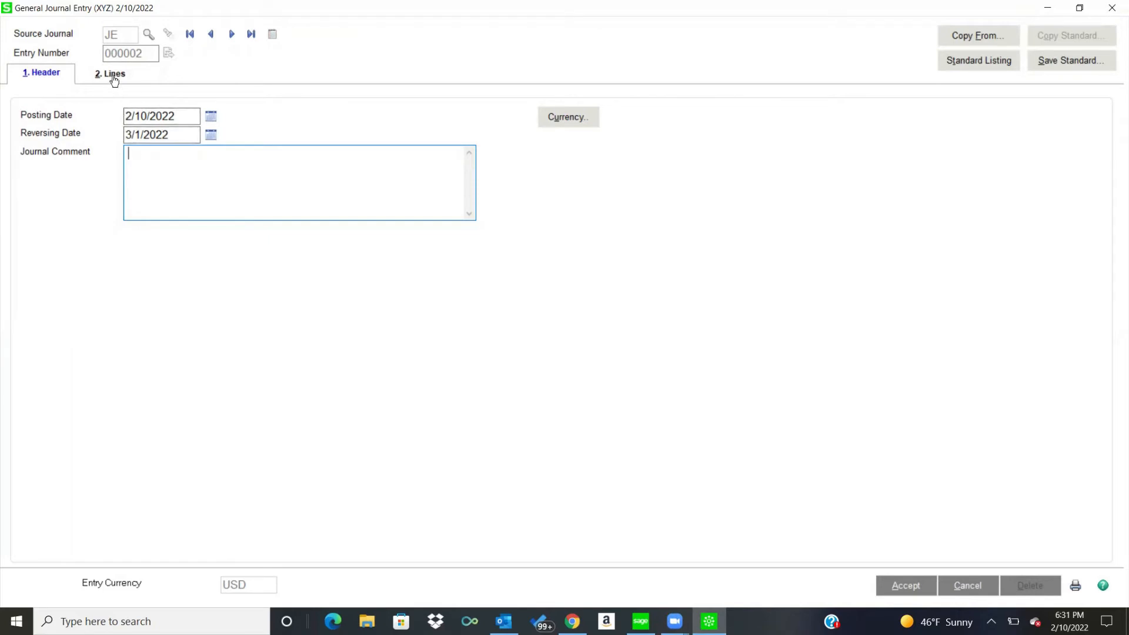
Step: Debit 100.00 to Cash In Bank - Reg. Checking (101-010-000) on line 1
{"action": "left_click", "coordinate": [109, 73]}
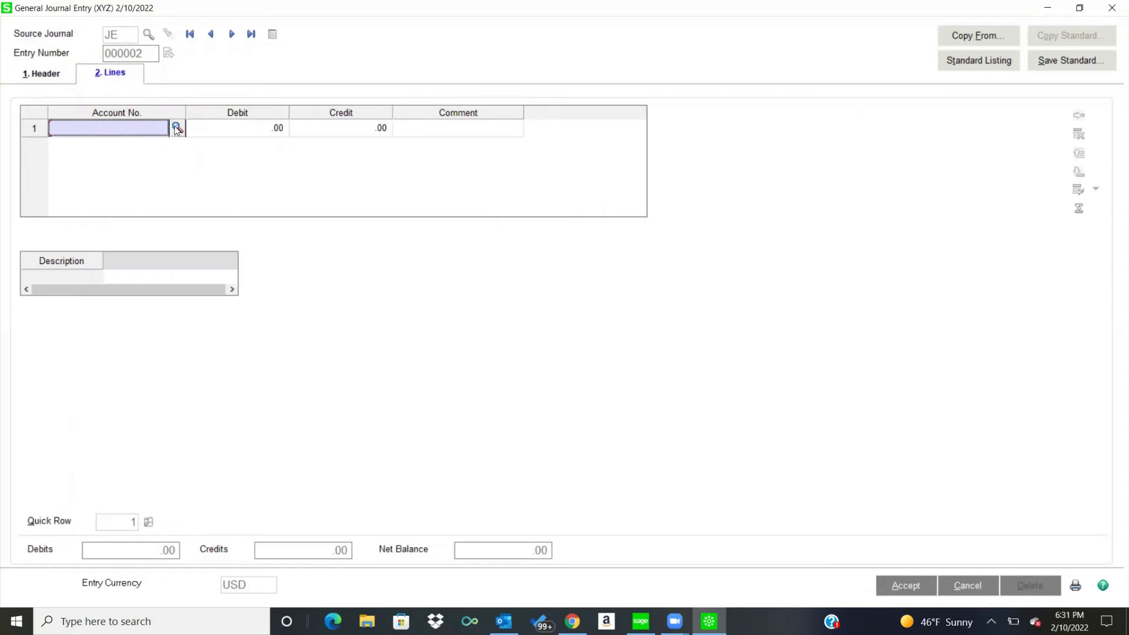
{"action": "left_click", "coordinate": [176, 128]}
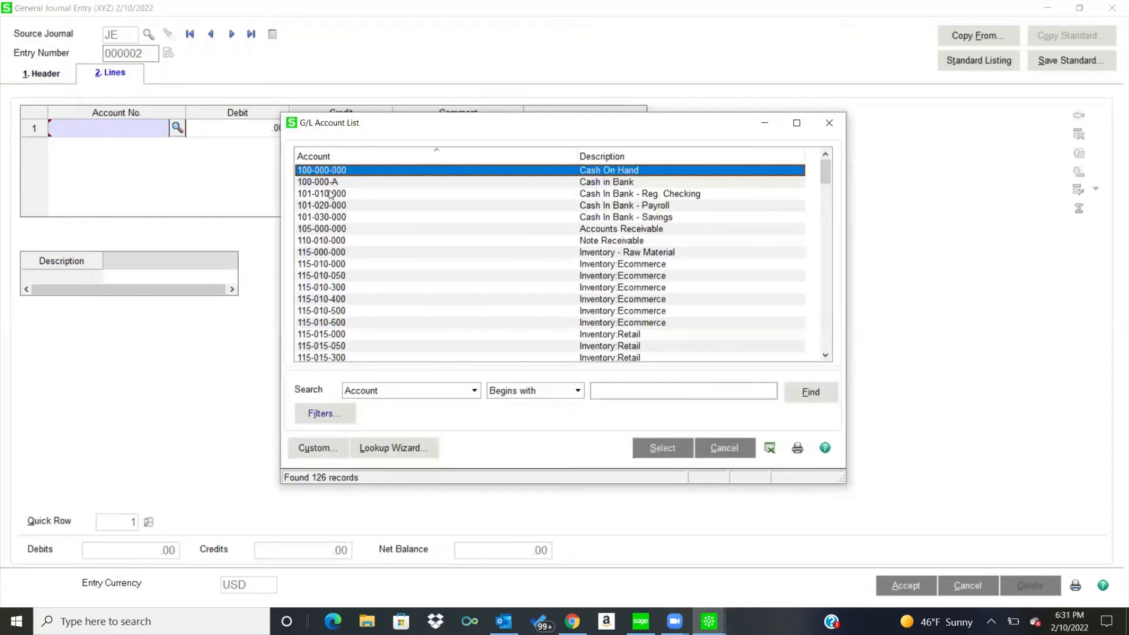
{"action": "double_click", "coordinate": [321, 193]}
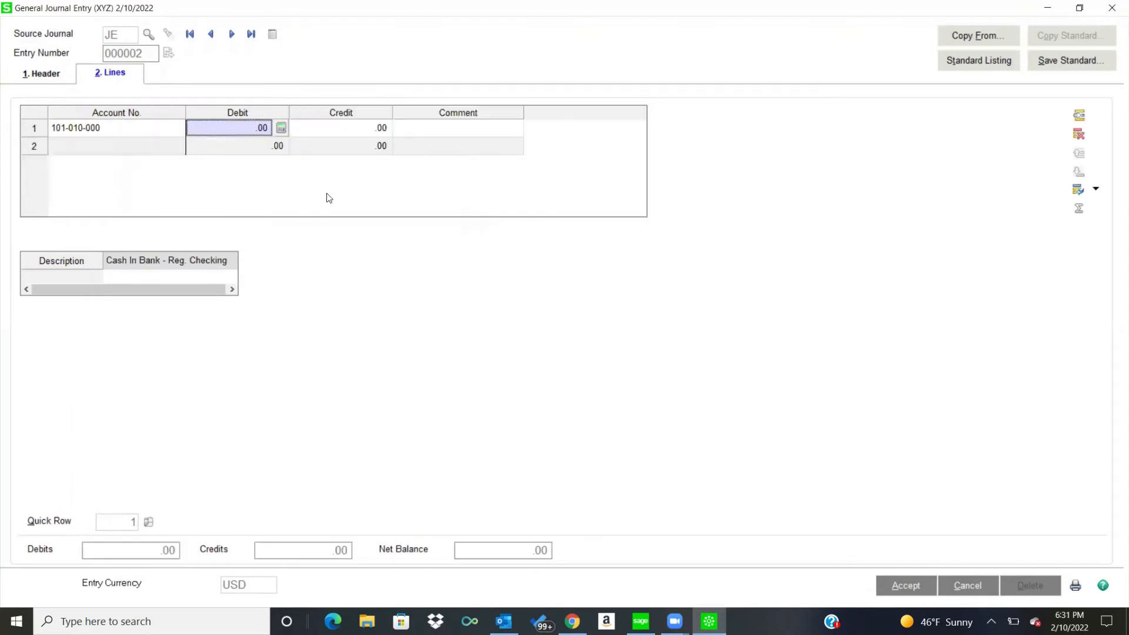
{"action": "type", "text": "100"}
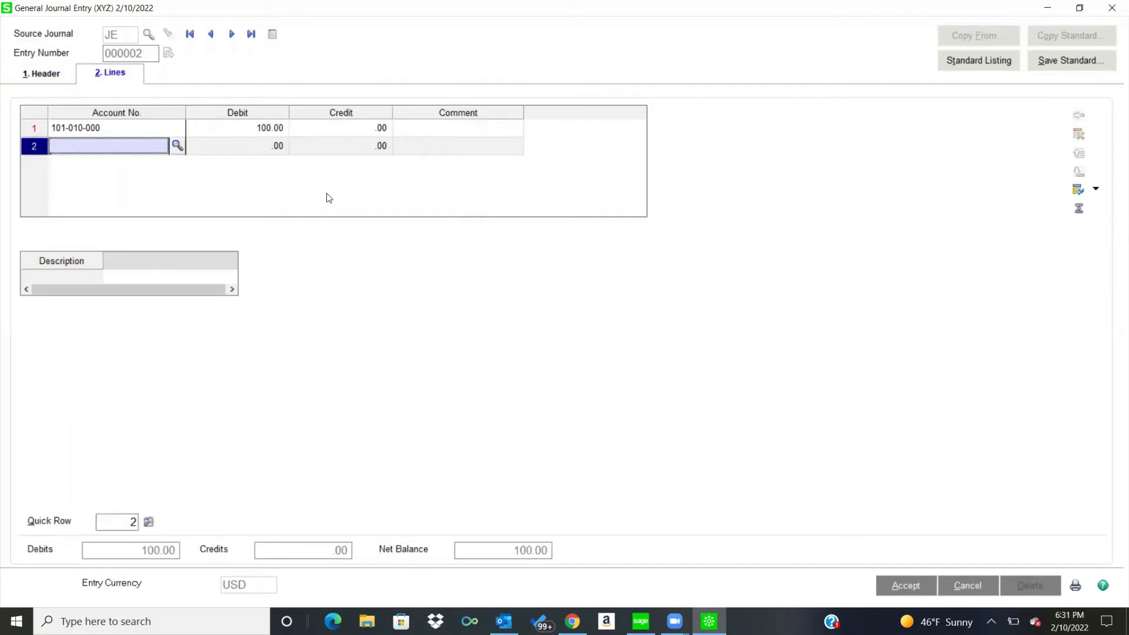
Step: Find the line 2 account by description 'misc' for the 100.00 credit to 960-000-400
{"action": "left_click", "coordinate": [176, 146]}
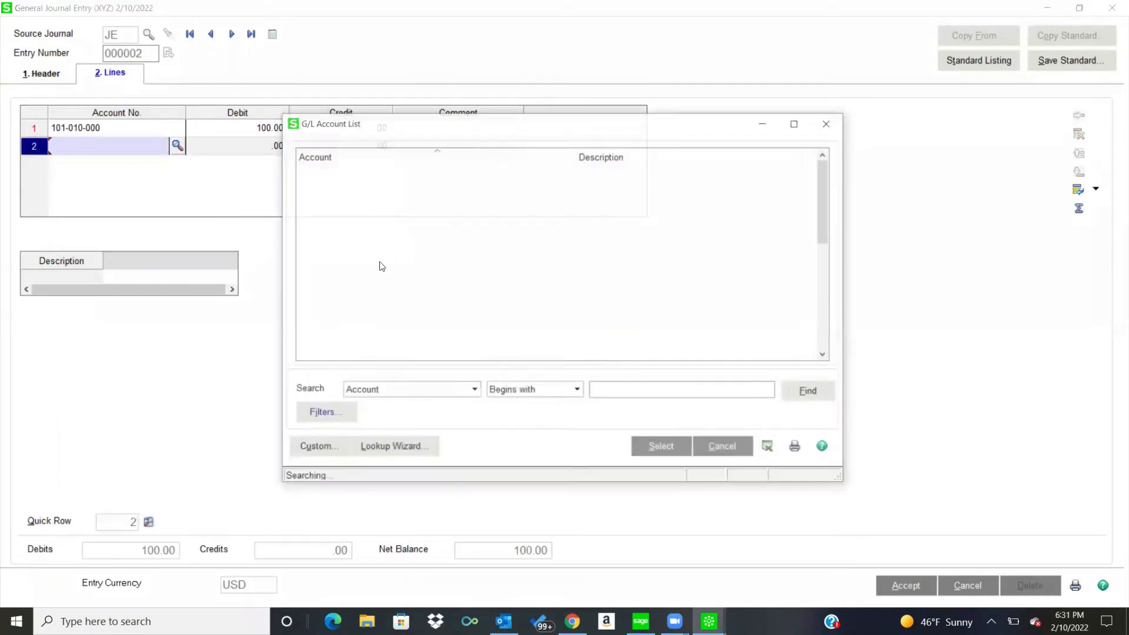
{"action": "left_click", "coordinate": [473, 390]}
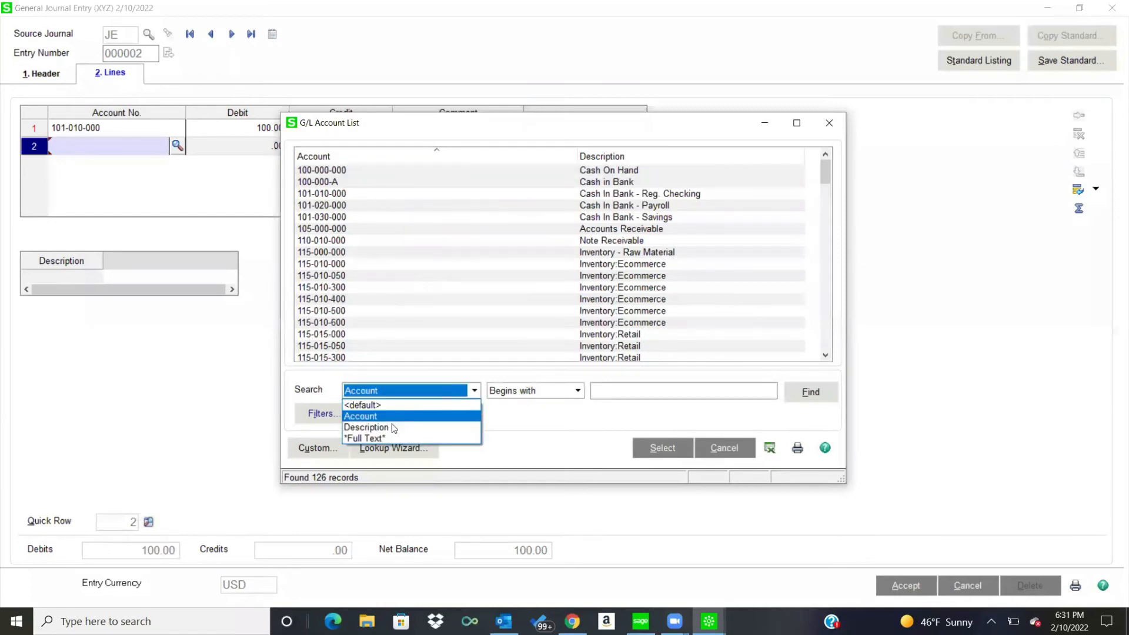
{"action": "left_click", "coordinate": [366, 427]}
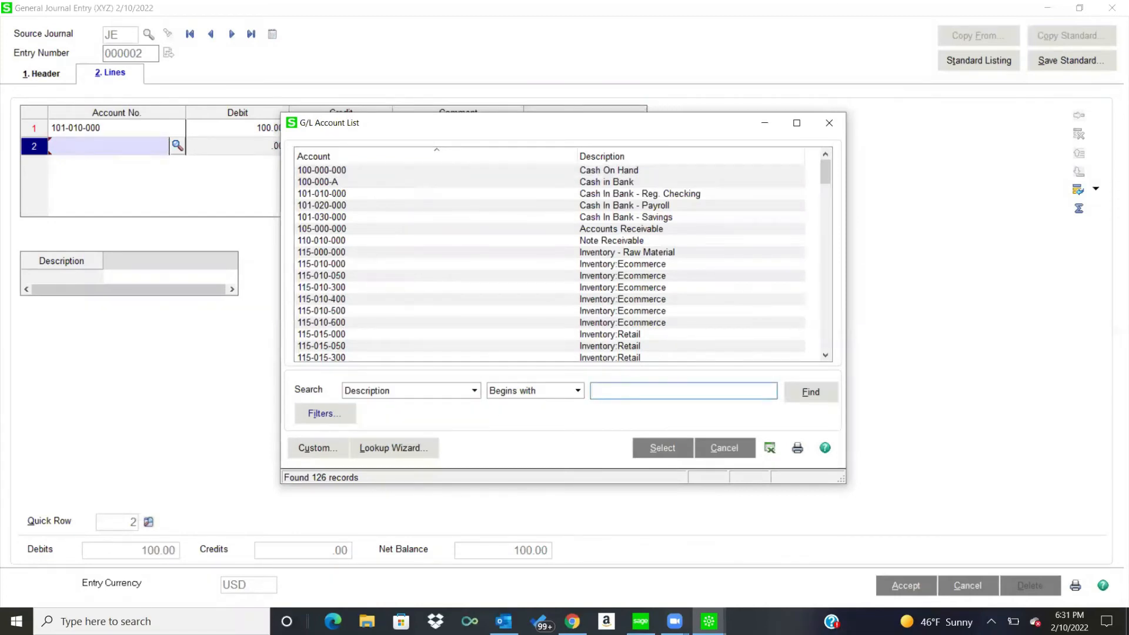
{"action": "type", "text": "misc"}
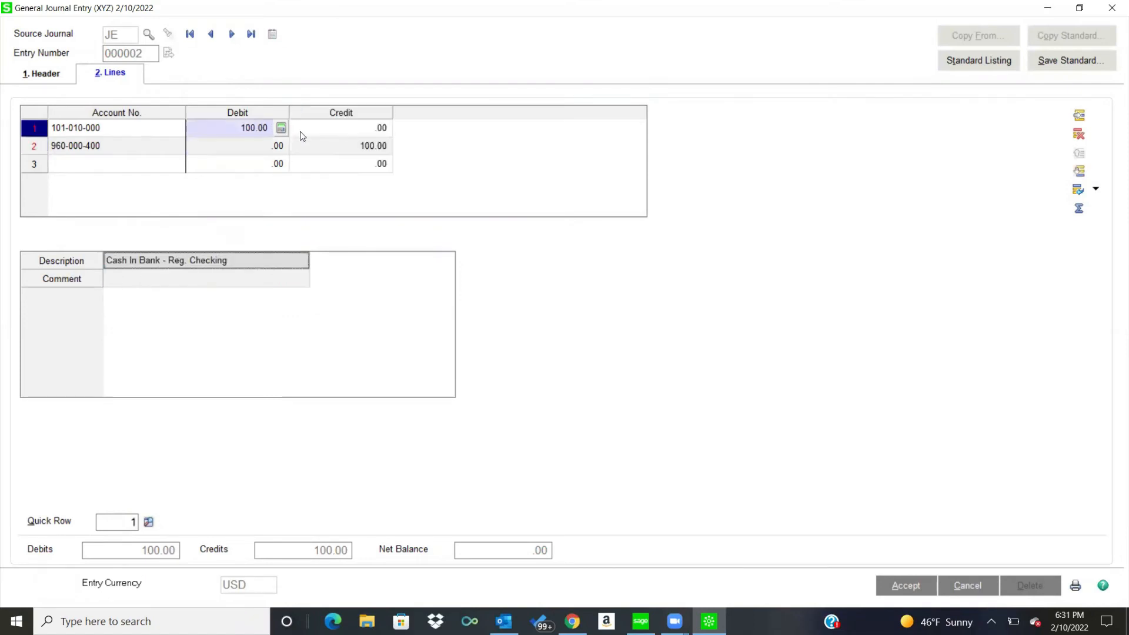
{"action": "mouse_move", "coordinate": [335, 166]}
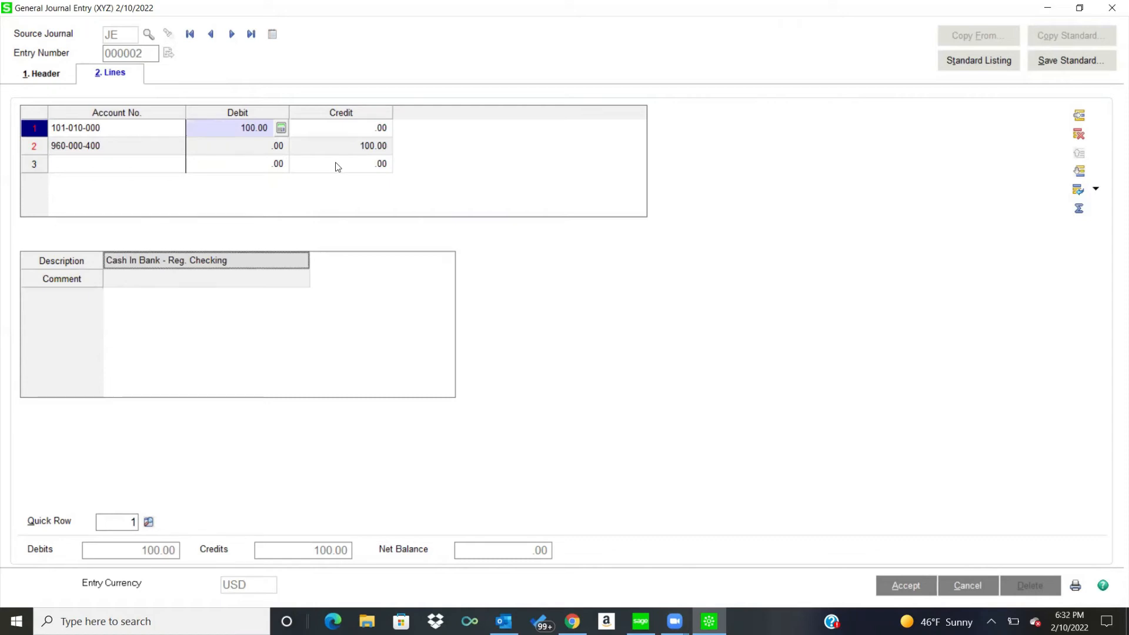
{"action": "mouse_move", "coordinate": [81, 265]}
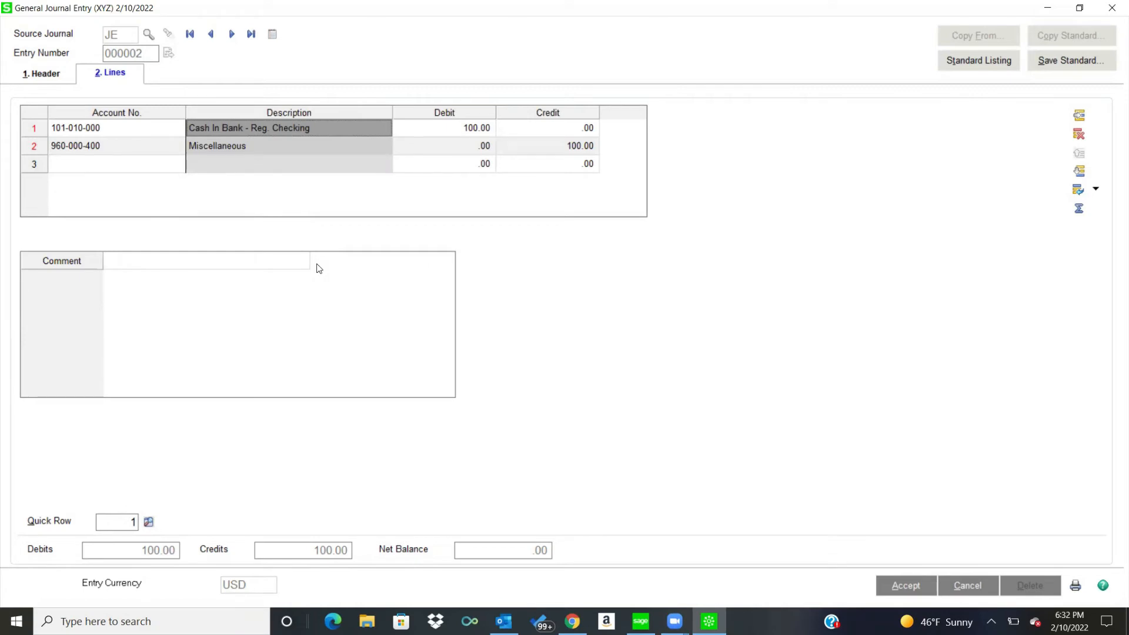
{"action": "mouse_move", "coordinate": [372, 269]}
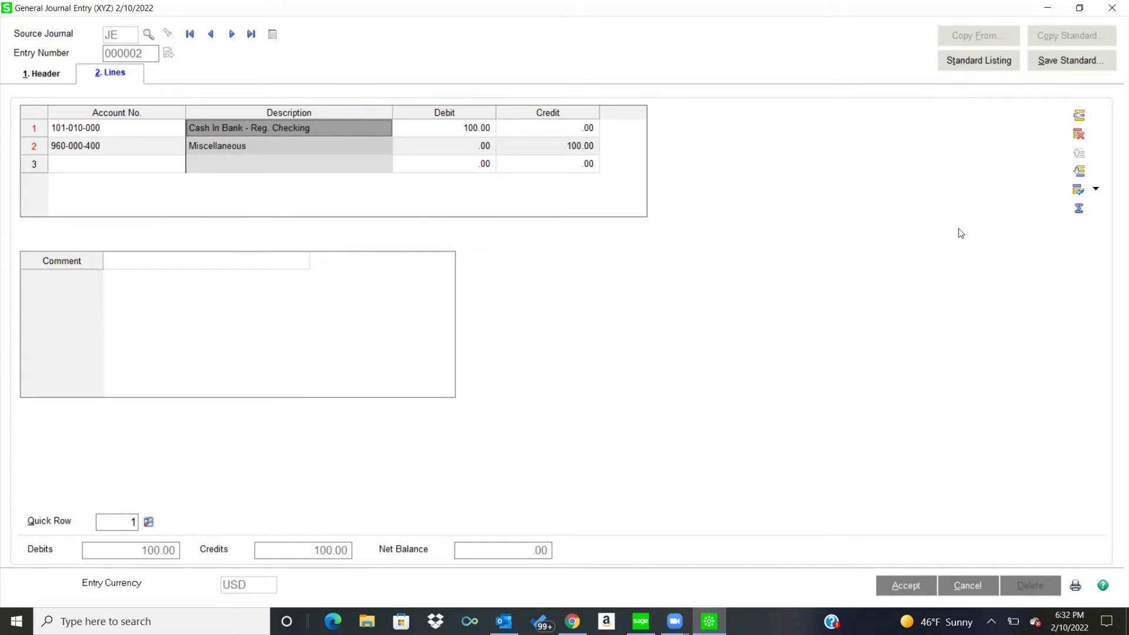
{"action": "mouse_move", "coordinate": [901, 585]}
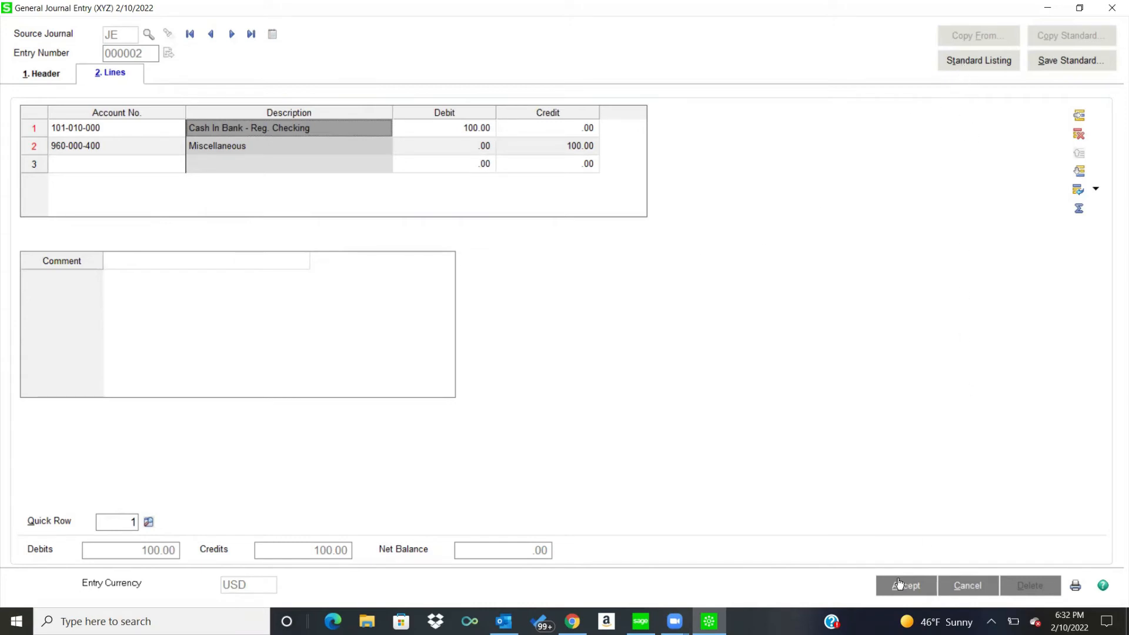
Step: Accept journal entry 000002 and close General Journal Entry without creating 000003
{"action": "left_click", "coordinate": [905, 586]}
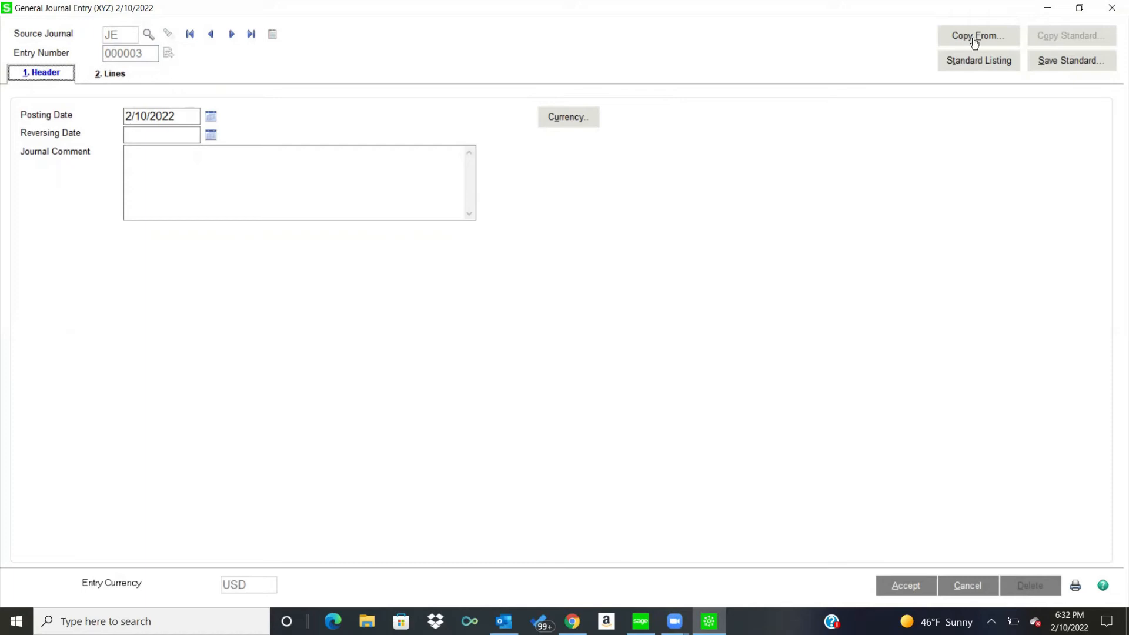
{"action": "mouse_move", "coordinate": [969, 69]}
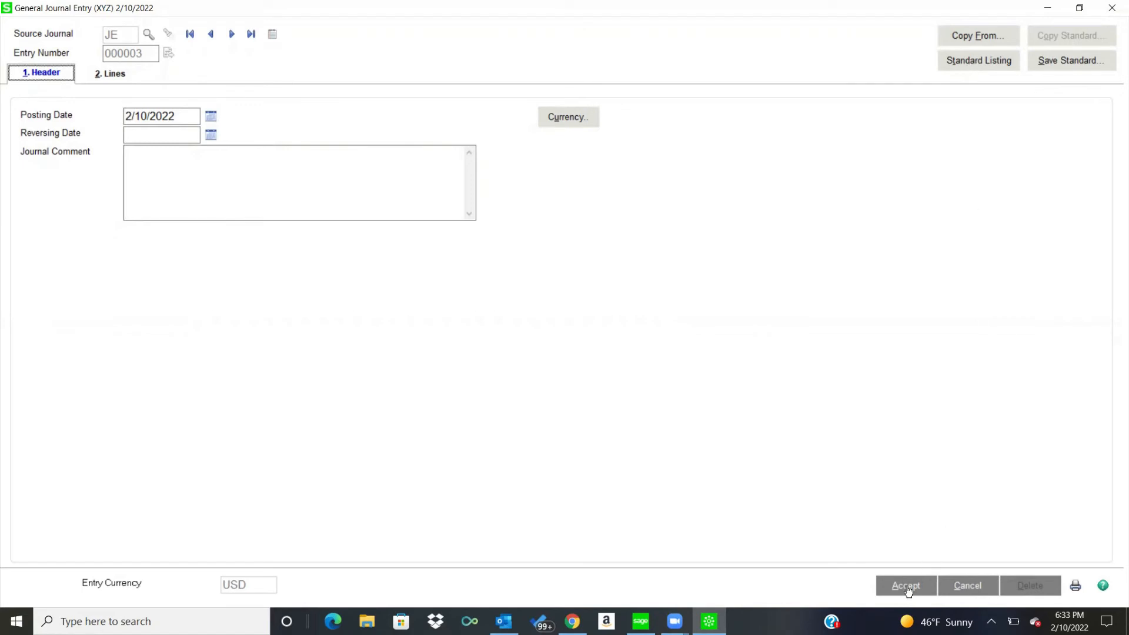
{"action": "left_click", "coordinate": [110, 72]}
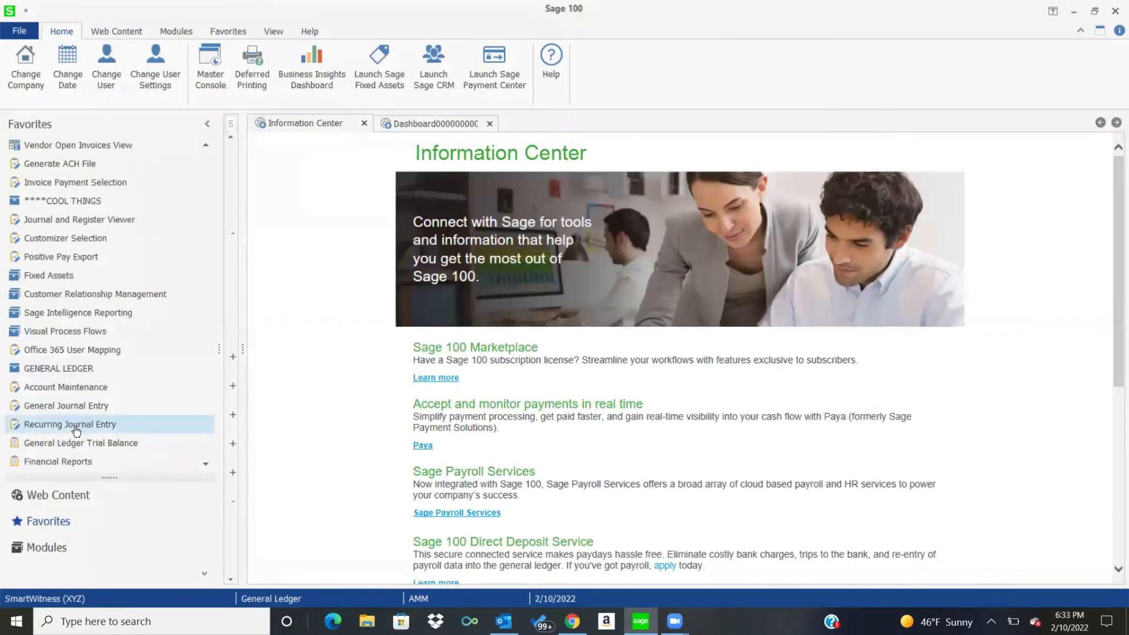
{"action": "mouse_move", "coordinate": [70, 425]}
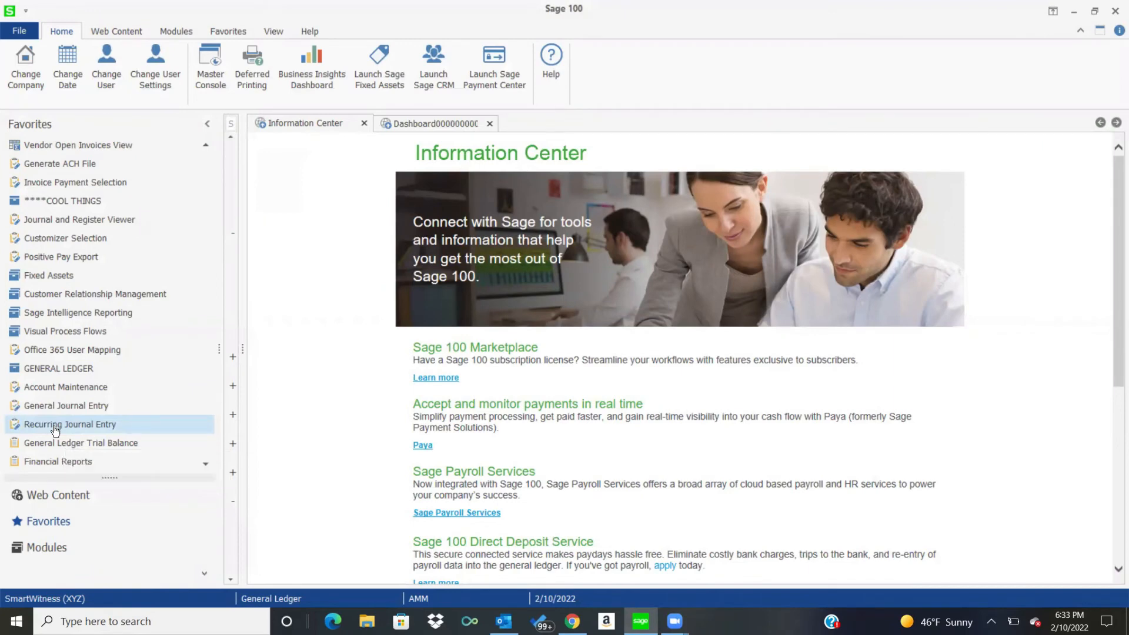
{"action": "mouse_move", "coordinate": [57, 427]}
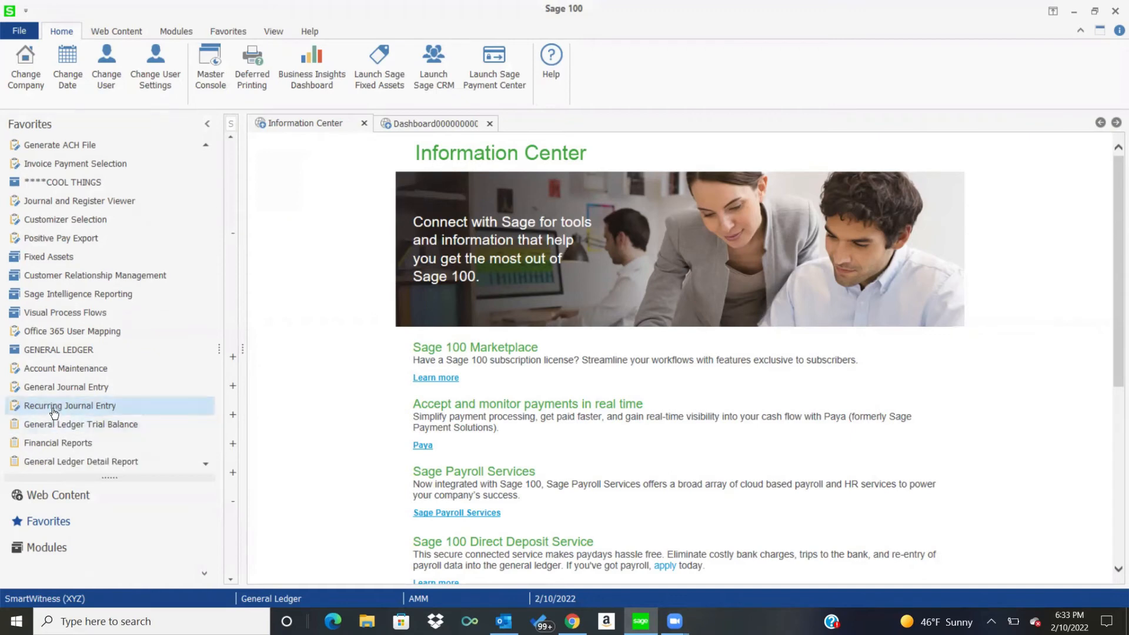
{"action": "mouse_move", "coordinate": [69, 405]}
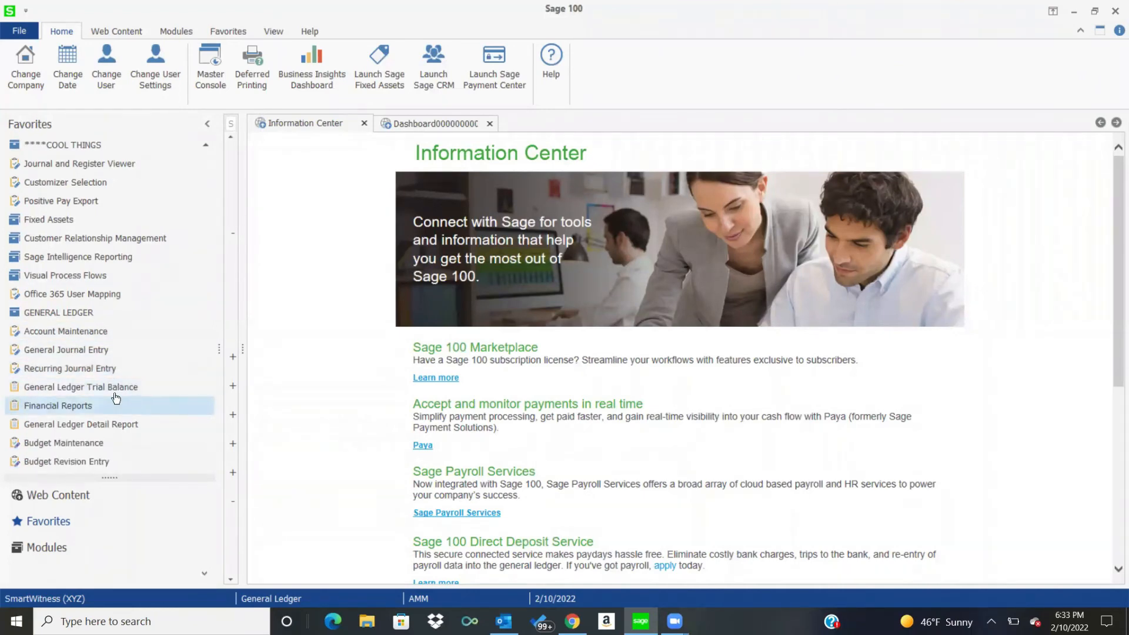
{"action": "mouse_move", "coordinate": [81, 387]}
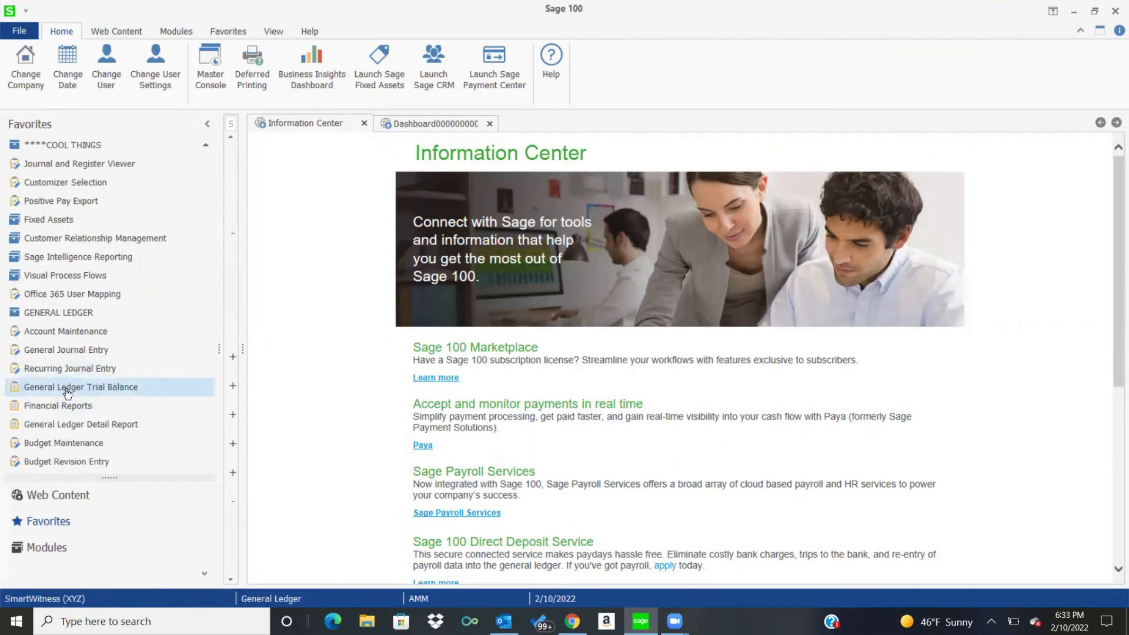
{"action": "mouse_move", "coordinate": [101, 390]}
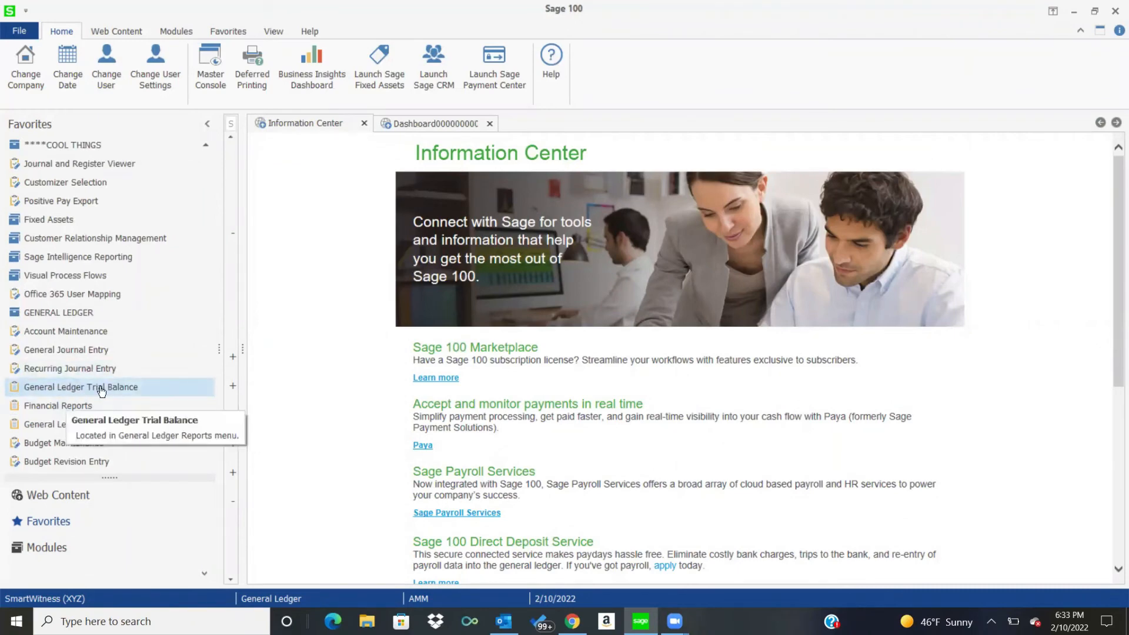
{"action": "mouse_move", "coordinate": [86, 406]}
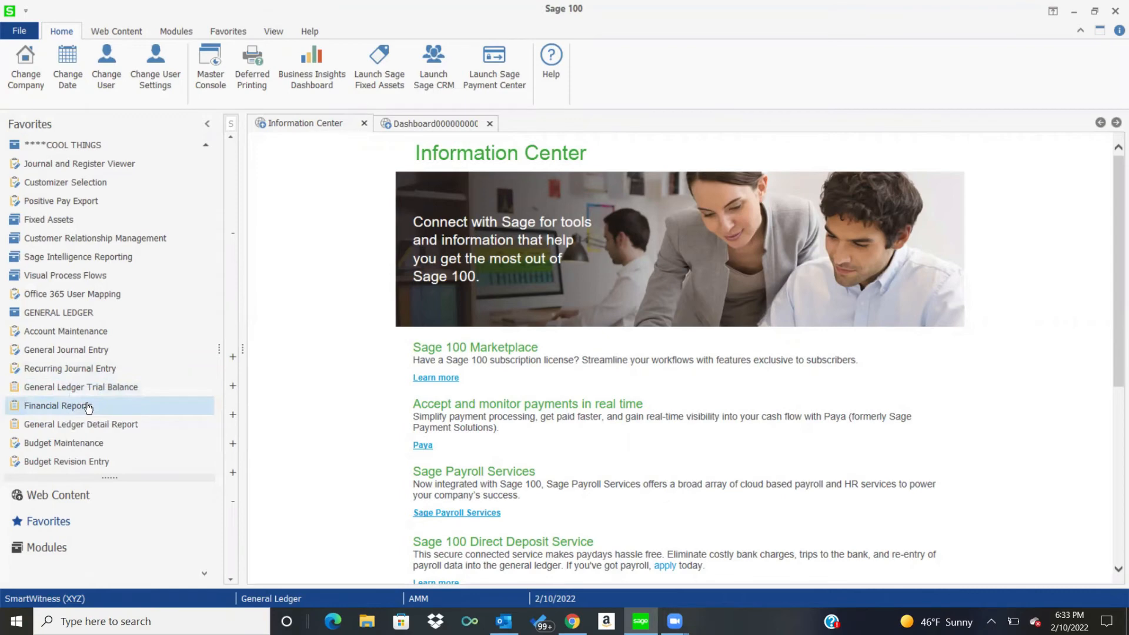
{"action": "mouse_move", "coordinate": [81, 424]}
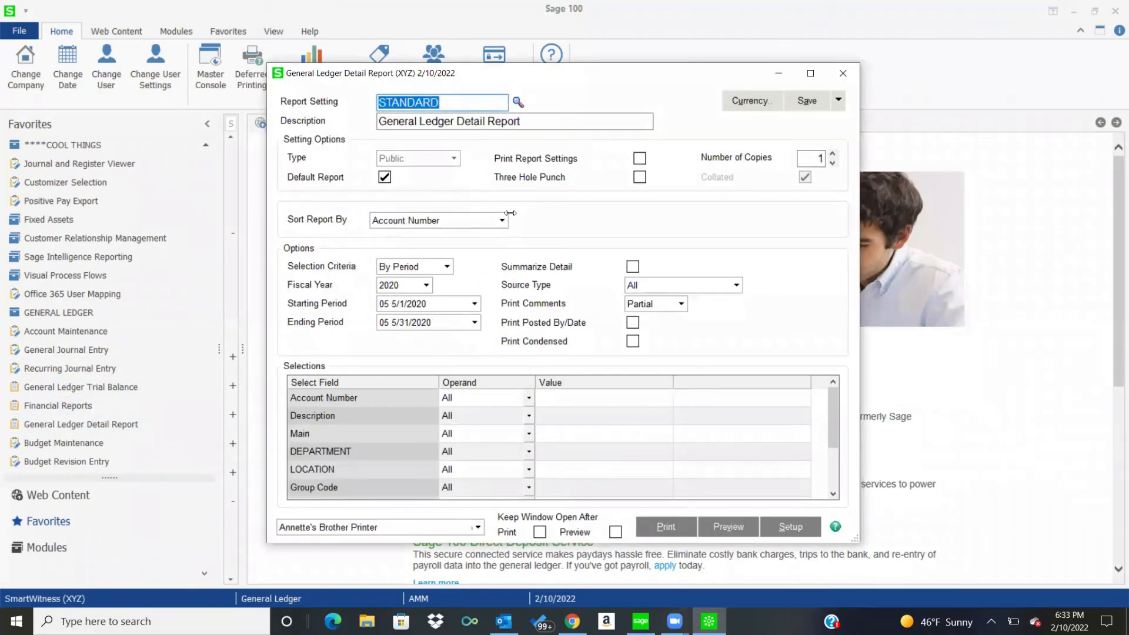
{"action": "mouse_move", "coordinate": [761, 73]}
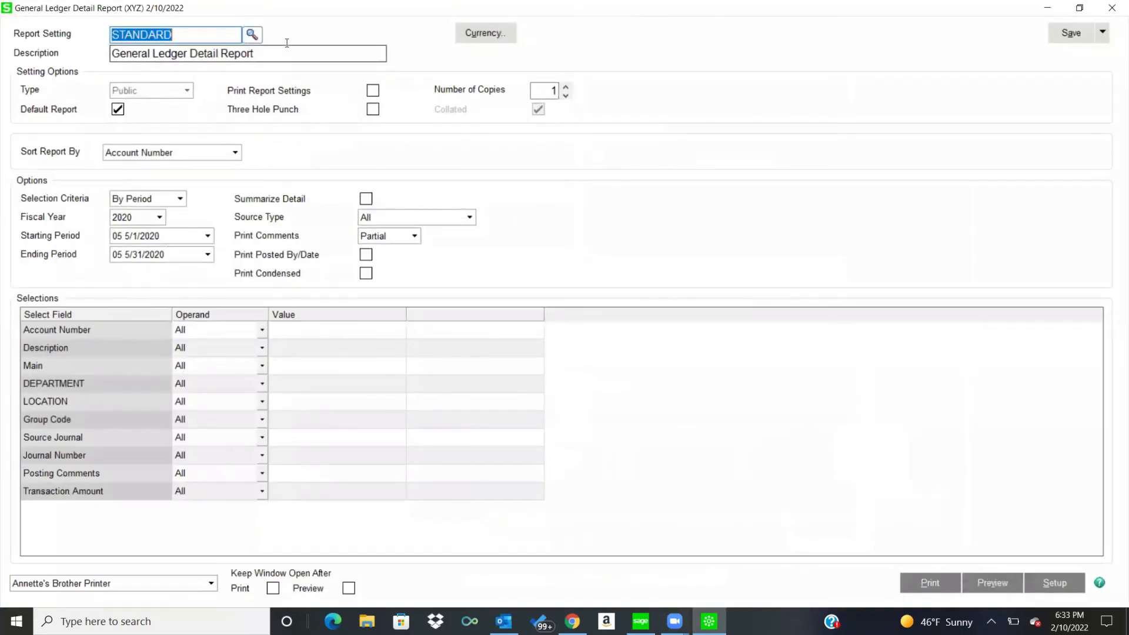
Step: Maximize the General Ledger Detail Report window with the STANDARD setting for 2020 period 05
{"action": "left_click", "coordinate": [1102, 33]}
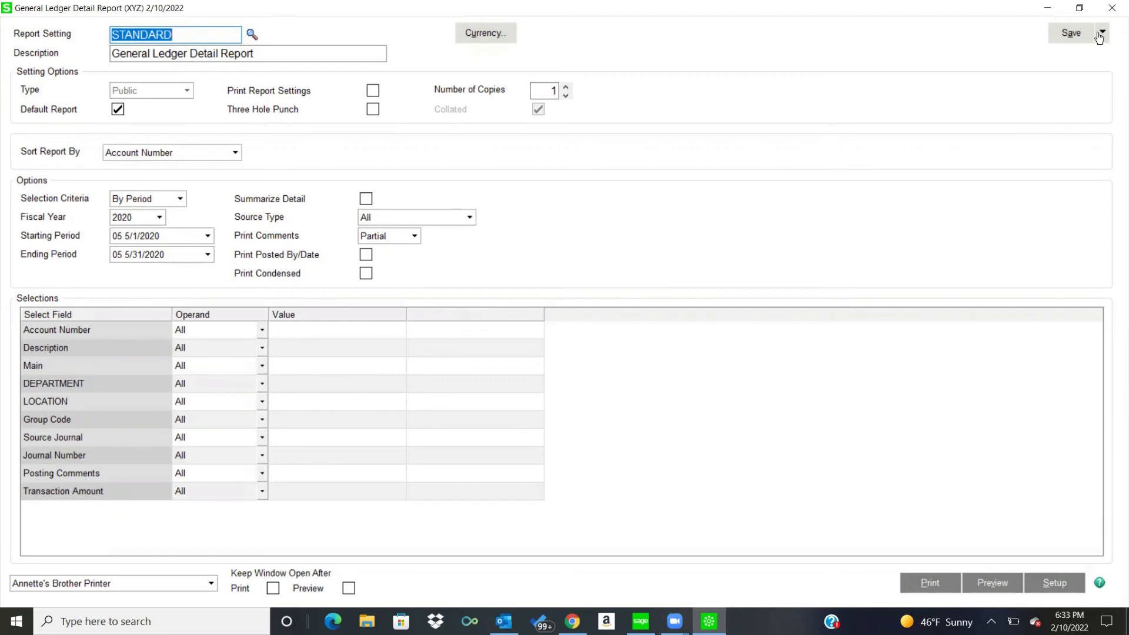
Step: Save the report options as a new report setting named MONTHLY
{"action": "left_click", "coordinate": [1101, 33]}
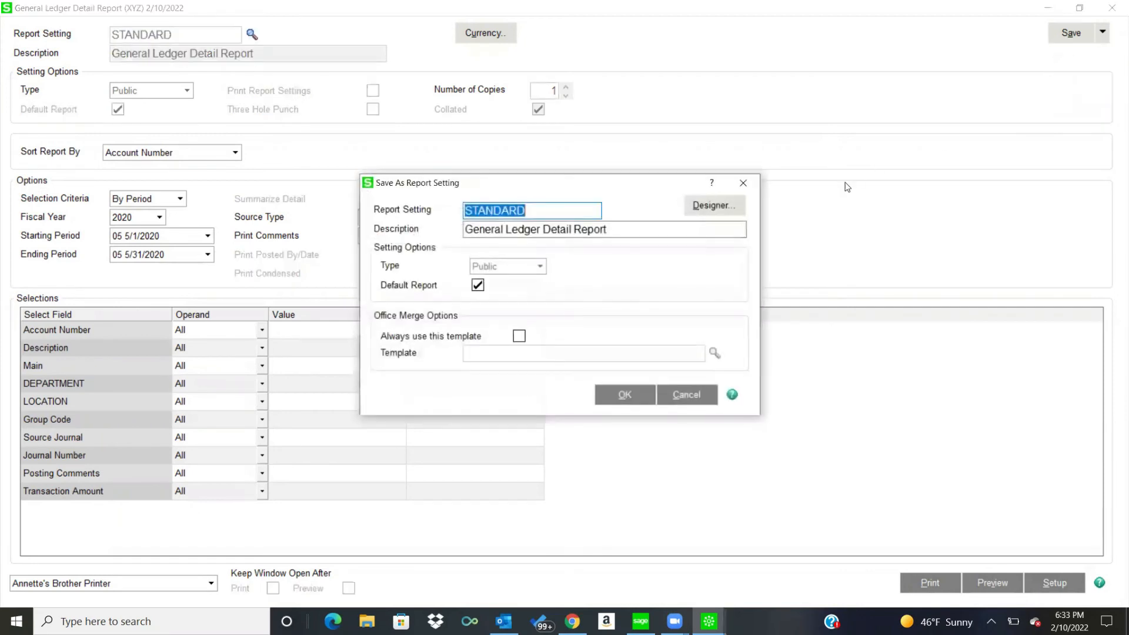
{"action": "type", "text": "MONTHL"}
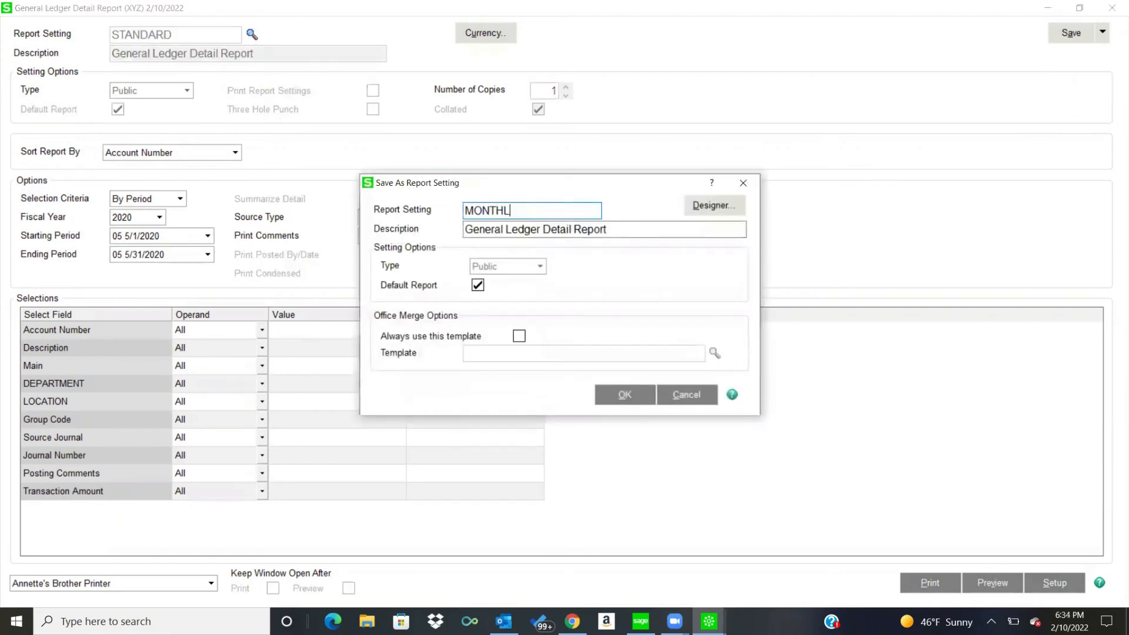
{"action": "left_click", "coordinate": [686, 395]}
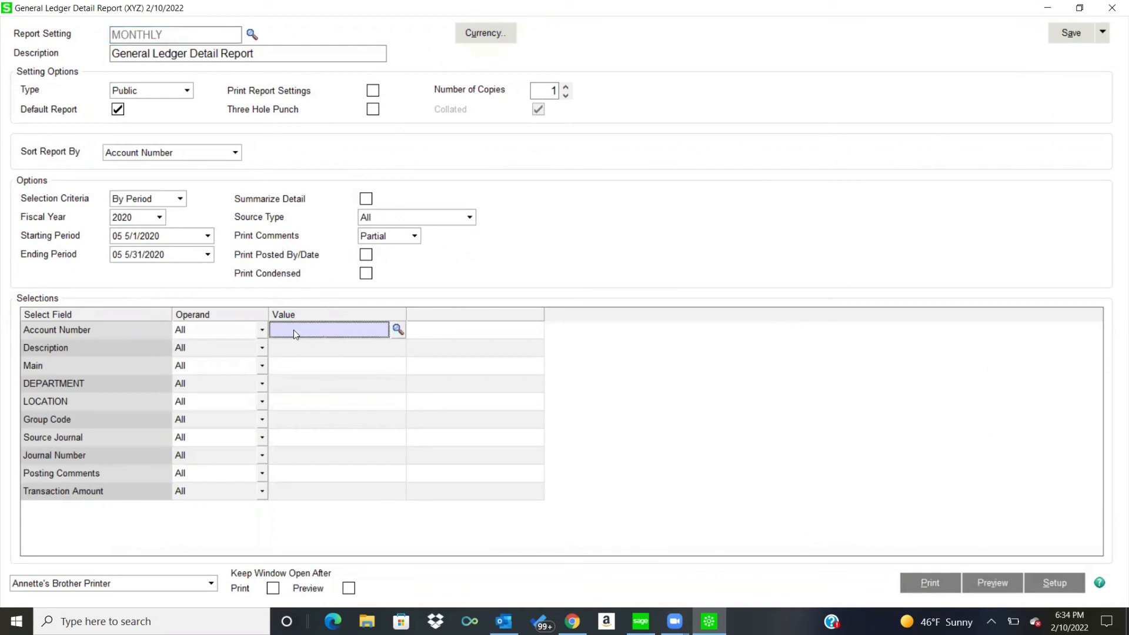
Step: Set the Account Number range from 400-010-000 through 460-000-000
{"action": "type", "text": "4"}
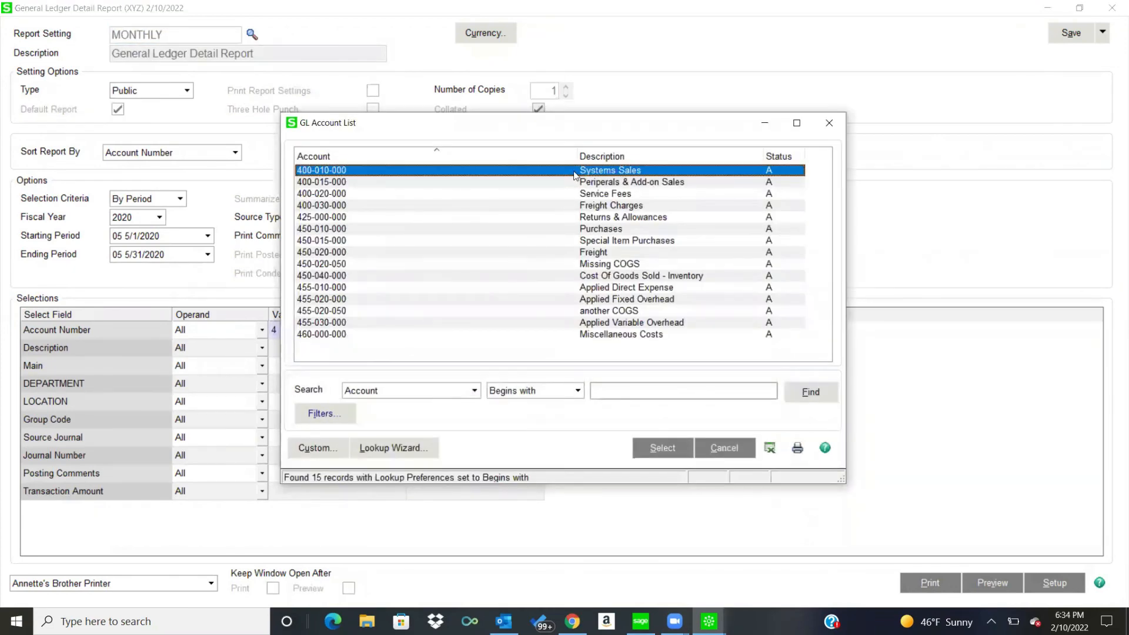
{"action": "left_click", "coordinate": [660, 447]}
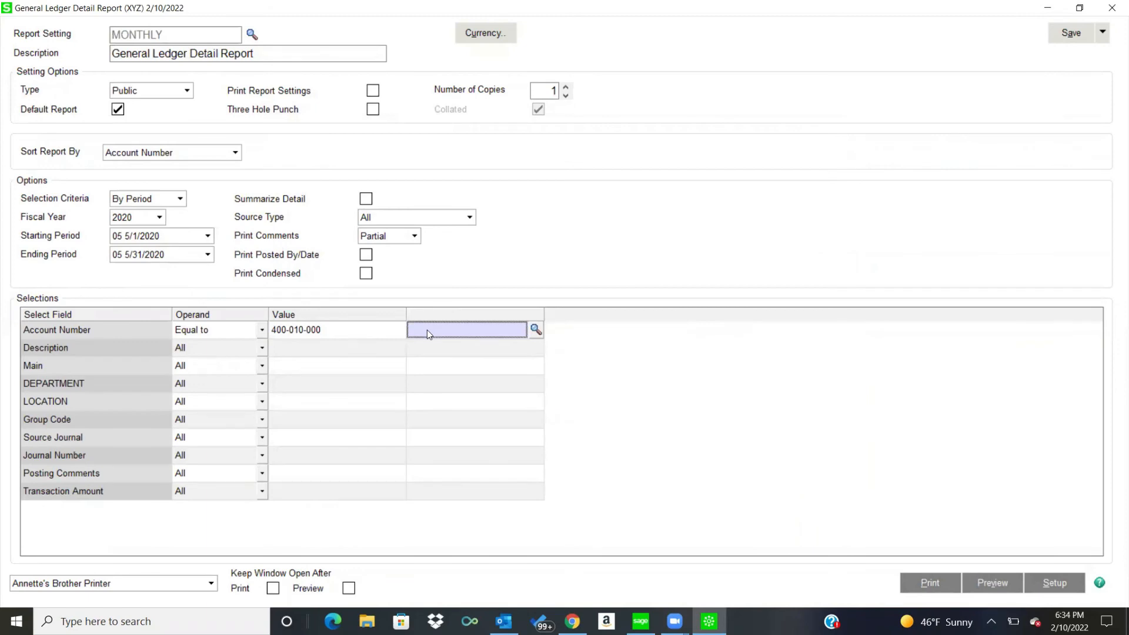
{"action": "left_click", "coordinate": [534, 329]}
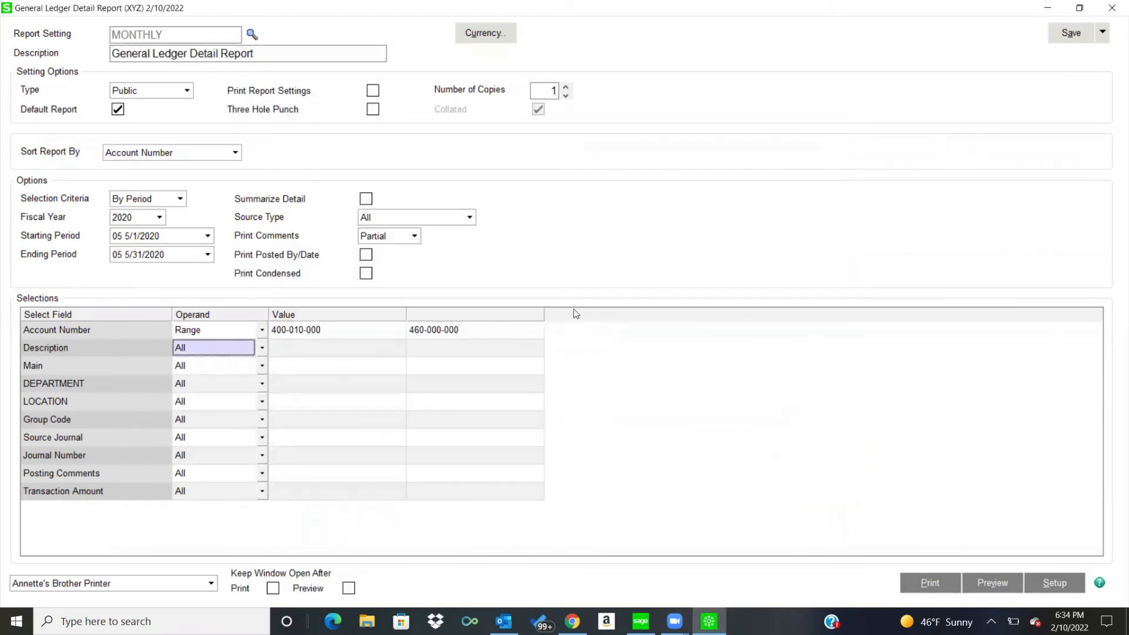
{"action": "left_click", "coordinate": [174, 34]}
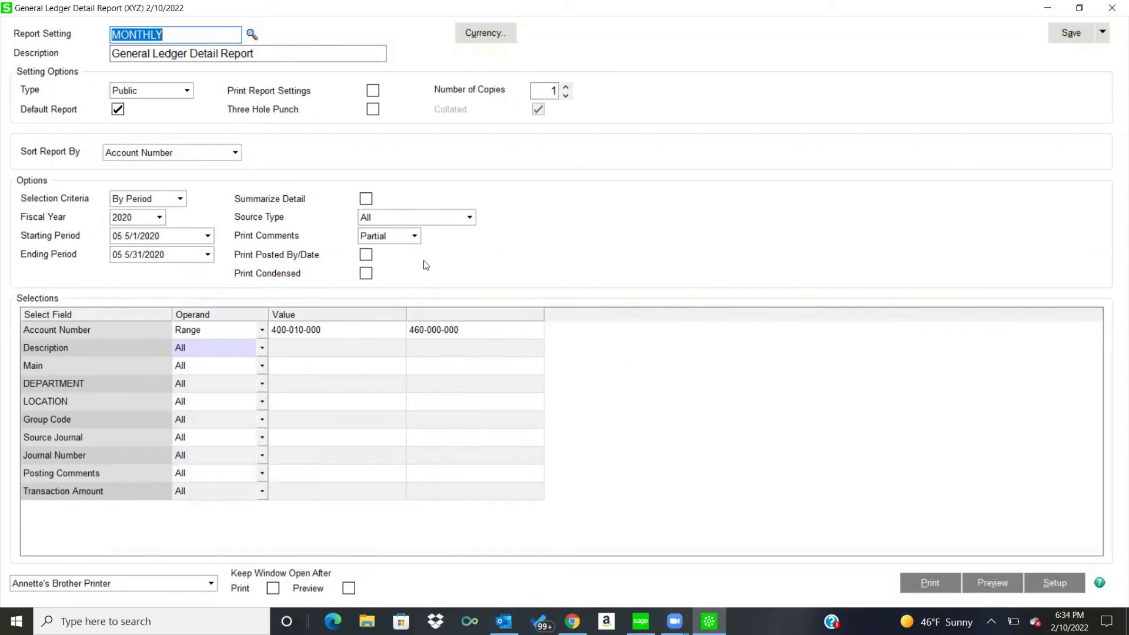
Step: Enable Print Condensed and request a preview of the MONTHLY report
{"action": "left_click", "coordinate": [366, 273]}
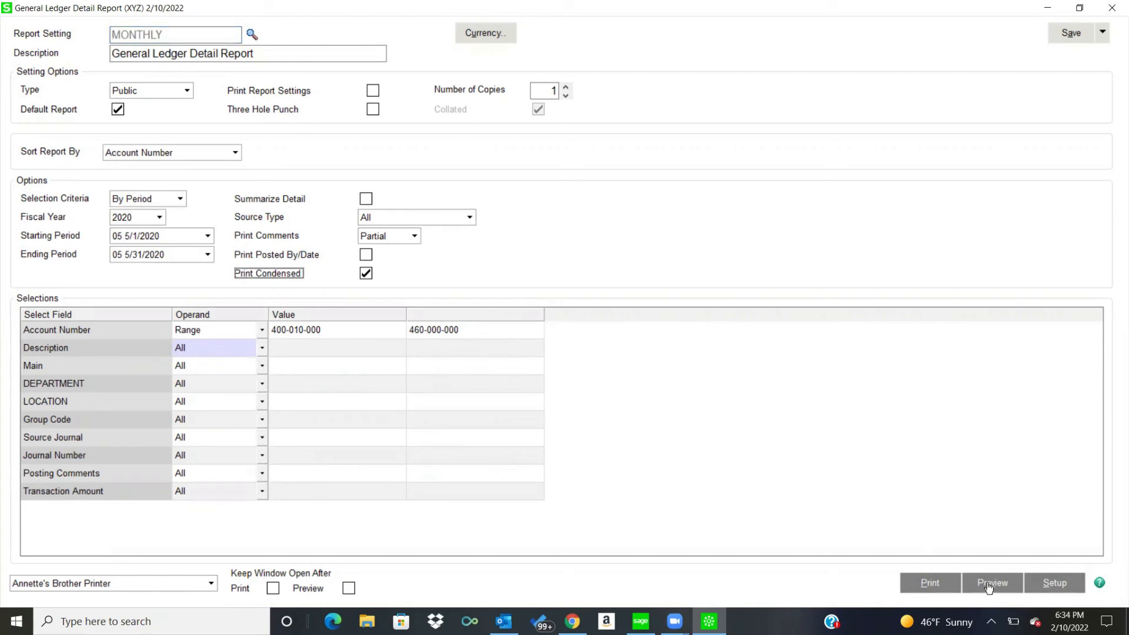
{"action": "left_click", "coordinate": [991, 582]}
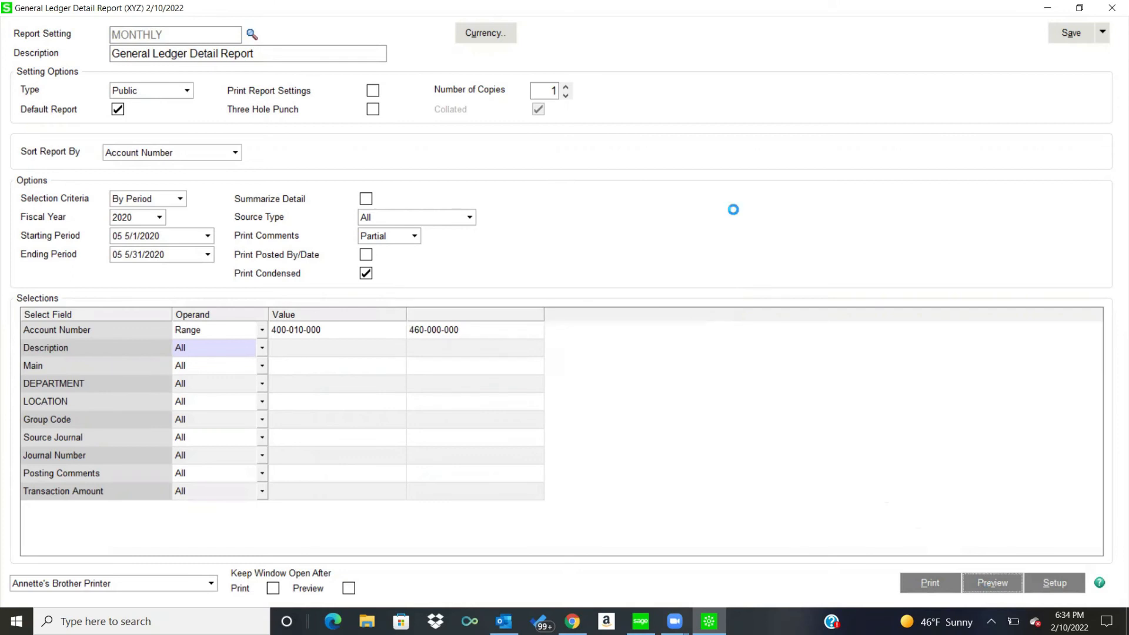
Step: Maximize the report preview and jump to its last page showing the report totals
{"action": "left_click", "coordinate": [992, 582]}
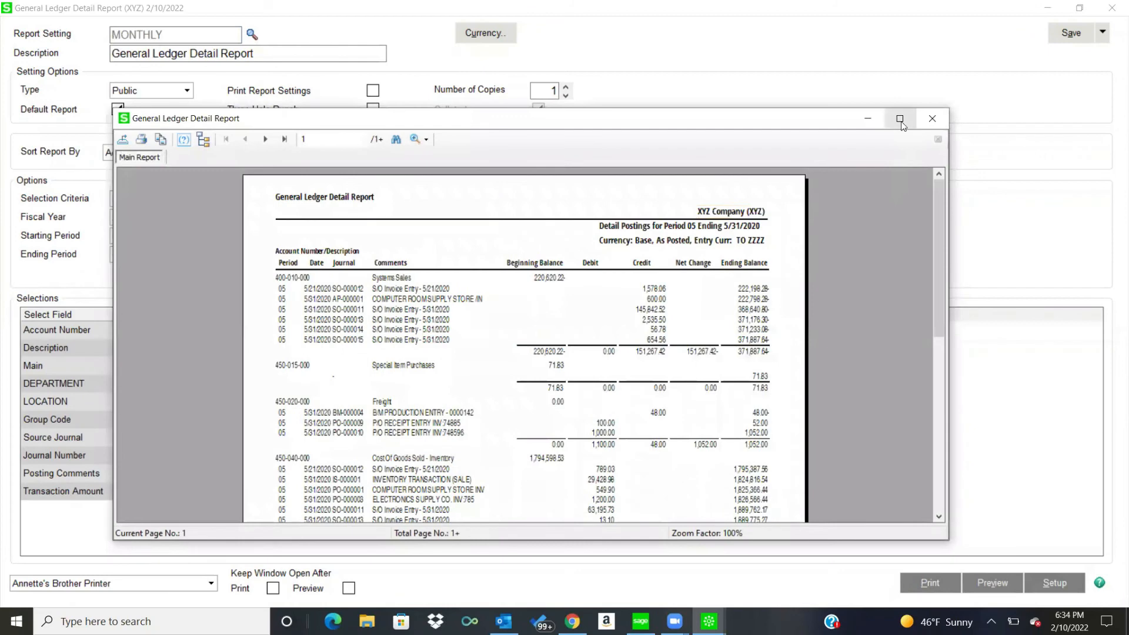
{"action": "left_click", "coordinate": [900, 118]}
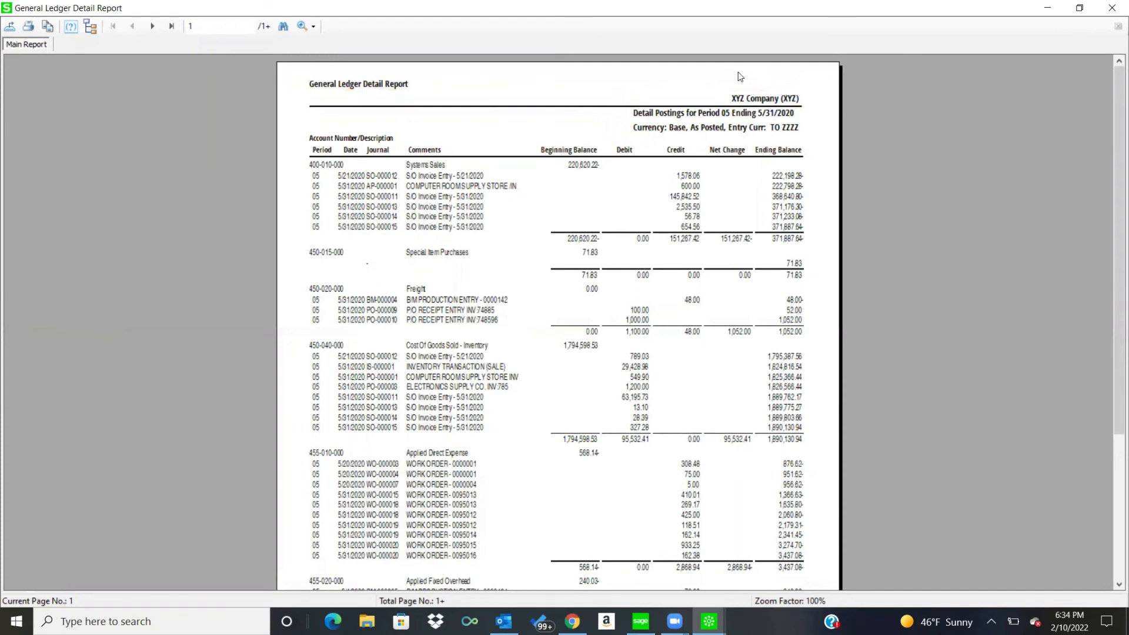
{"action": "mouse_move", "coordinate": [339, 186]}
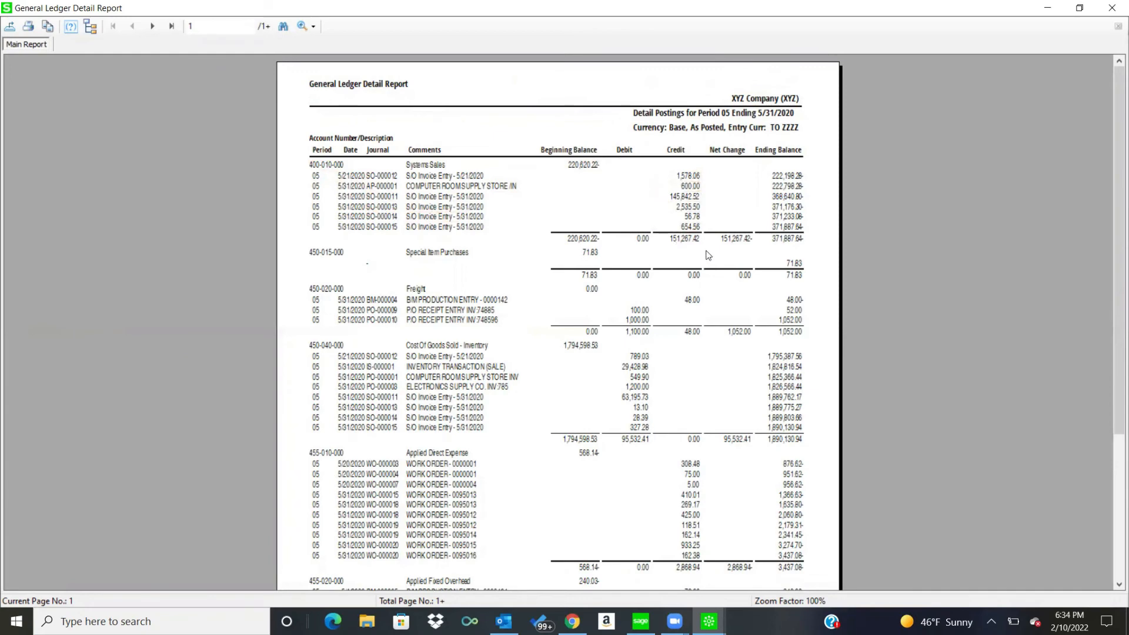
{"action": "mouse_move", "coordinate": [171, 27]}
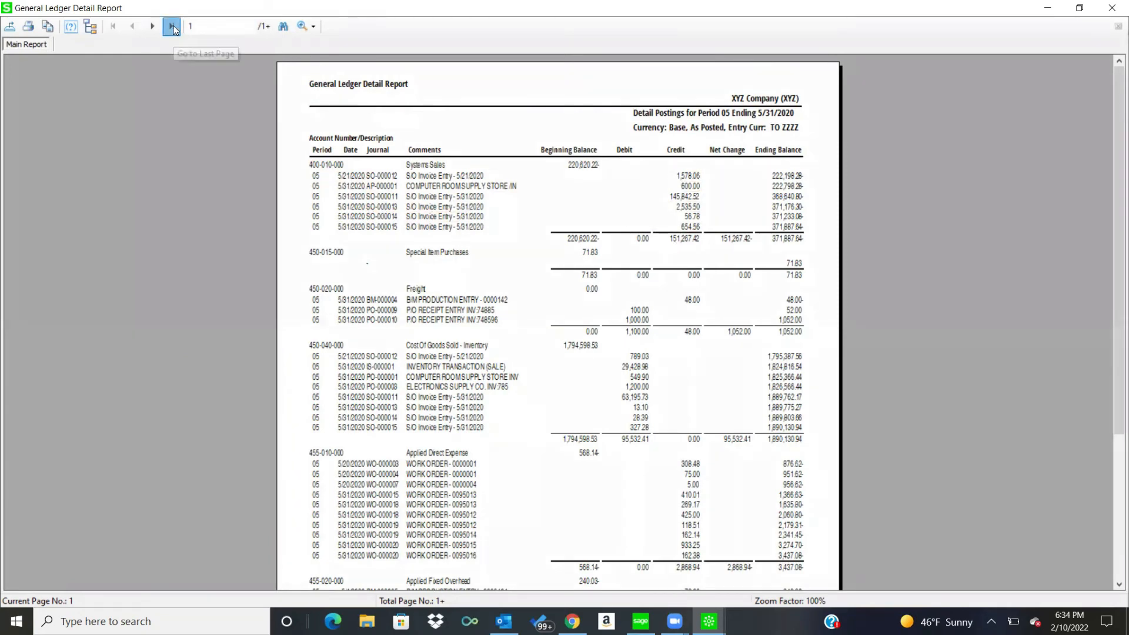
{"action": "left_click", "coordinate": [171, 26]}
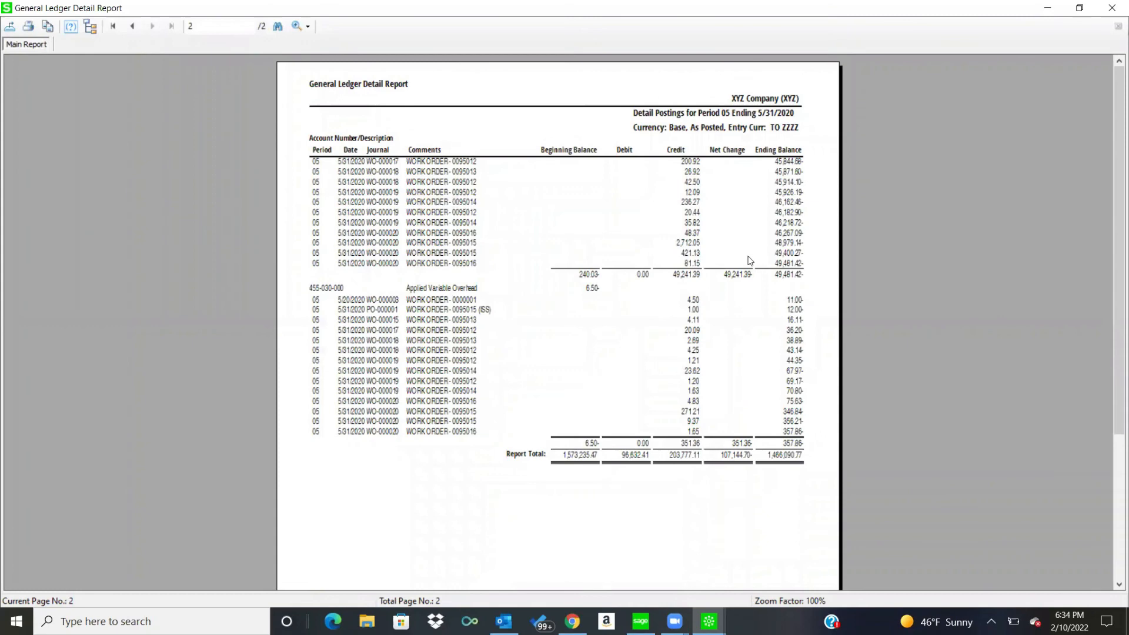
{"action": "mouse_move", "coordinate": [1113, 36]}
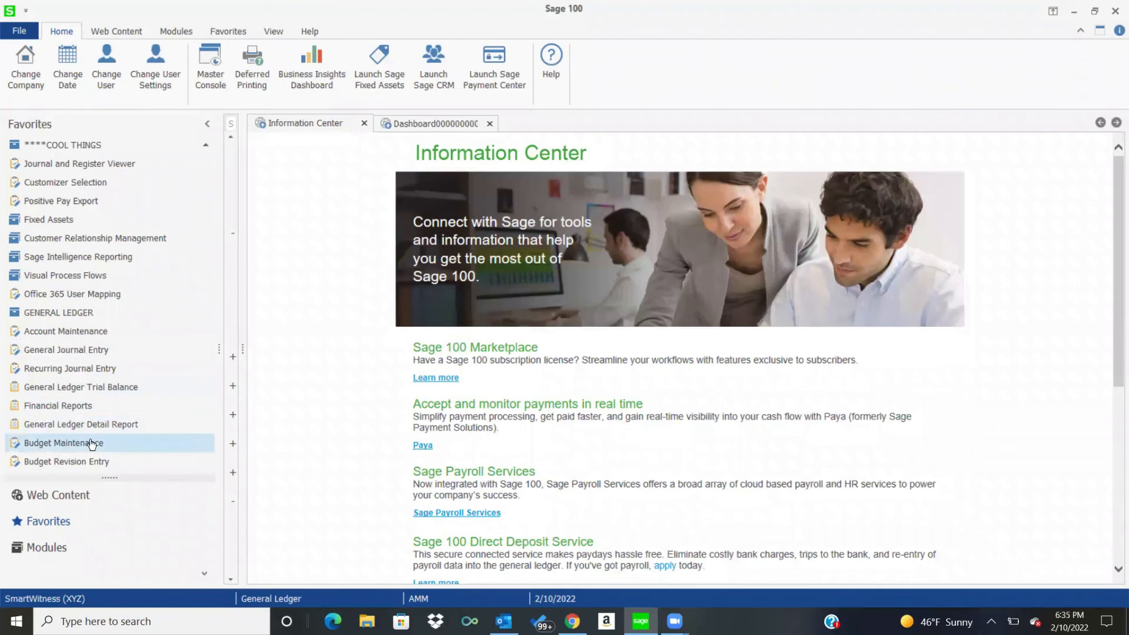
{"action": "mouse_move", "coordinate": [64, 443]}
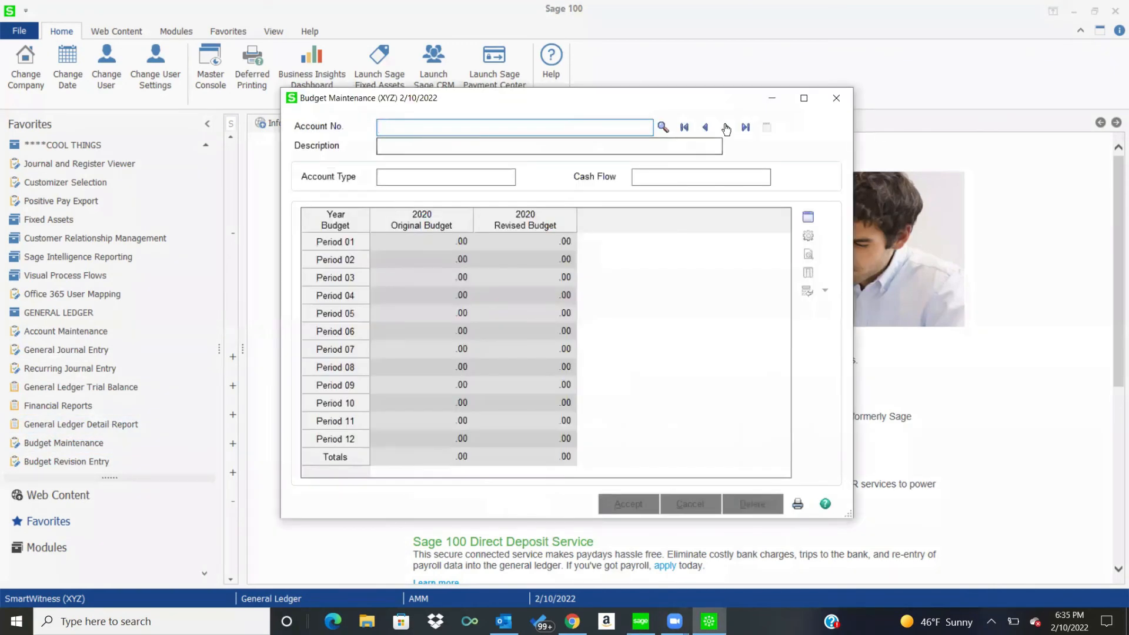
{"action": "left_click", "coordinate": [746, 127]}
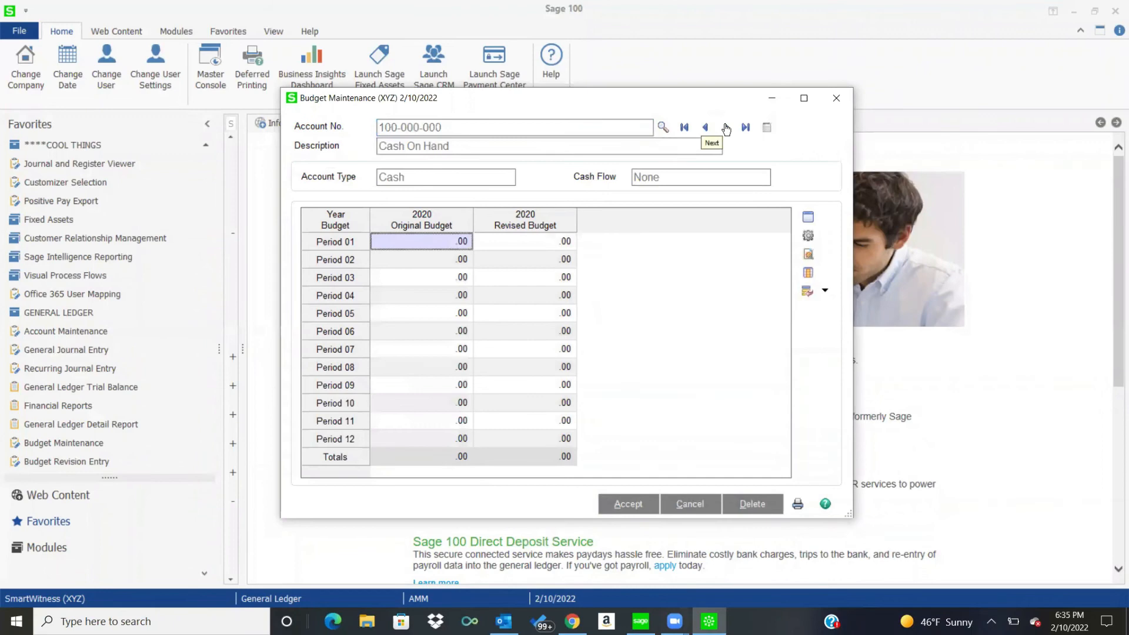
{"action": "left_click", "coordinate": [725, 127]}
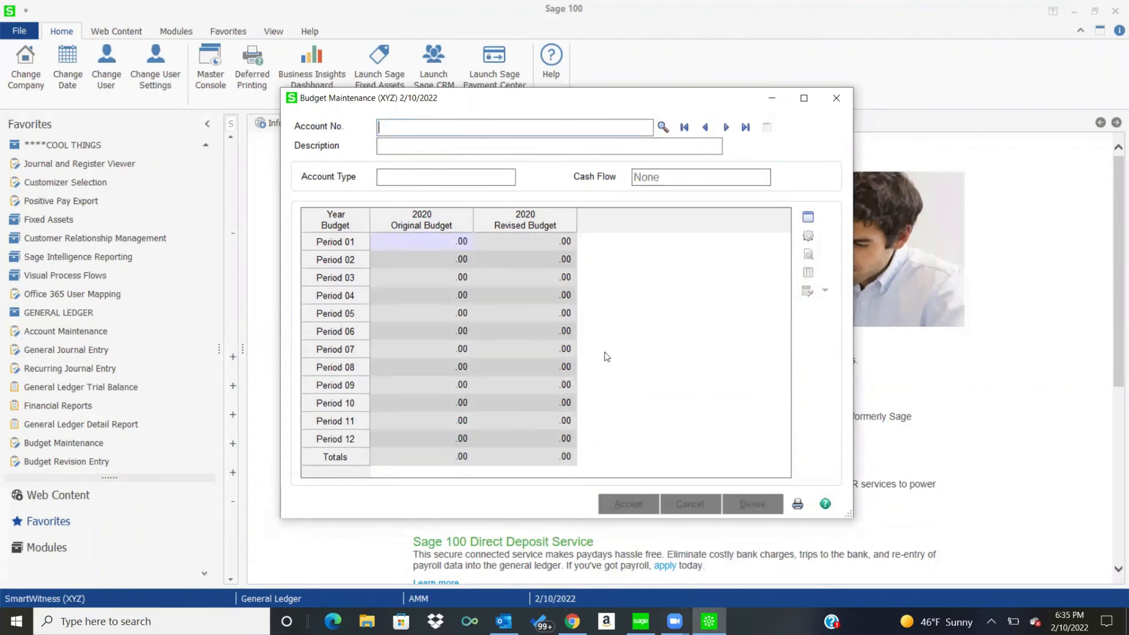
{"action": "left_click", "coordinate": [661, 127]}
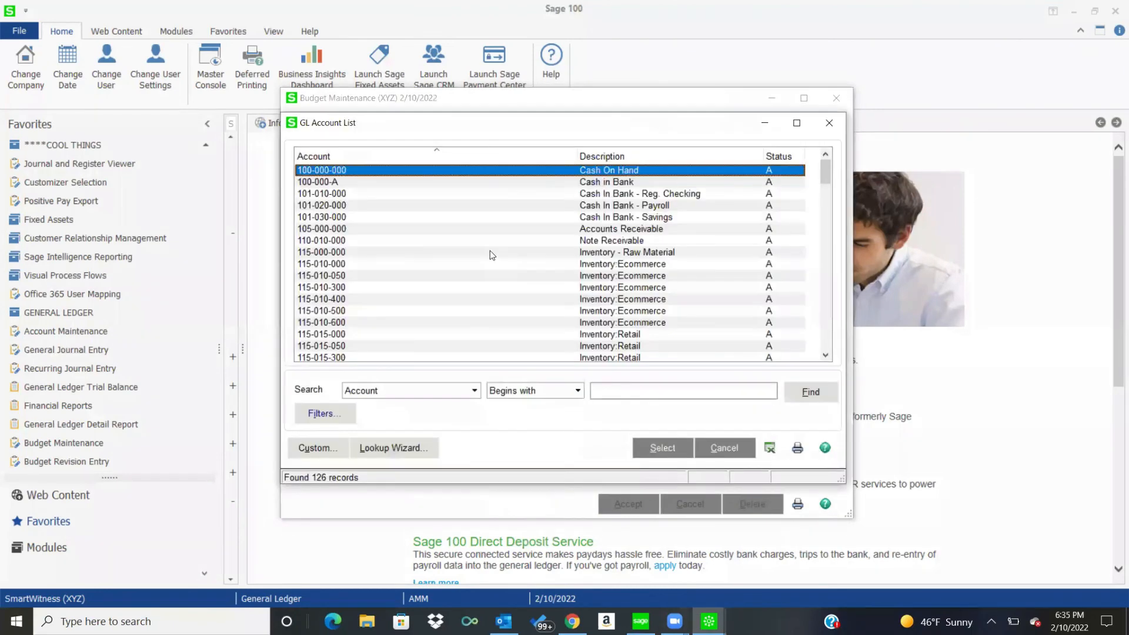
{"action": "scroll", "scroll_direction": "down", "scroll_amount": 3}
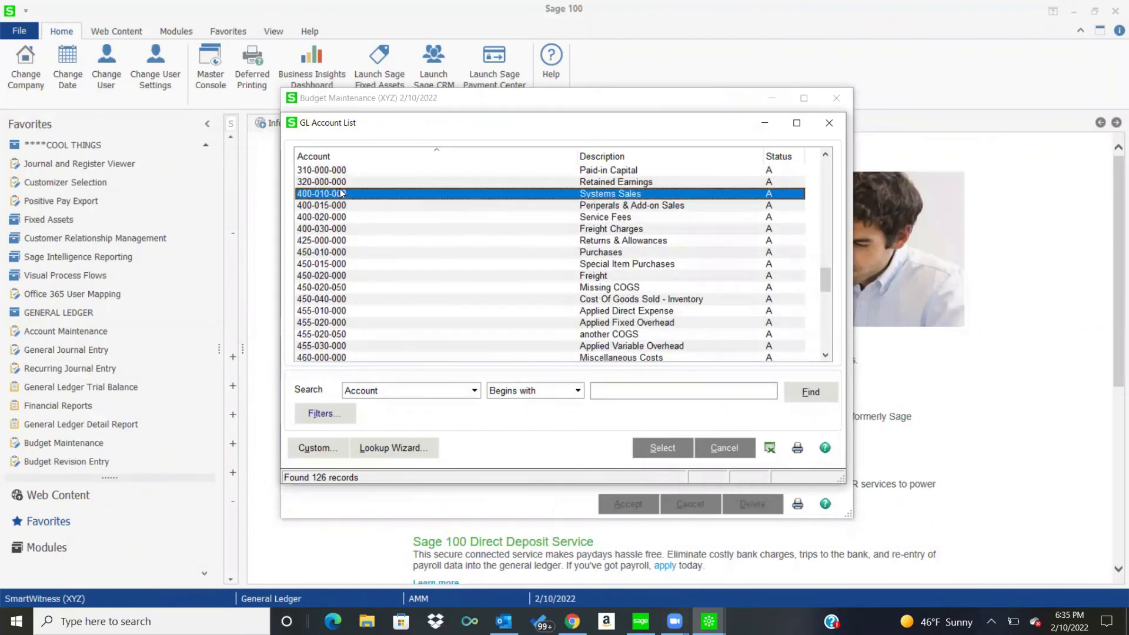
{"action": "left_click", "coordinate": [660, 447]}
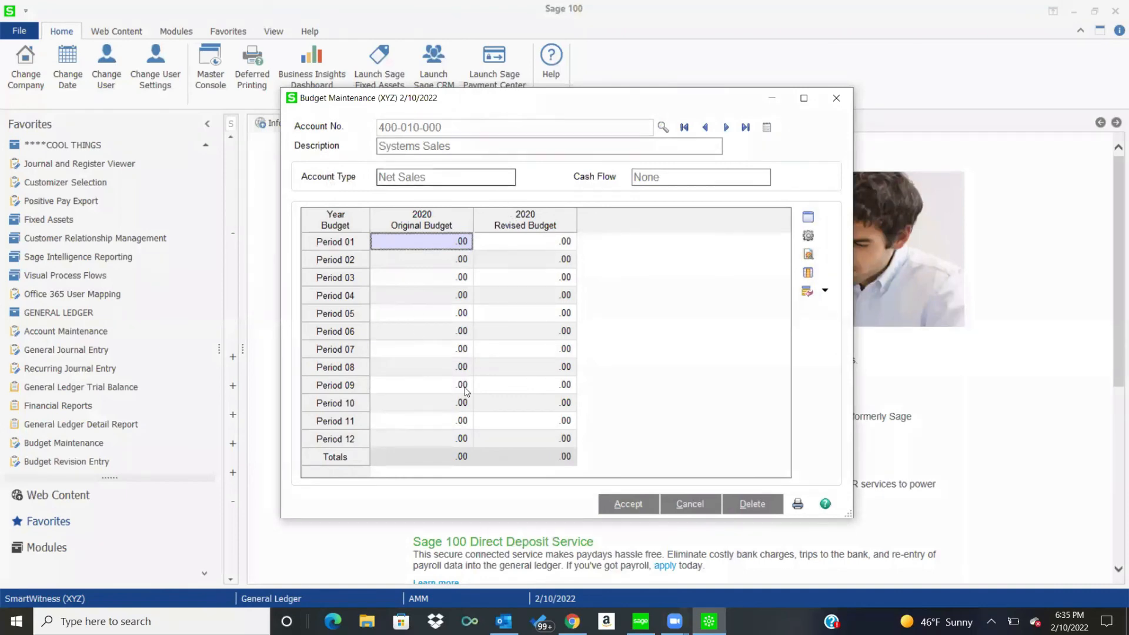
{"action": "mouse_move", "coordinate": [584, 387]}
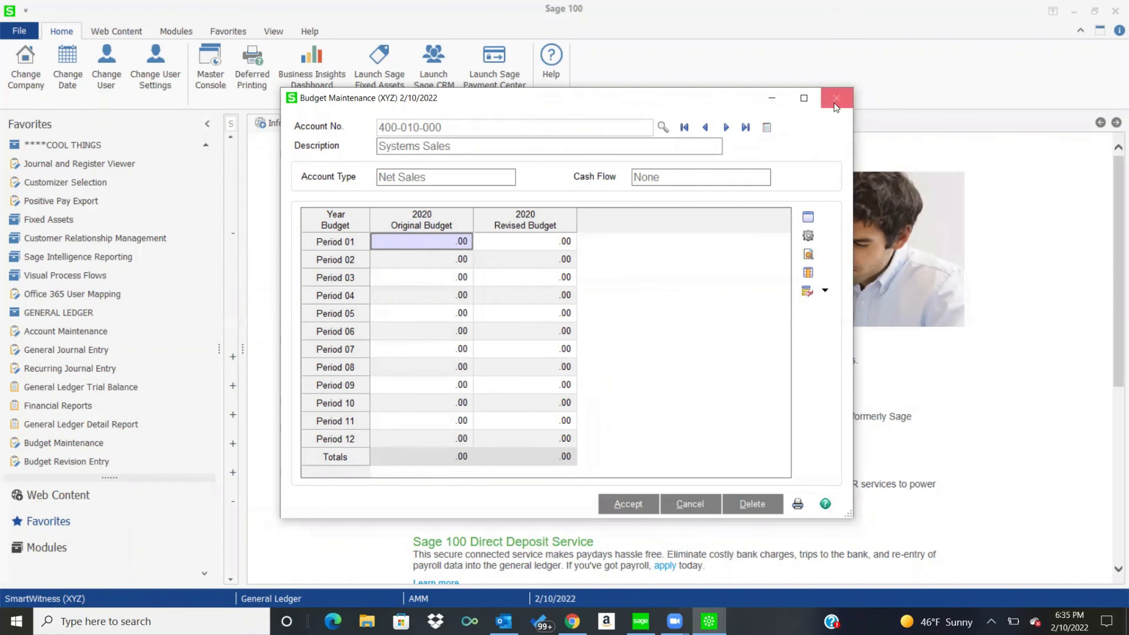
{"action": "left_click", "coordinate": [836, 98]}
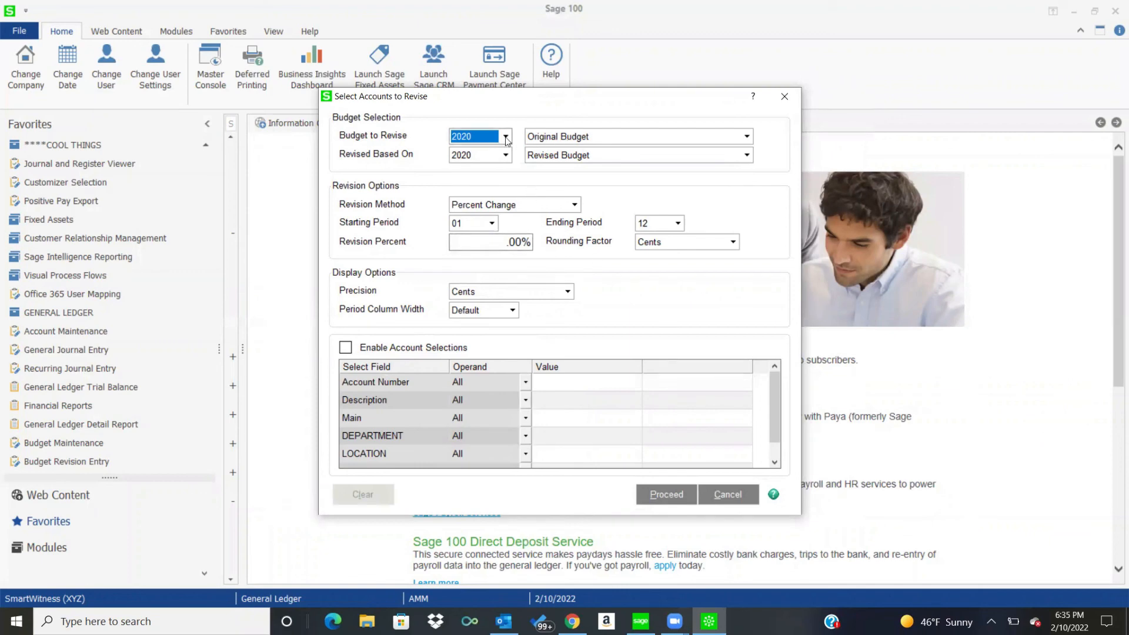
{"action": "mouse_move", "coordinate": [557, 139]}
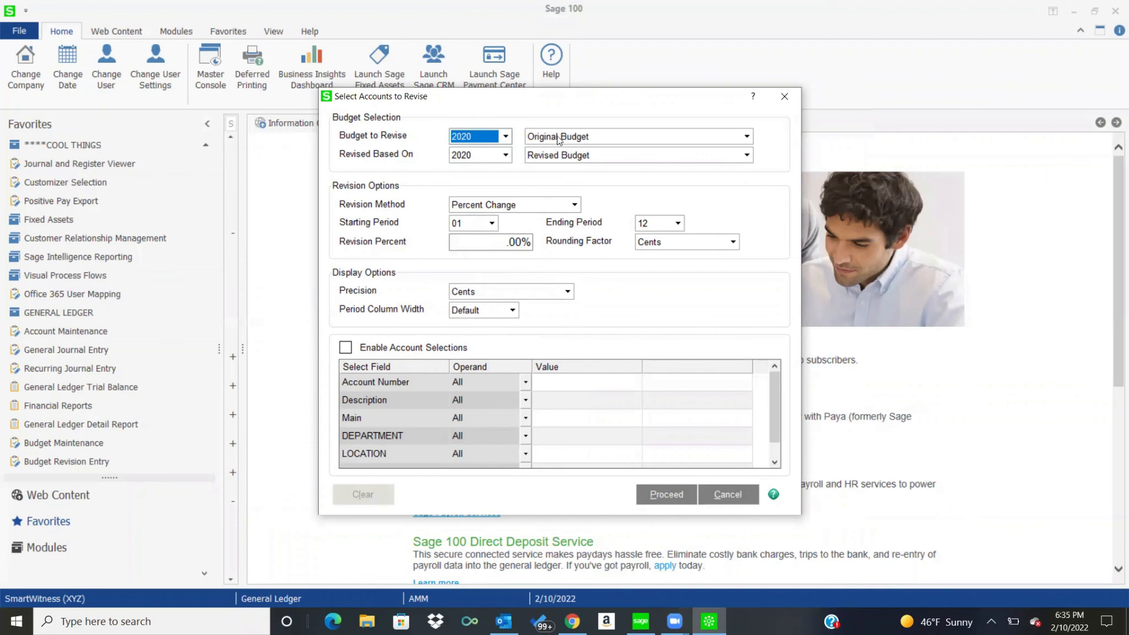
{"action": "mouse_move", "coordinate": [537, 192]}
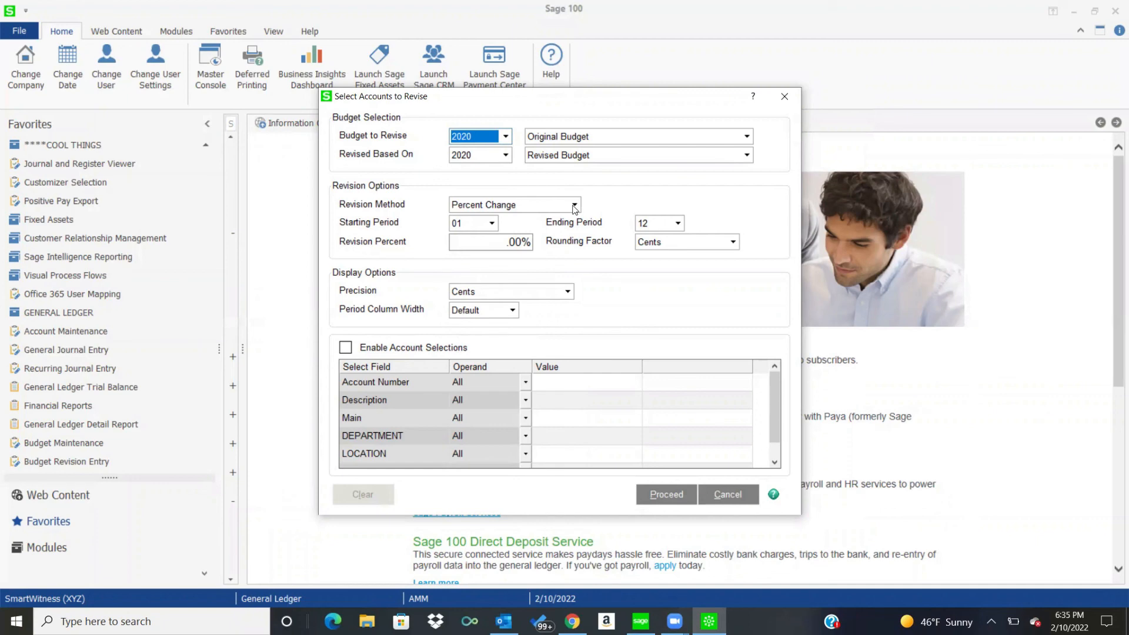
{"action": "mouse_move", "coordinate": [531, 232]}
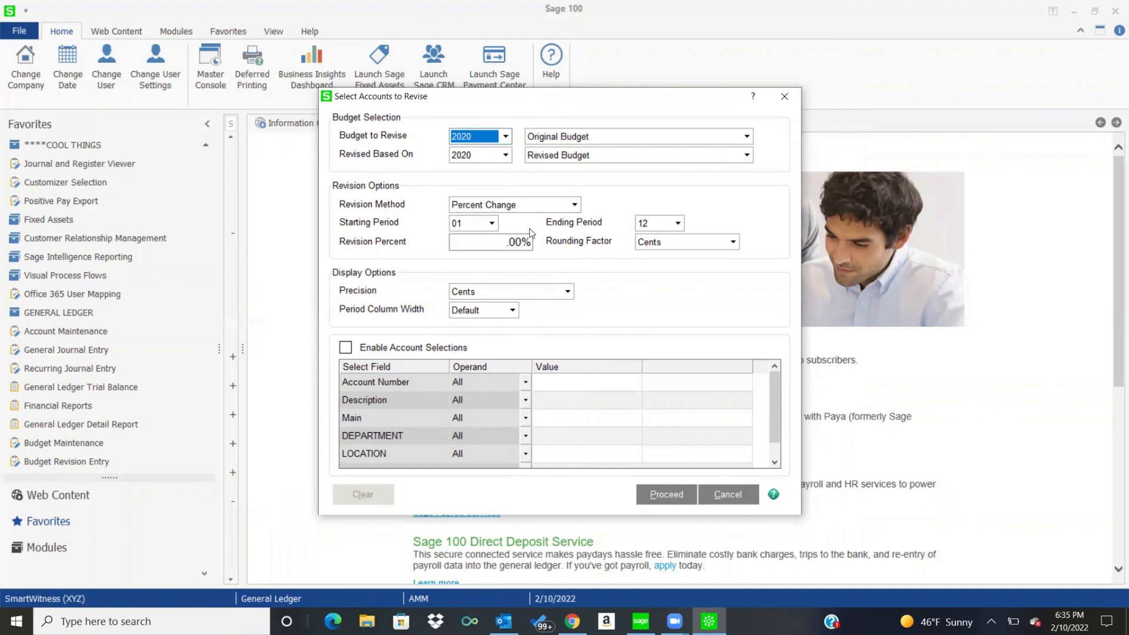
Step: Enter a 5.00 revision percent for the 2020 Original Budget and proceed
{"action": "left_click", "coordinate": [489, 241]}
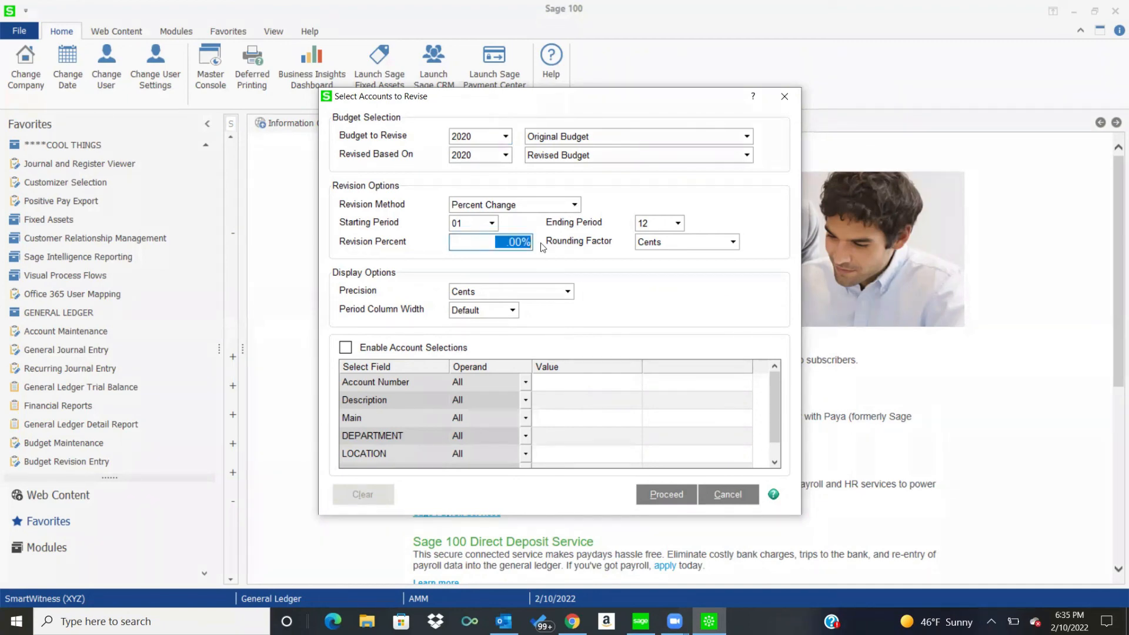
{"action": "type", "text": "5.00"}
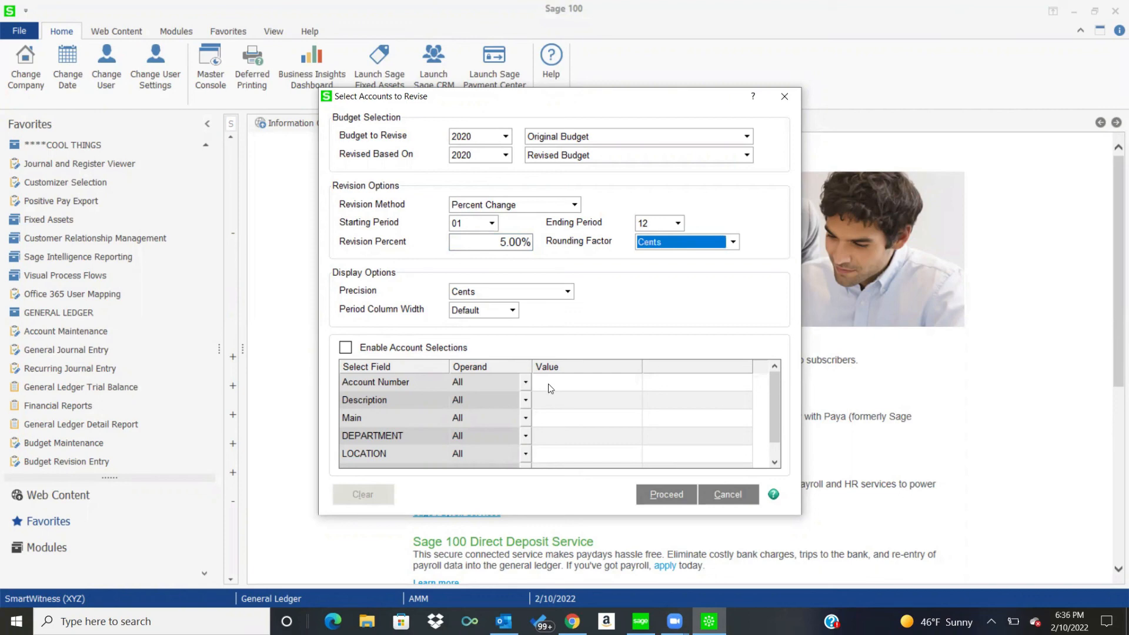
{"action": "mouse_move", "coordinate": [586, 368]}
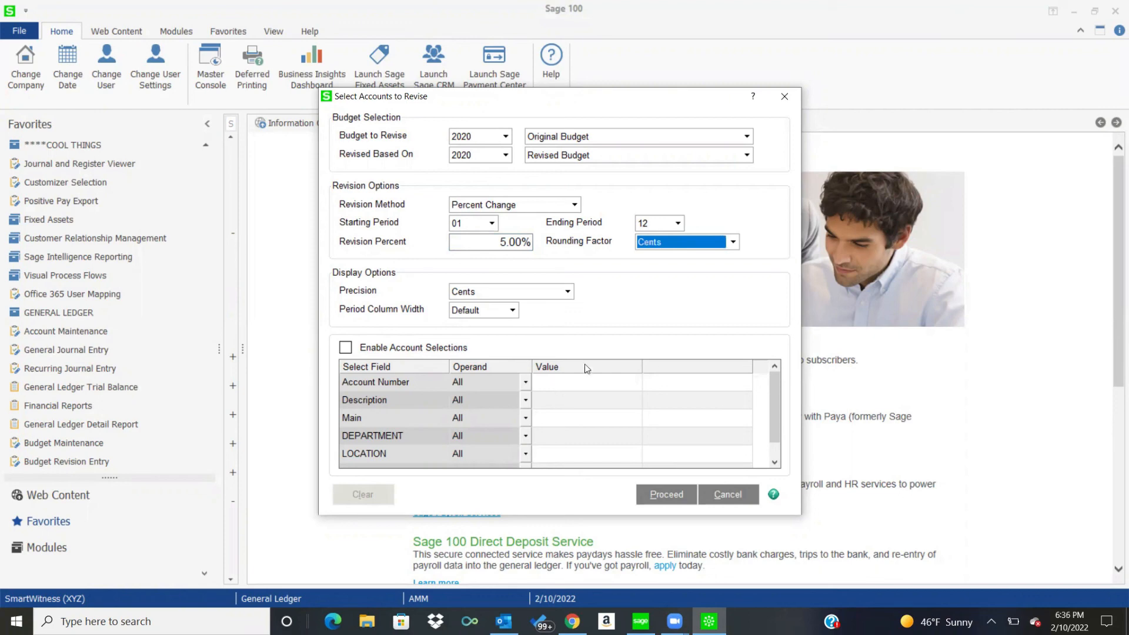
{"action": "left_click", "coordinate": [727, 495]}
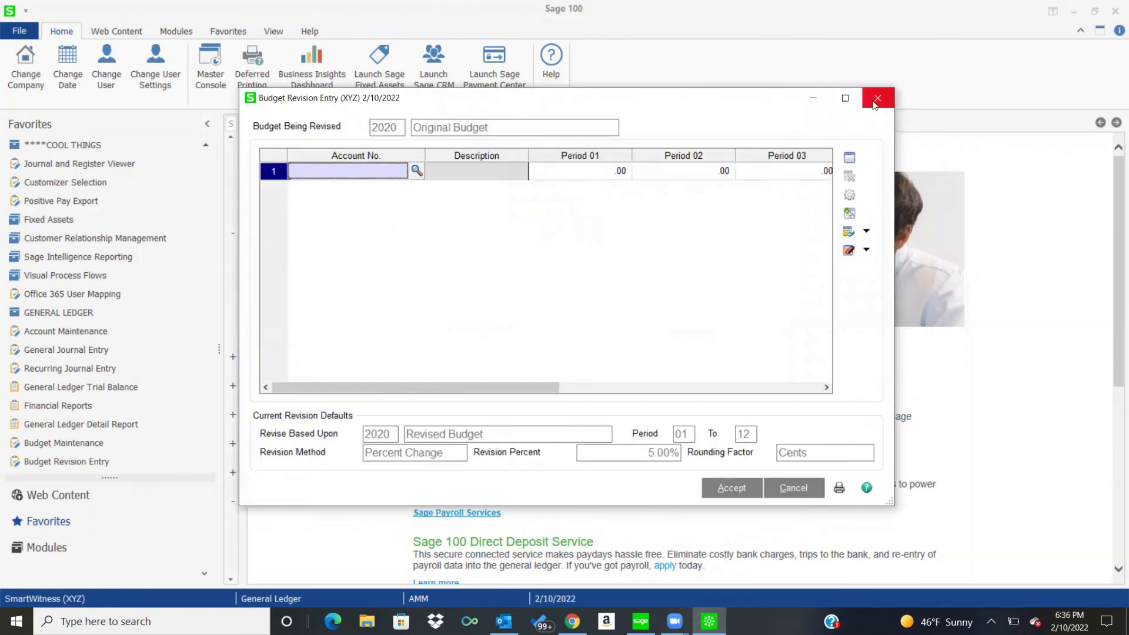
Step: Close Budget Revision Entry without revising any accounts
{"action": "left_click", "coordinate": [877, 98]}
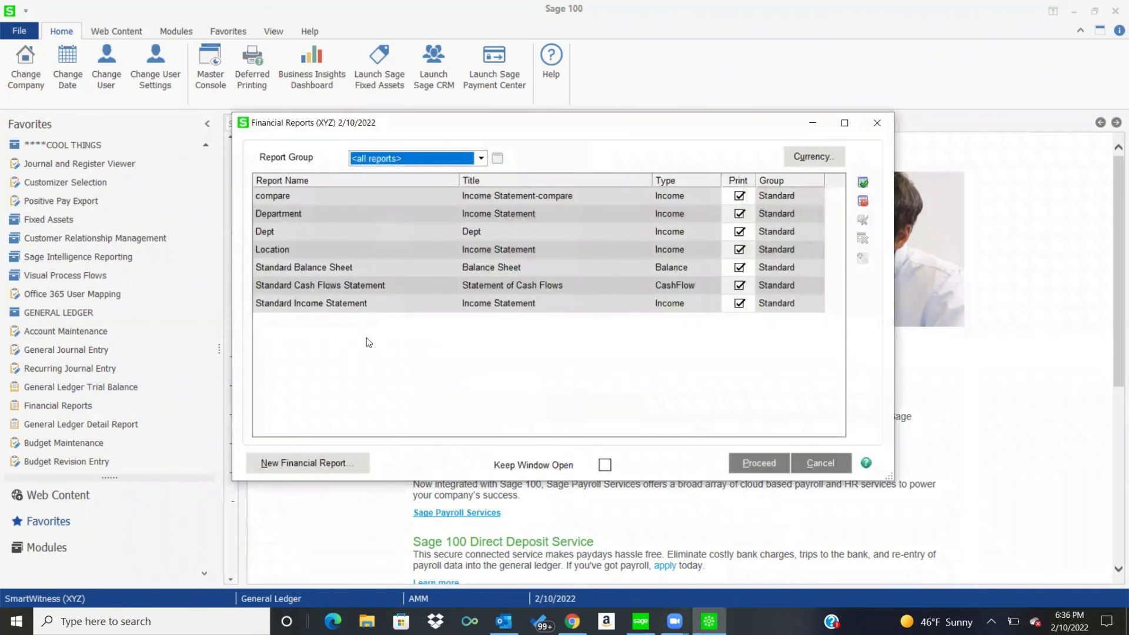
{"action": "mouse_move", "coordinate": [306, 232]}
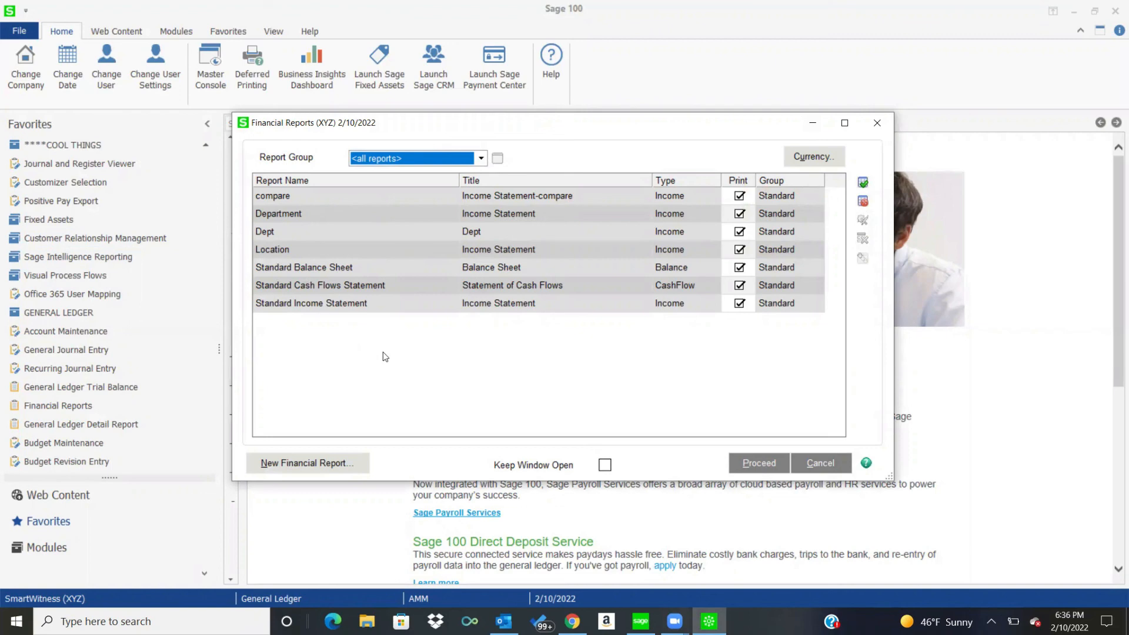
{"action": "mouse_move", "coordinate": [329, 301]}
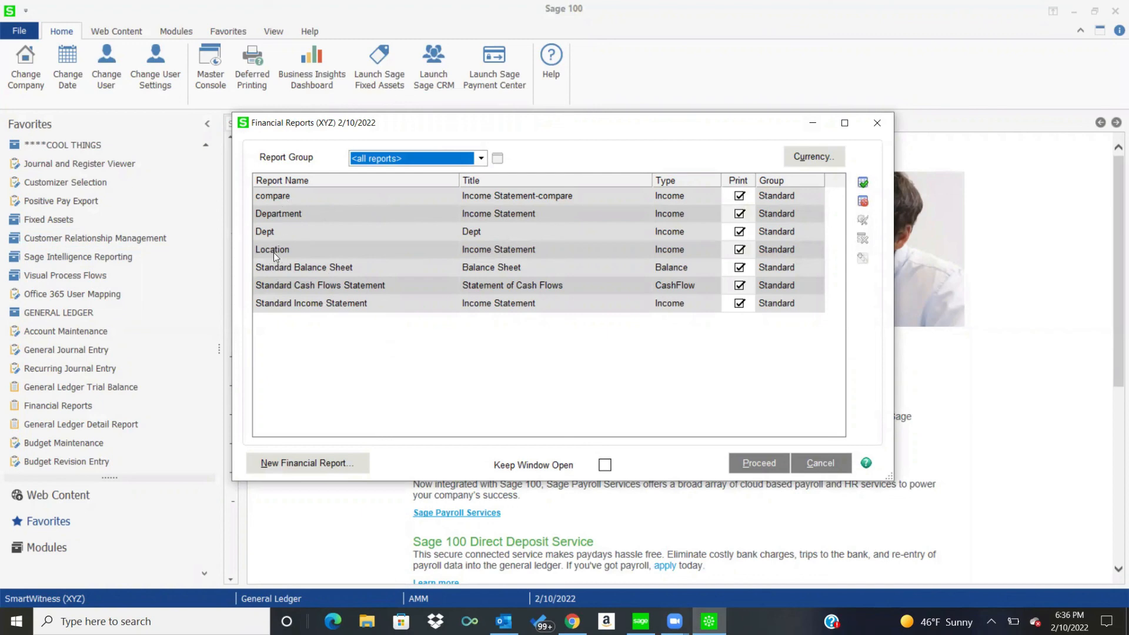
{"action": "mouse_move", "coordinate": [302, 272]}
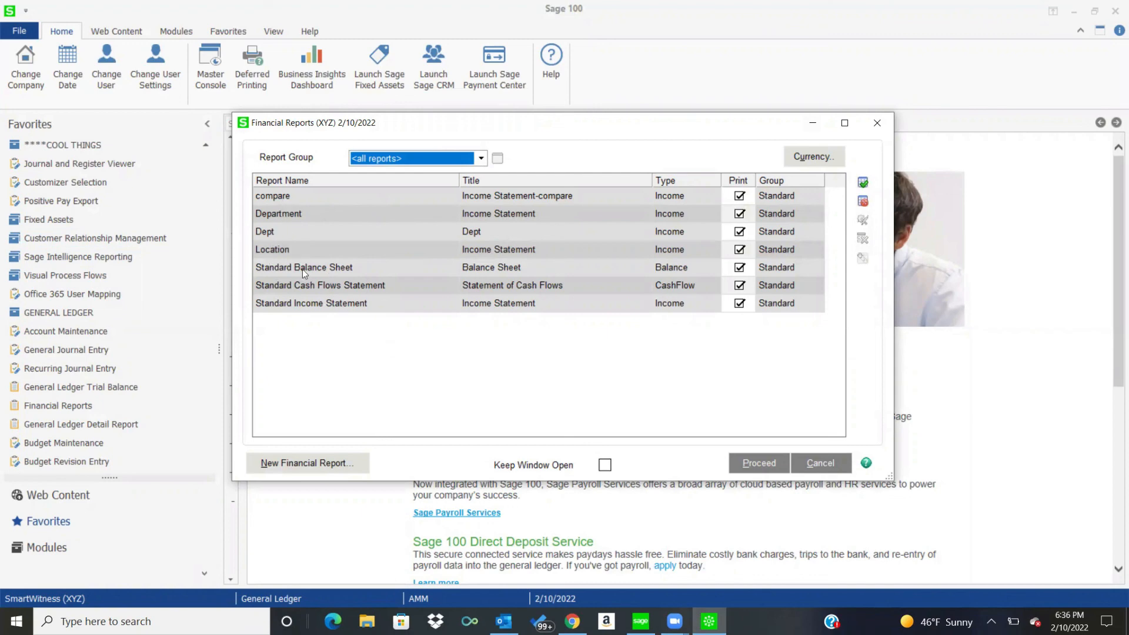
{"action": "mouse_move", "coordinate": [341, 378]}
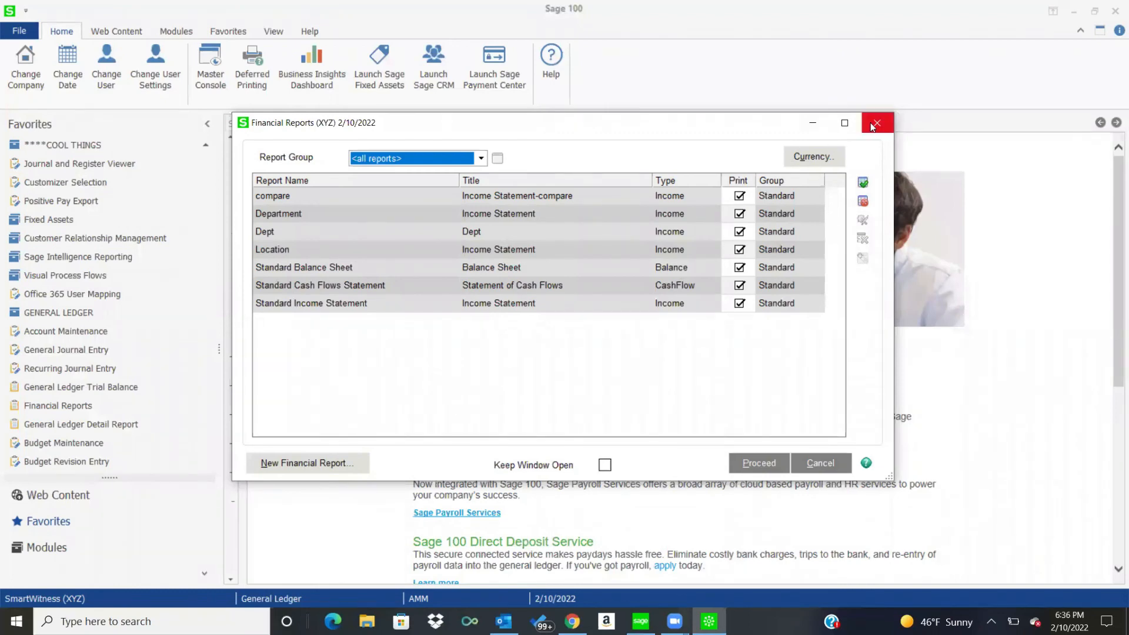
Step: Close the Financial Reports list of seven reports
{"action": "left_click", "coordinate": [875, 122]}
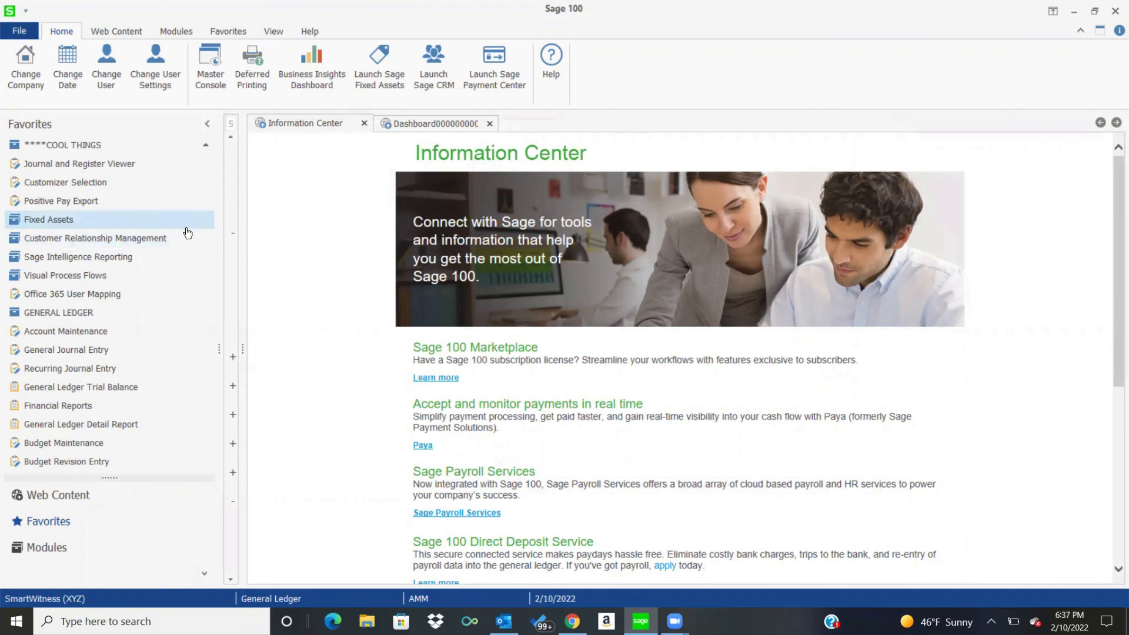
{"action": "mouse_move", "coordinate": [187, 233]}
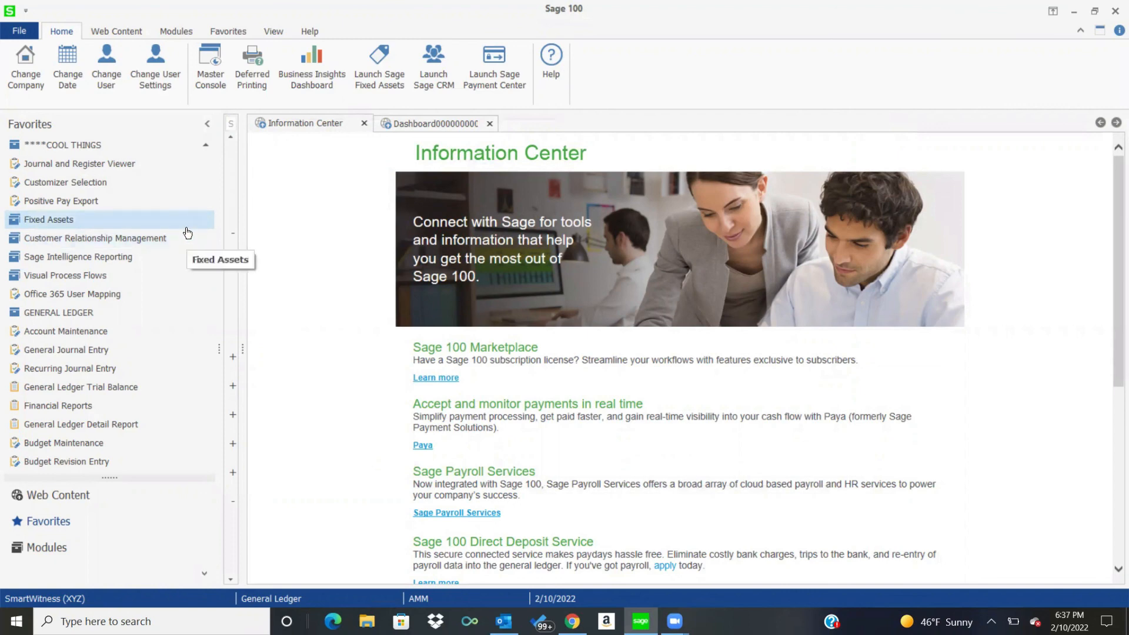
{"action": "mouse_move", "coordinate": [117, 311]}
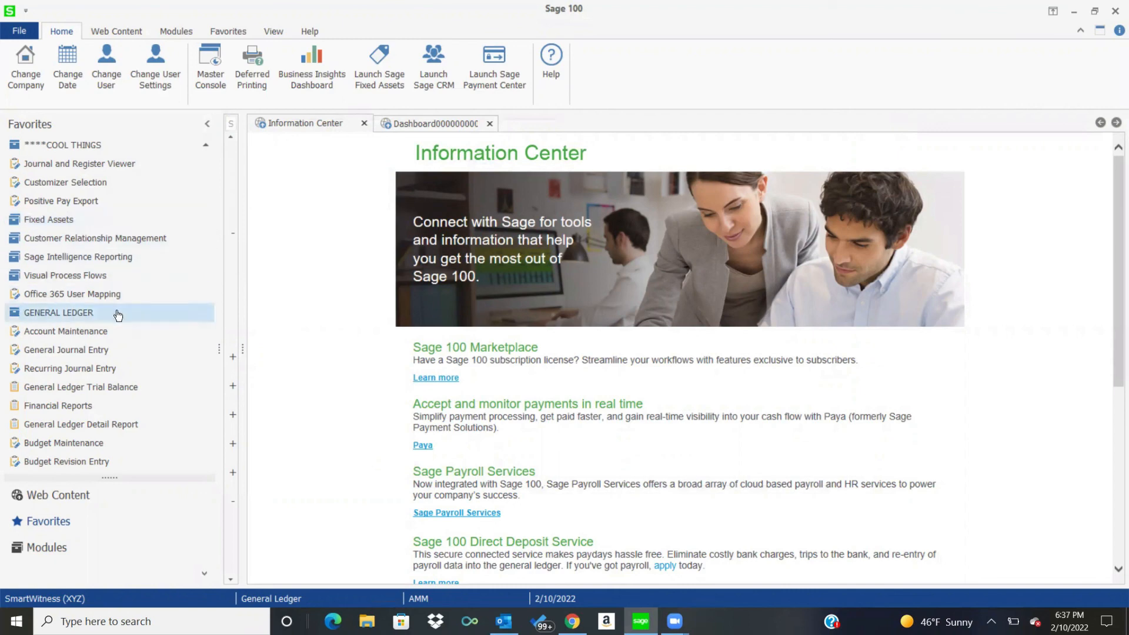